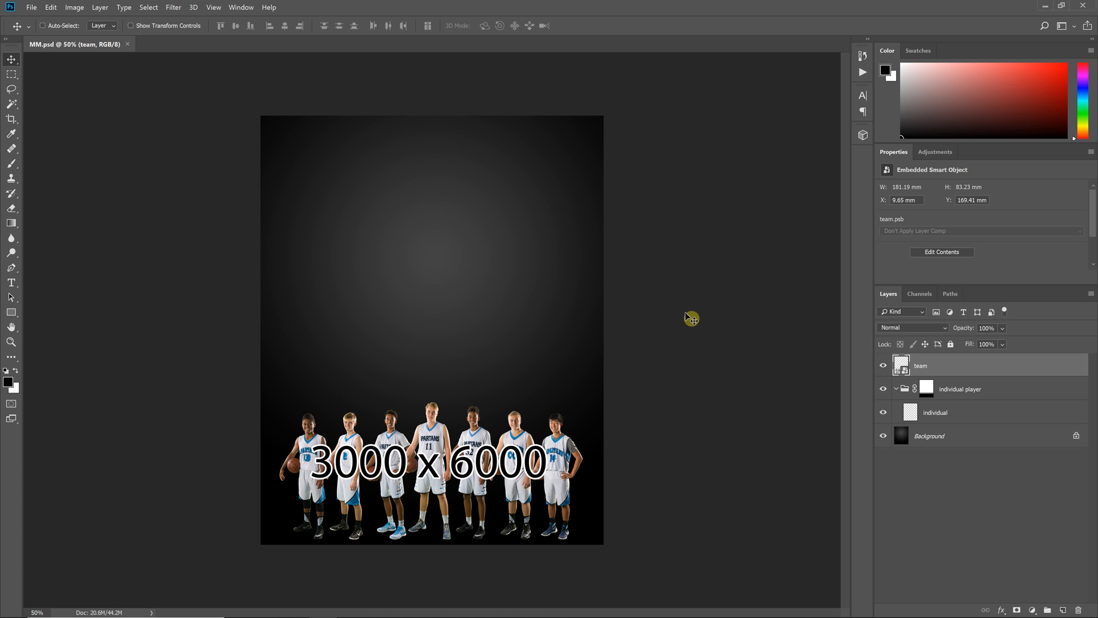
mouse_move(653, 355)
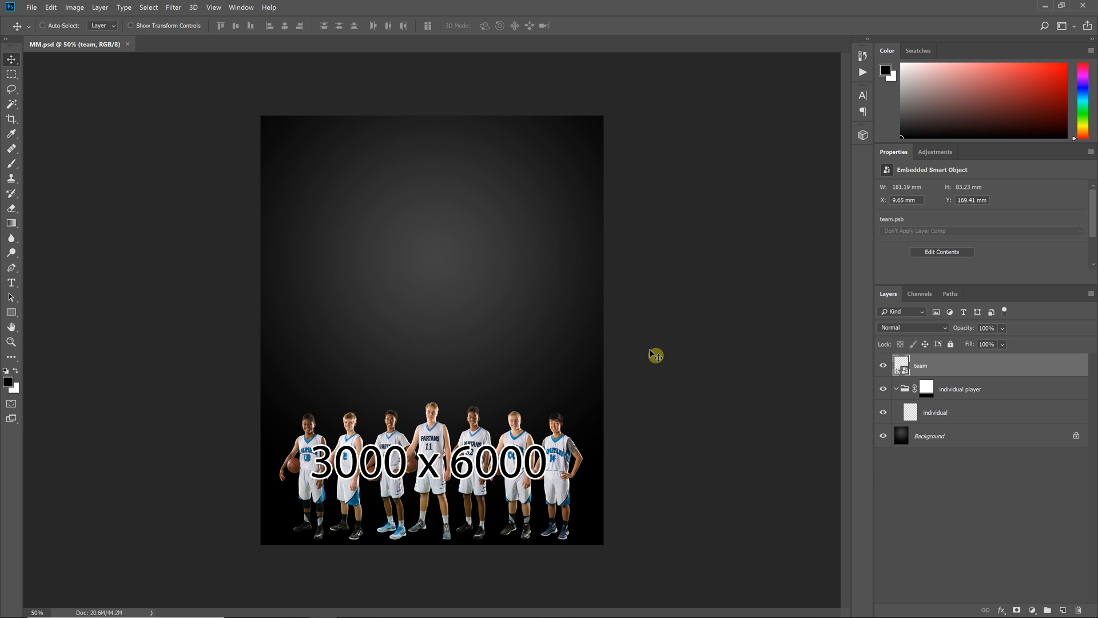
mouse_move(792, 405)
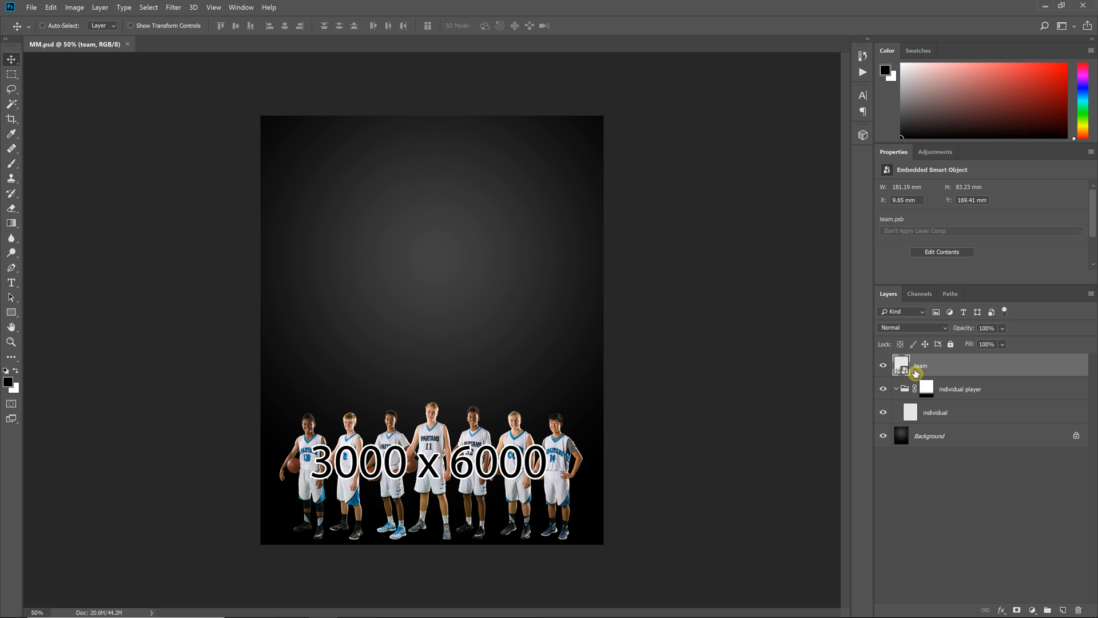
mouse_move(893, 371)
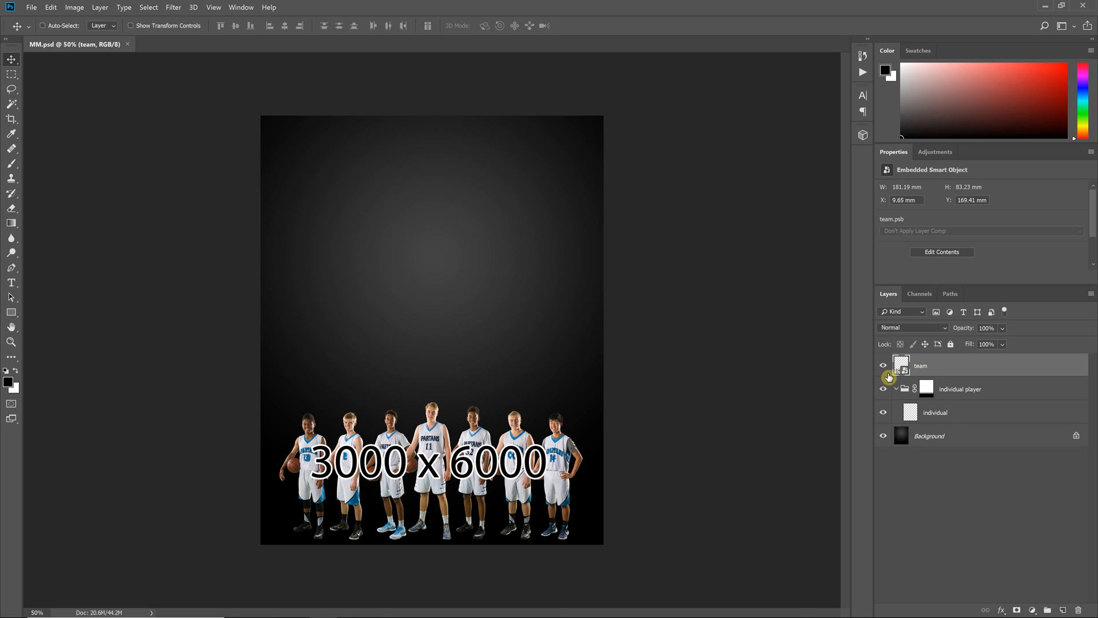
mouse_move(903, 372)
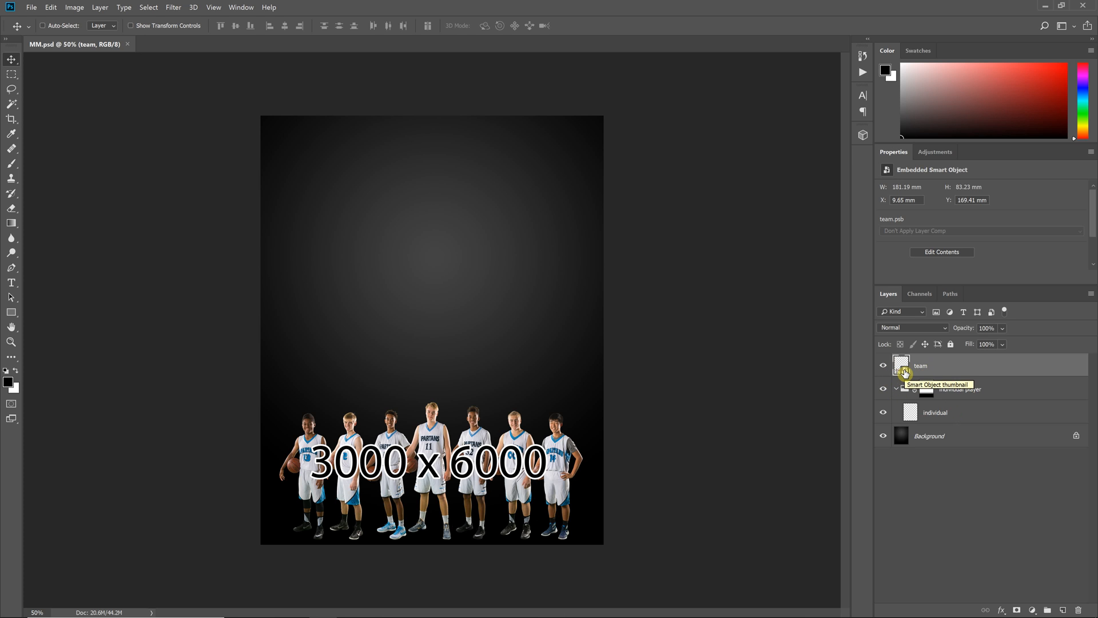
- Open the team smart object's contents and confirm its 6000 × 3000 px, 300 ppi size unchanged
double_click(901, 365)
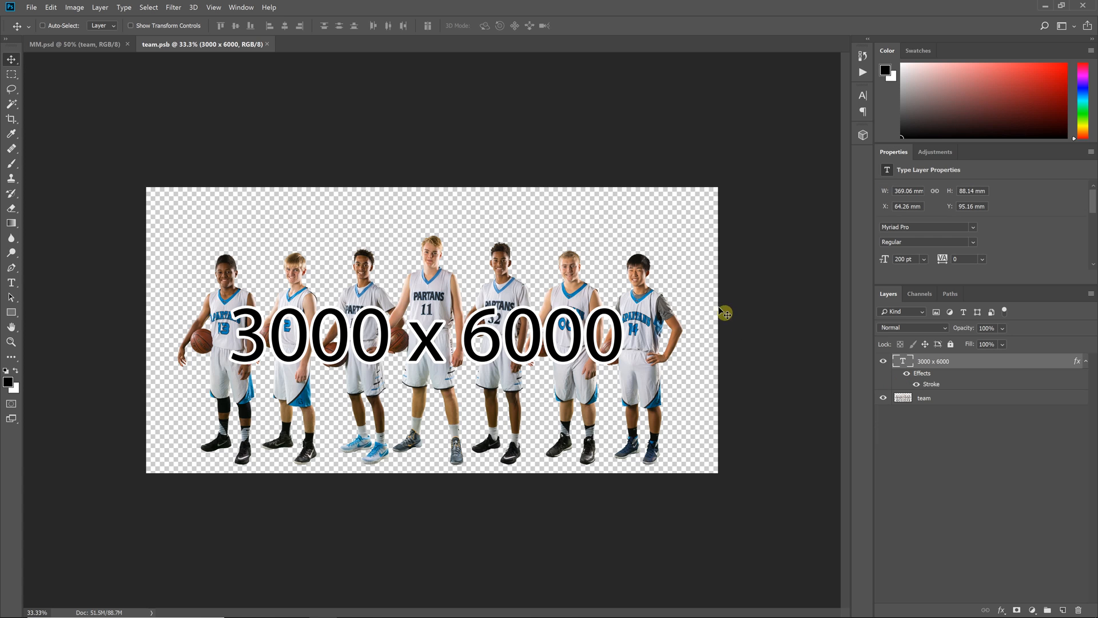
mouse_move(512, 433)
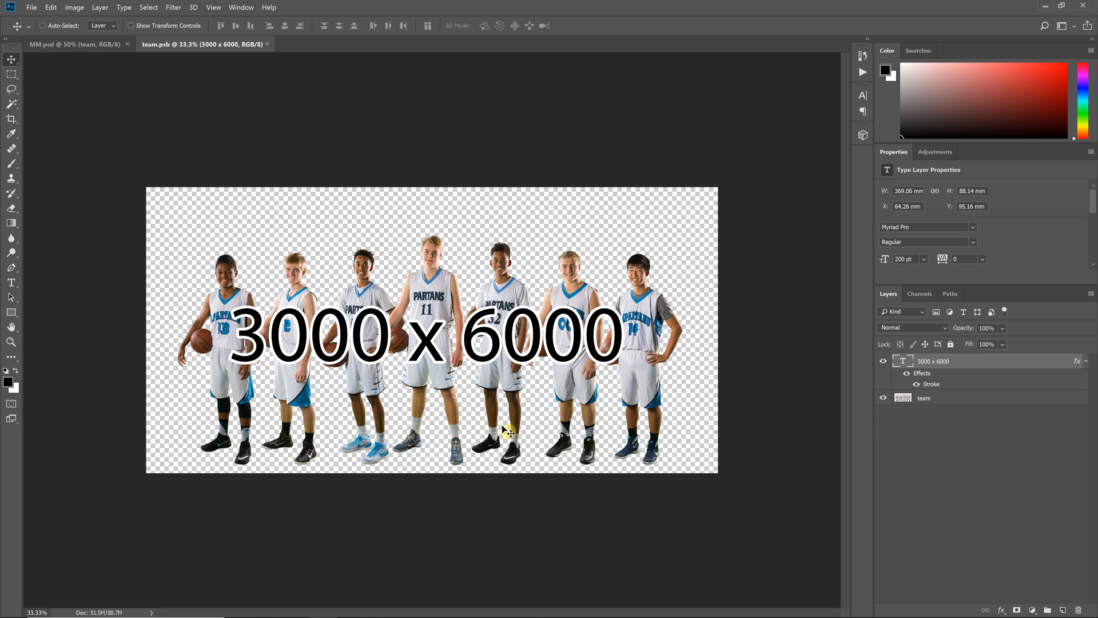
mouse_move(504, 431)
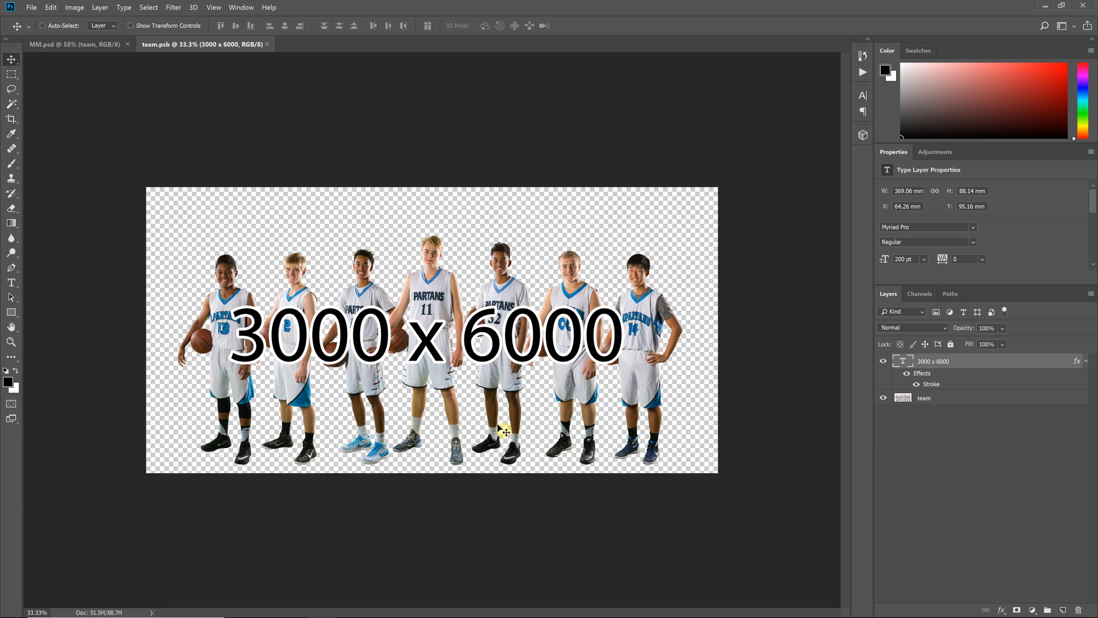
mouse_move(769, 514)
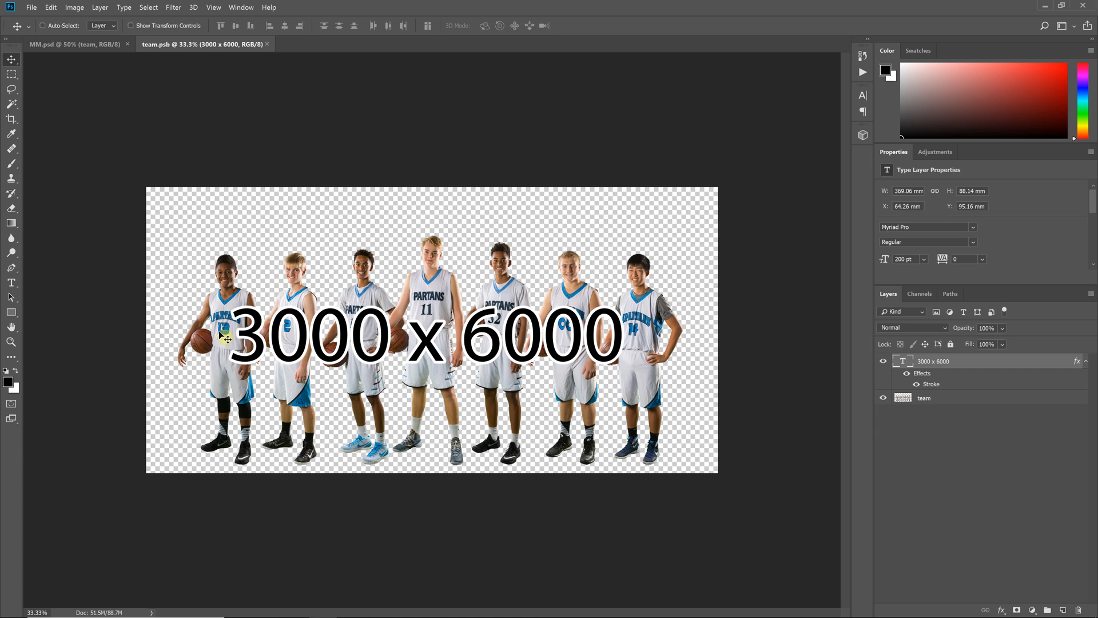
mouse_move(543, 396)
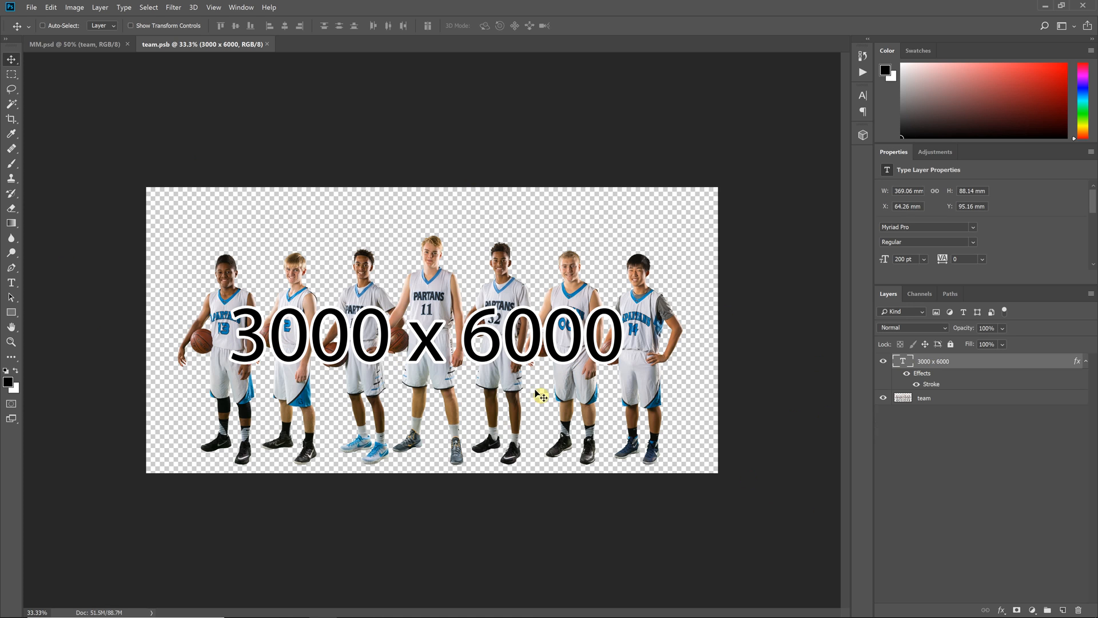
mouse_move(704, 376)
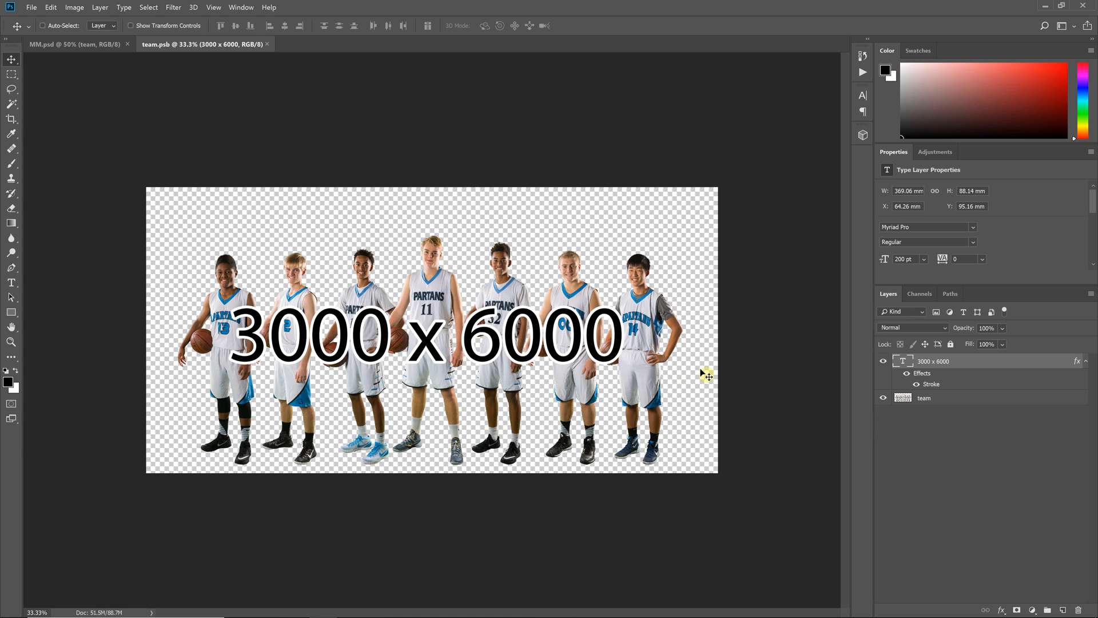
mouse_move(723, 369)
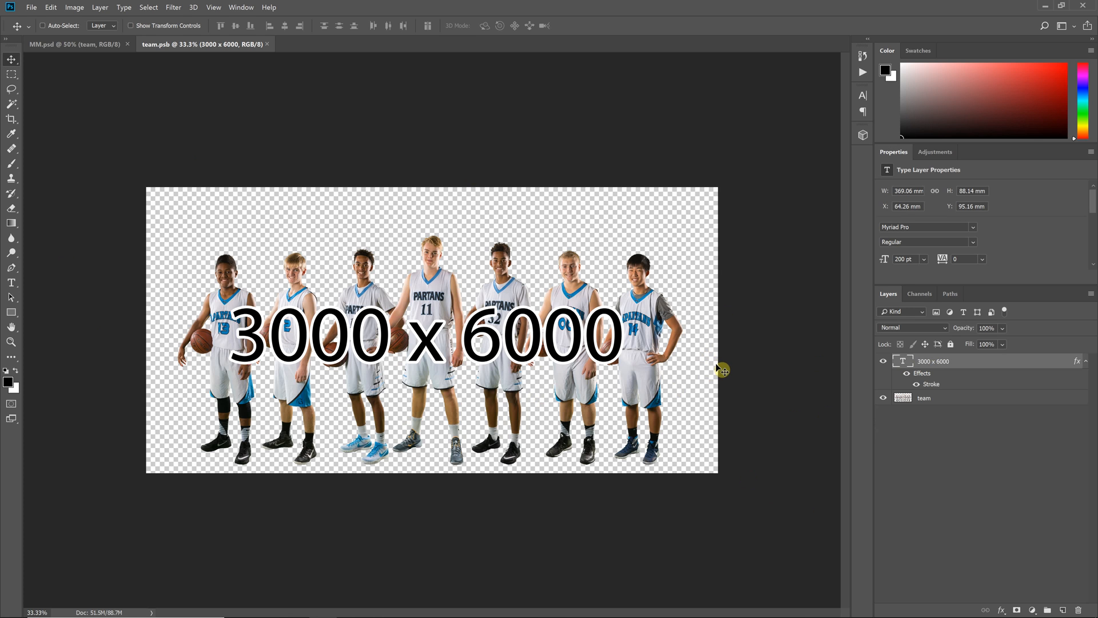
mouse_move(108, 21)
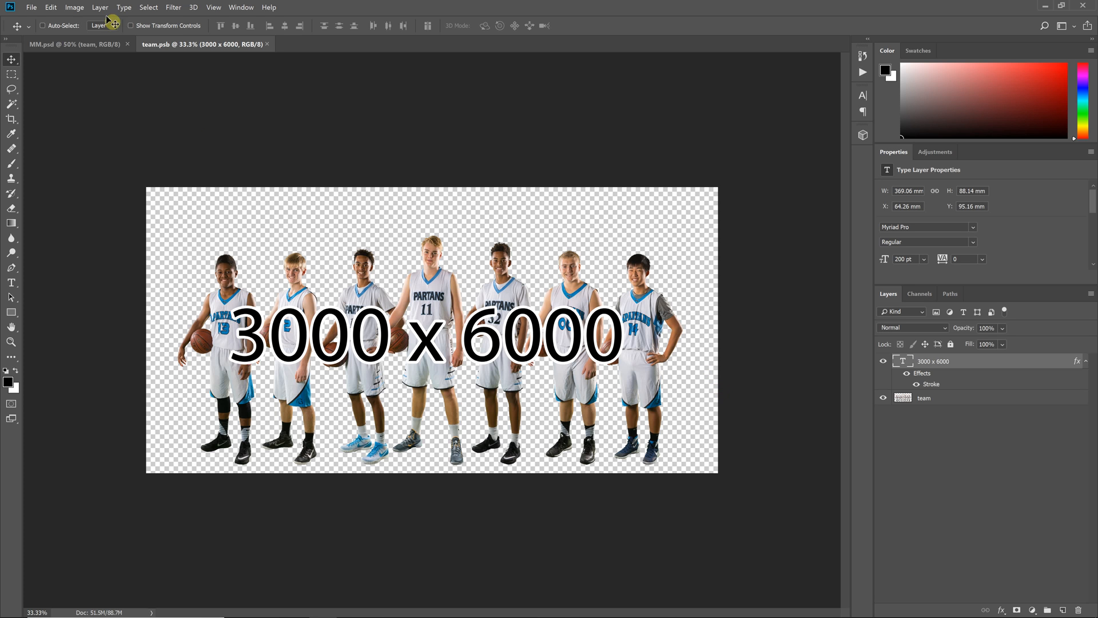
click(67, 8)
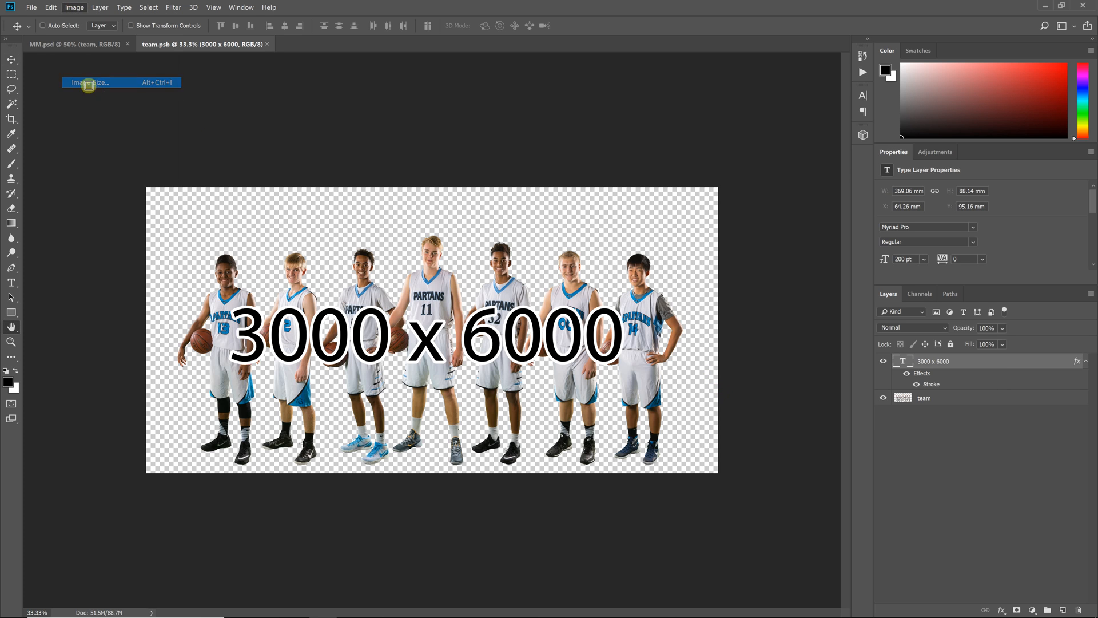
click(89, 82)
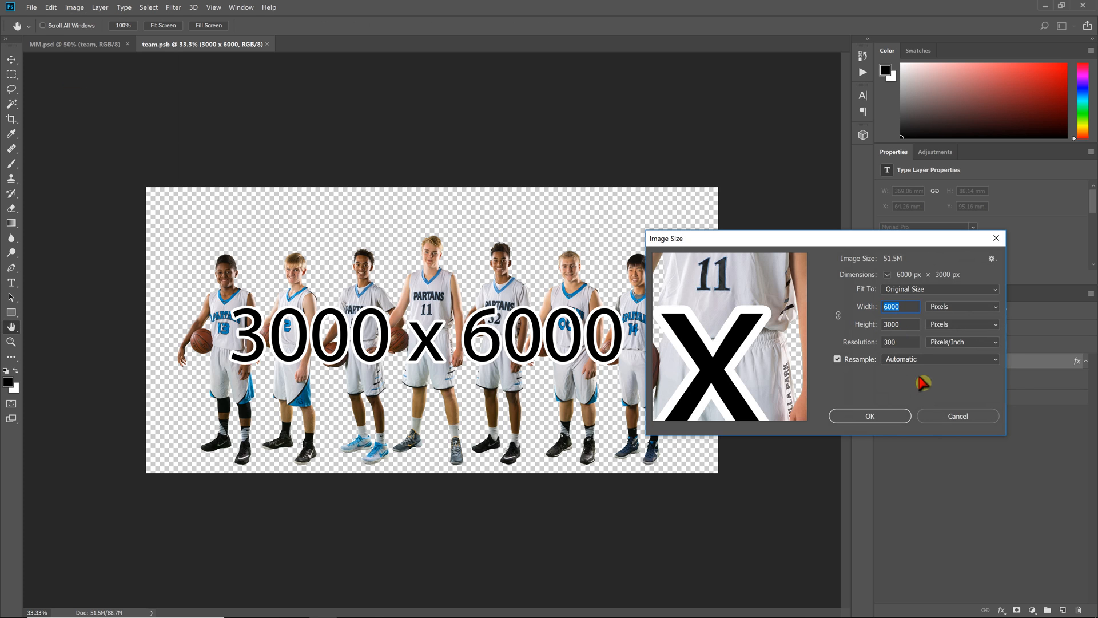
click(958, 416)
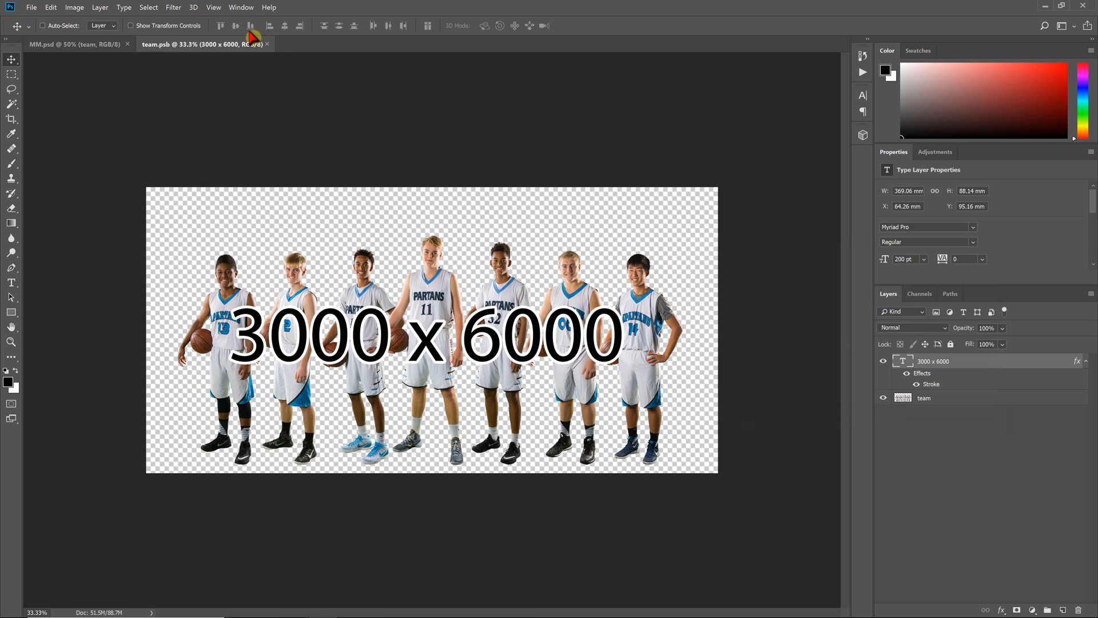
mouse_move(271, 51)
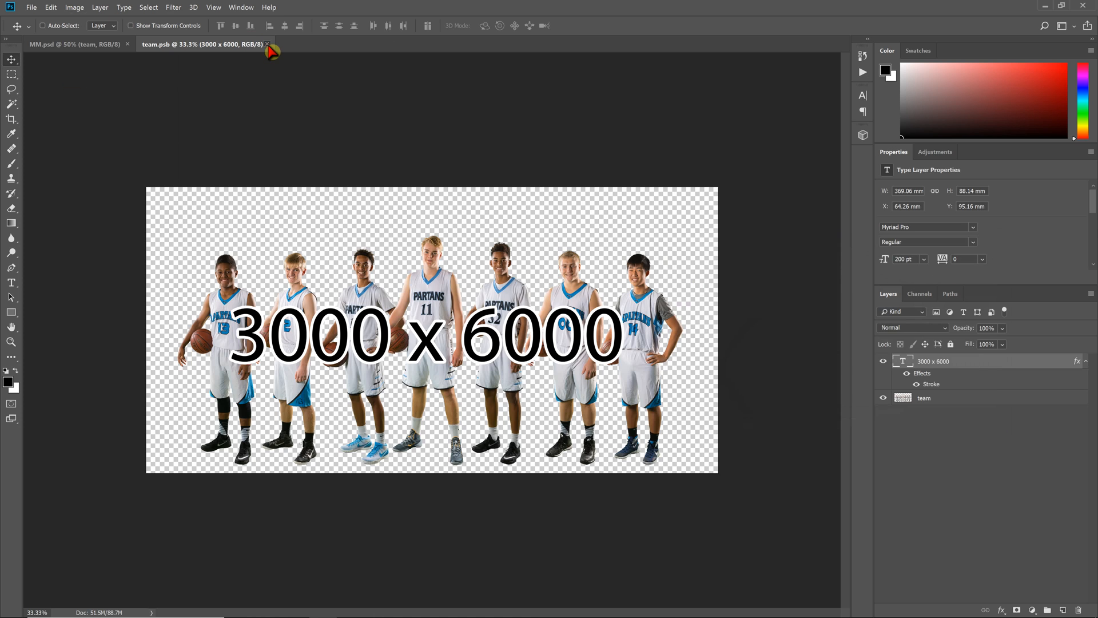
- Close the team.psb document to return to MM.psd
click(64, 43)
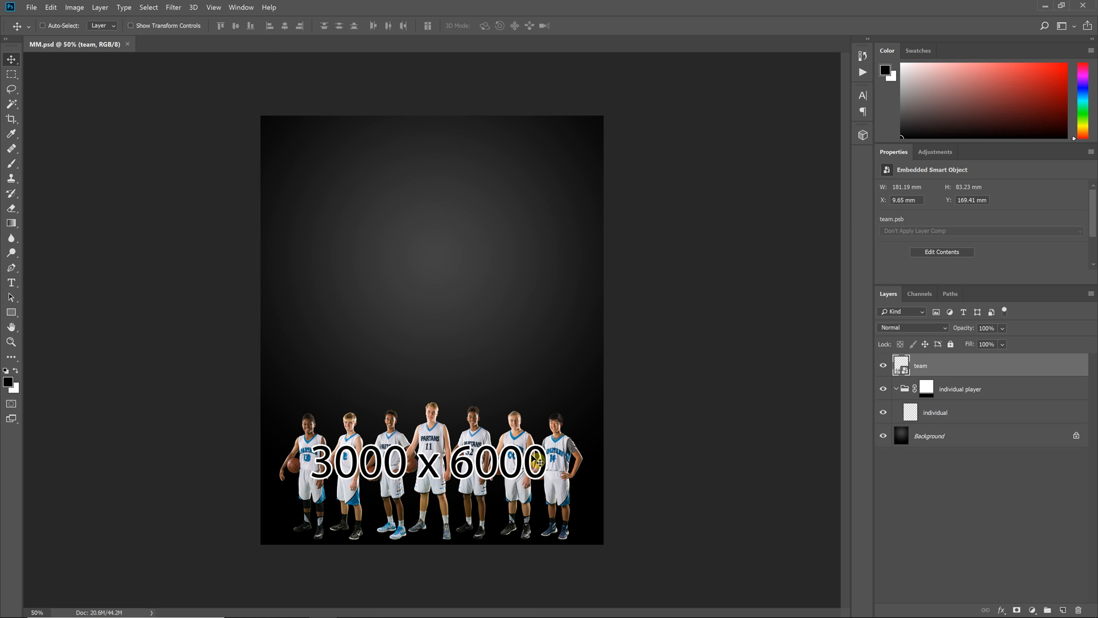
mouse_move(534, 344)
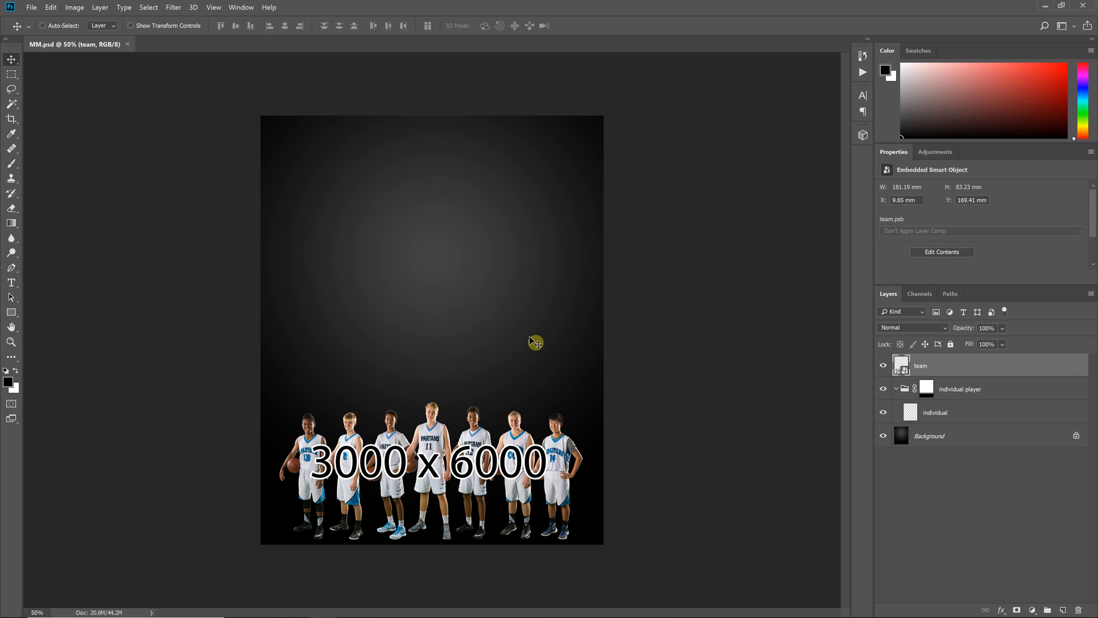
mouse_move(483, 462)
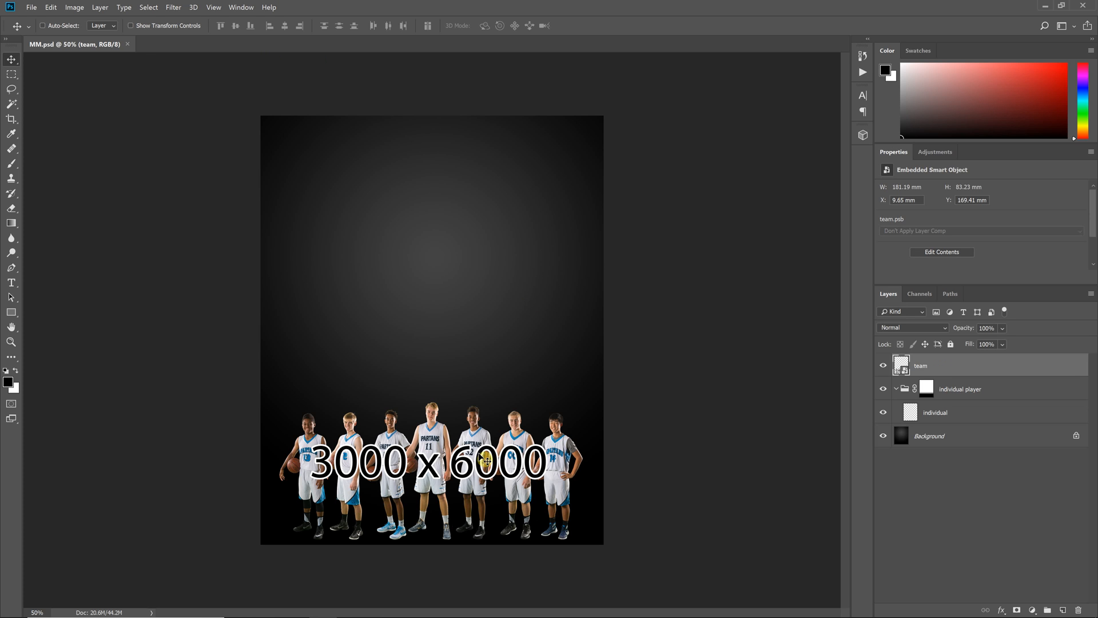
mouse_move(144, 70)
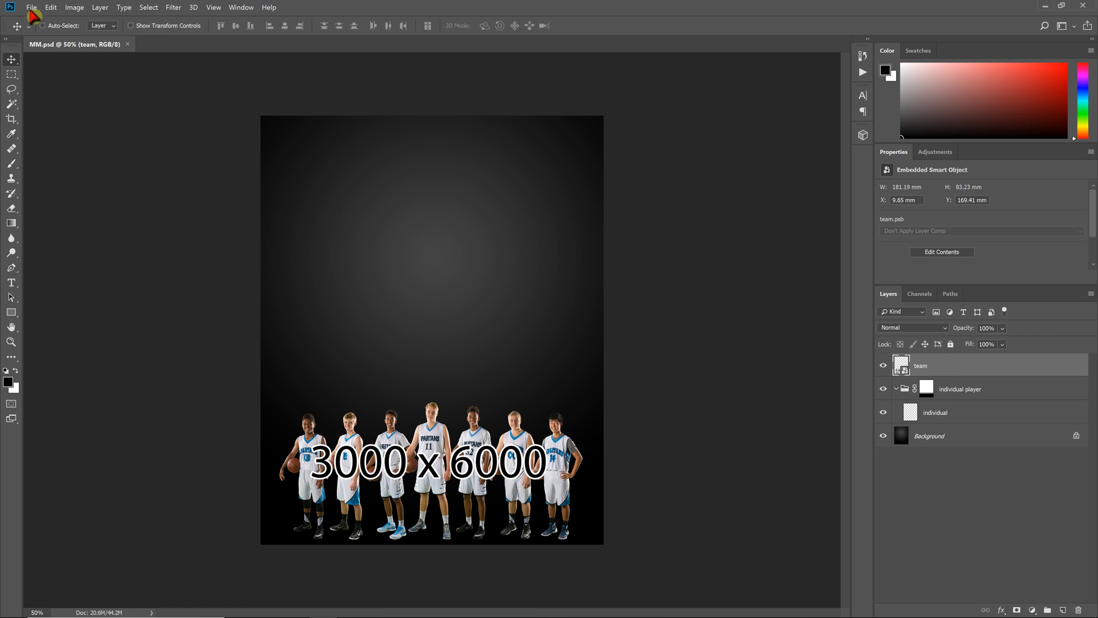
- Reopen the recent team1.tif and select and copy its seven-player cut-out
click(32, 7)
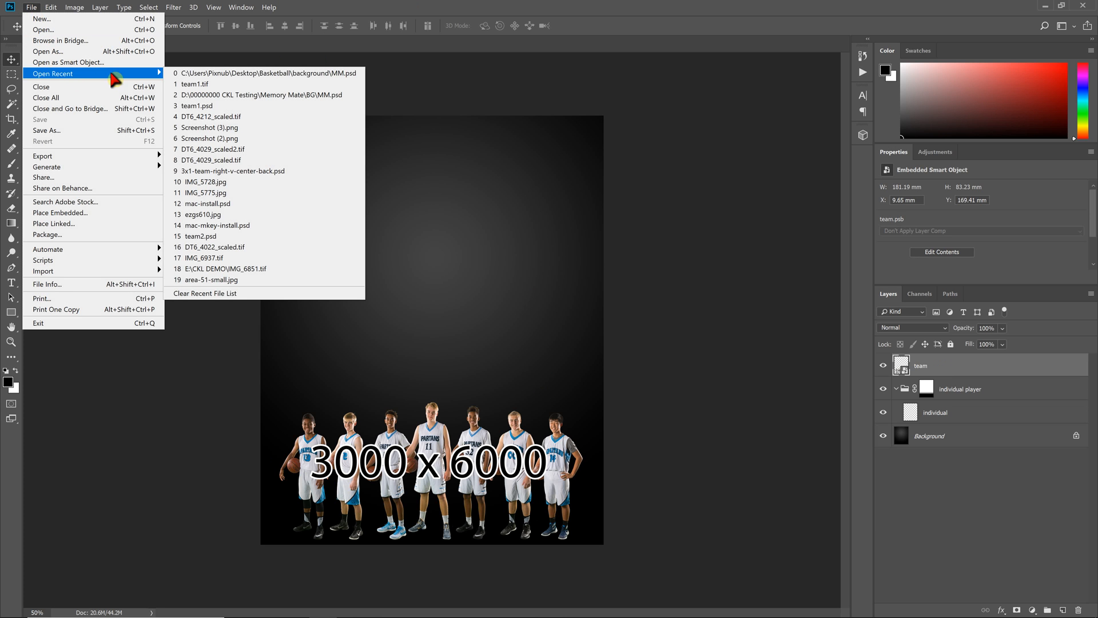
click(191, 84)
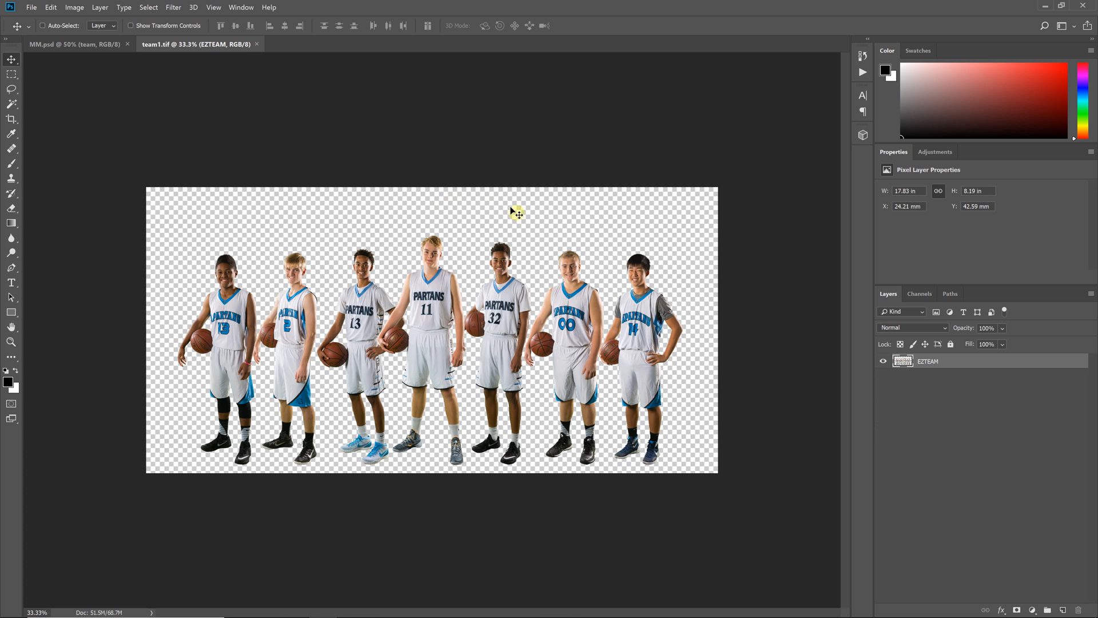
mouse_move(409, 198)
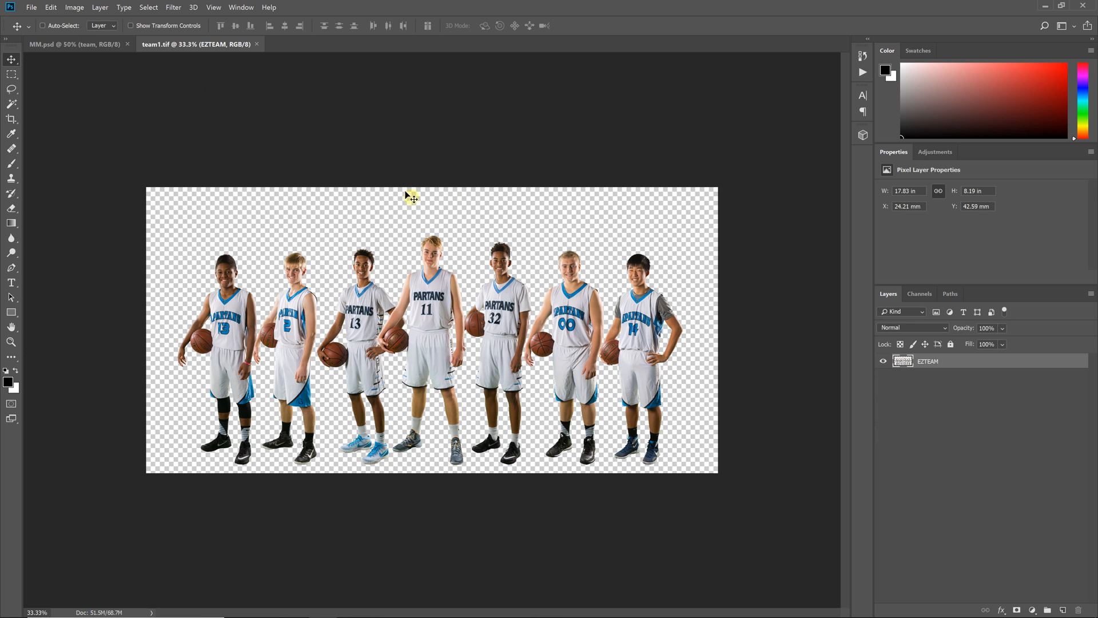
mouse_move(622, 384)
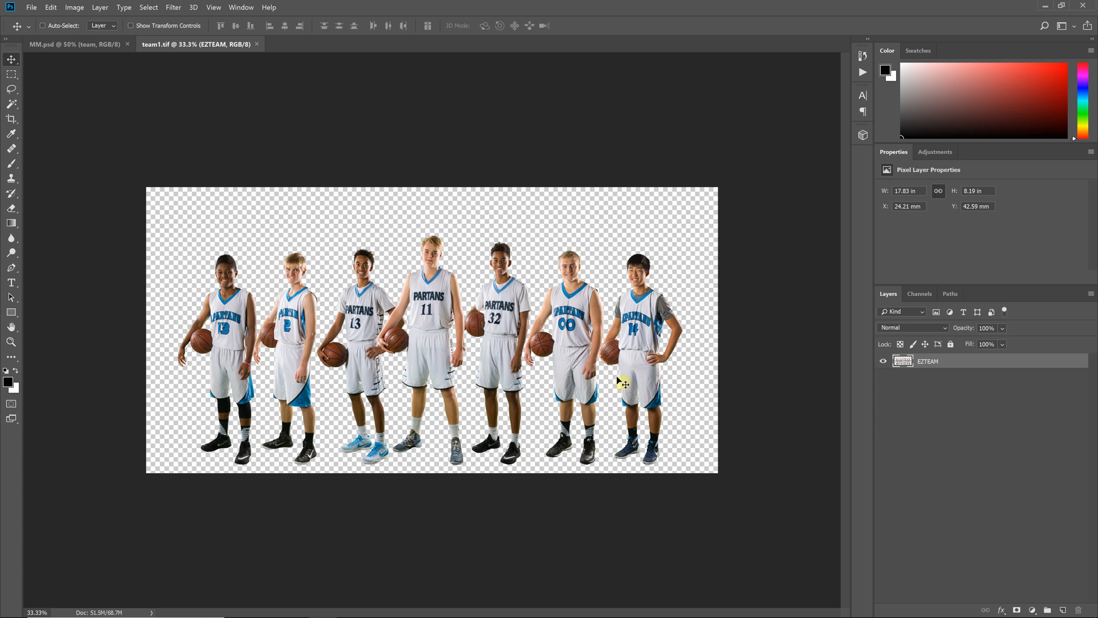
mouse_move(219, 87)
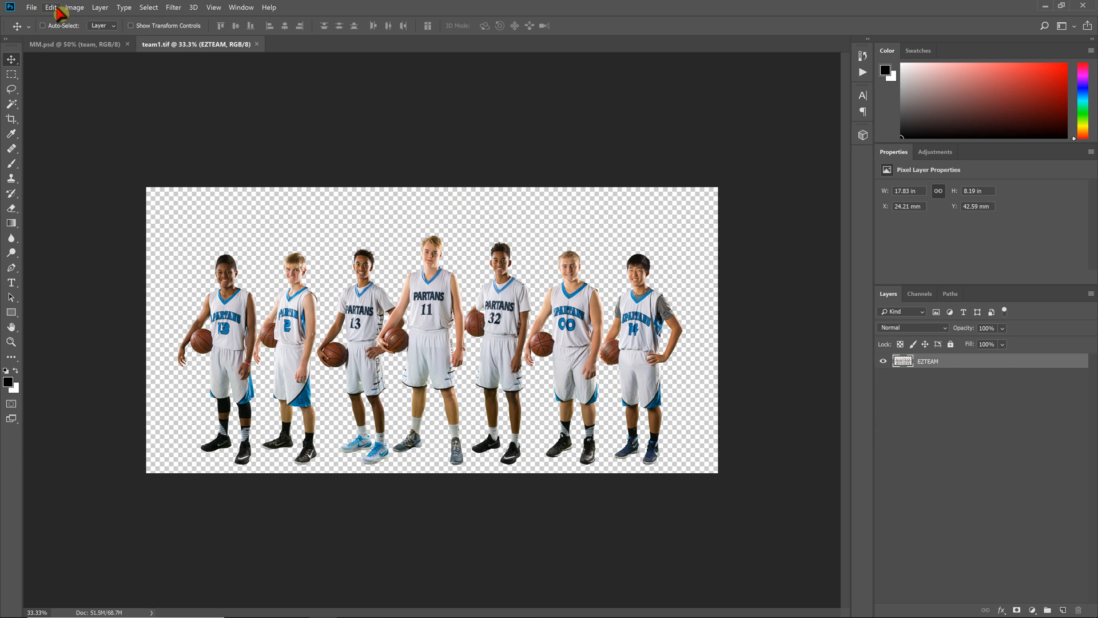
click(74, 8)
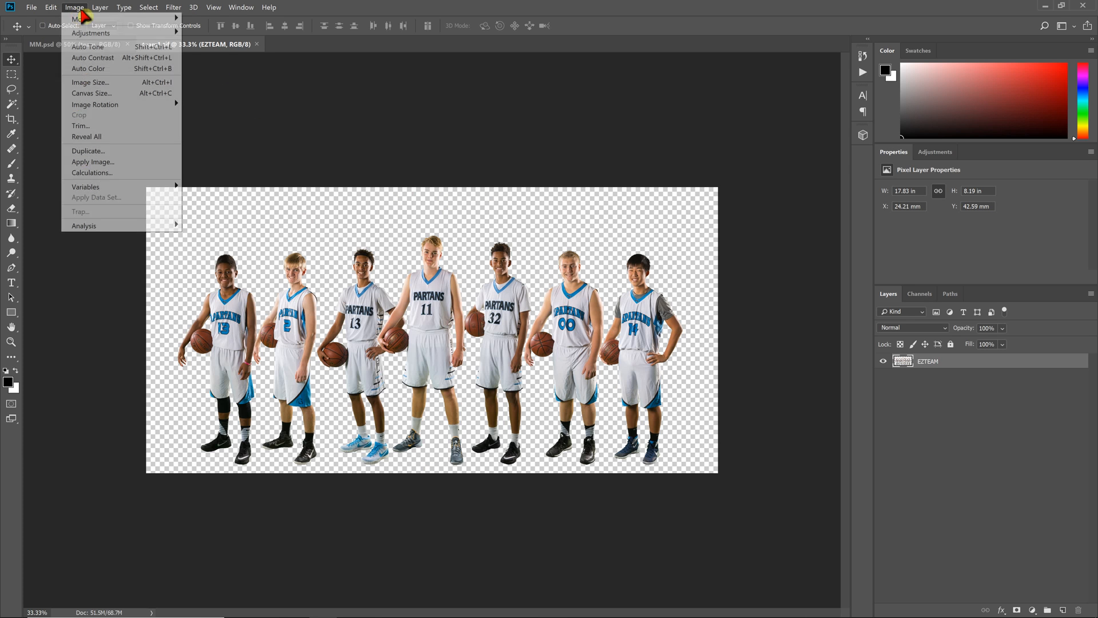
click(89, 81)
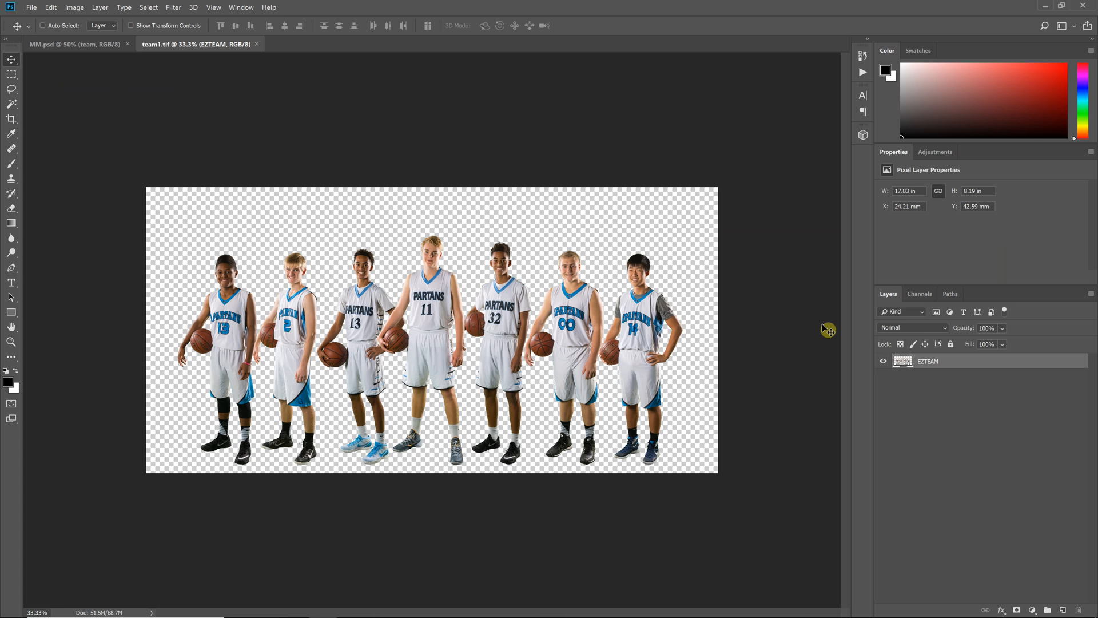
mouse_move(723, 378)
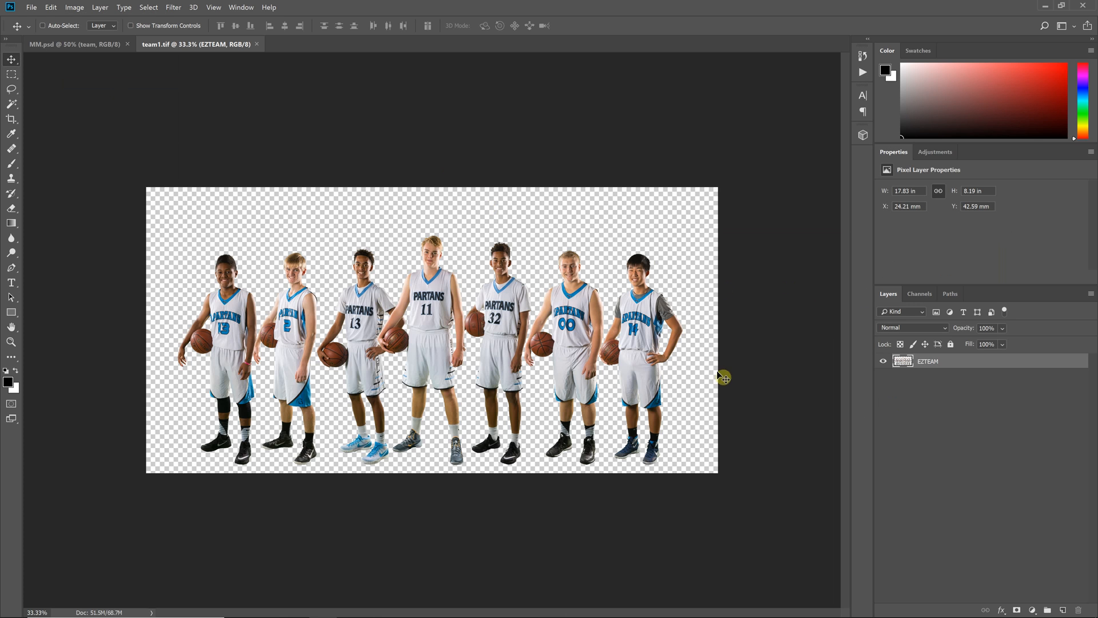
mouse_move(532, 466)
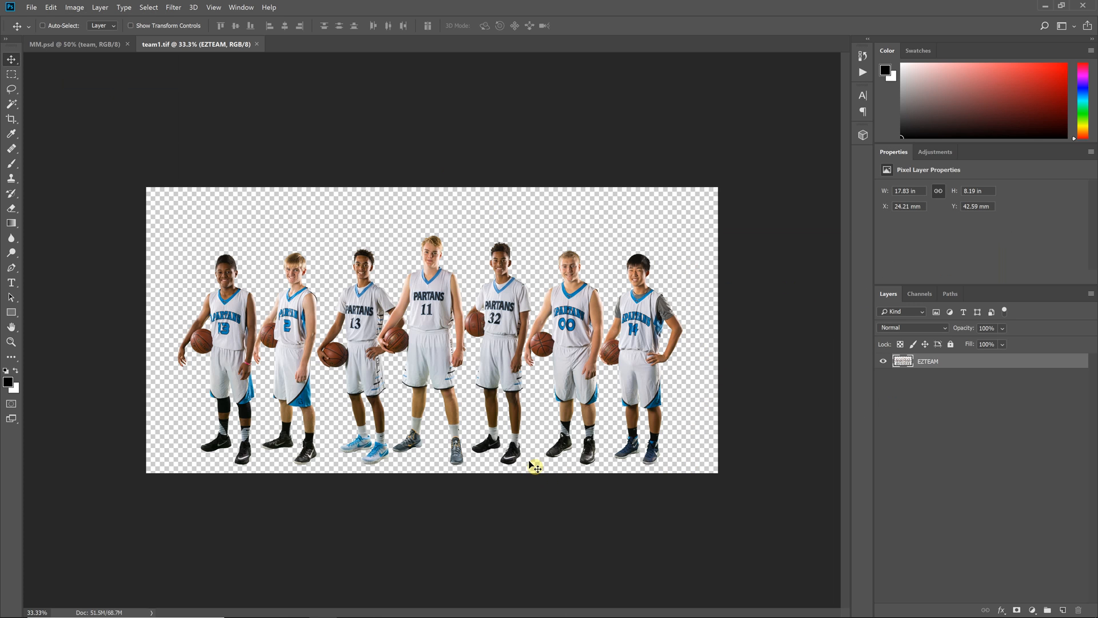
mouse_move(594, 419)
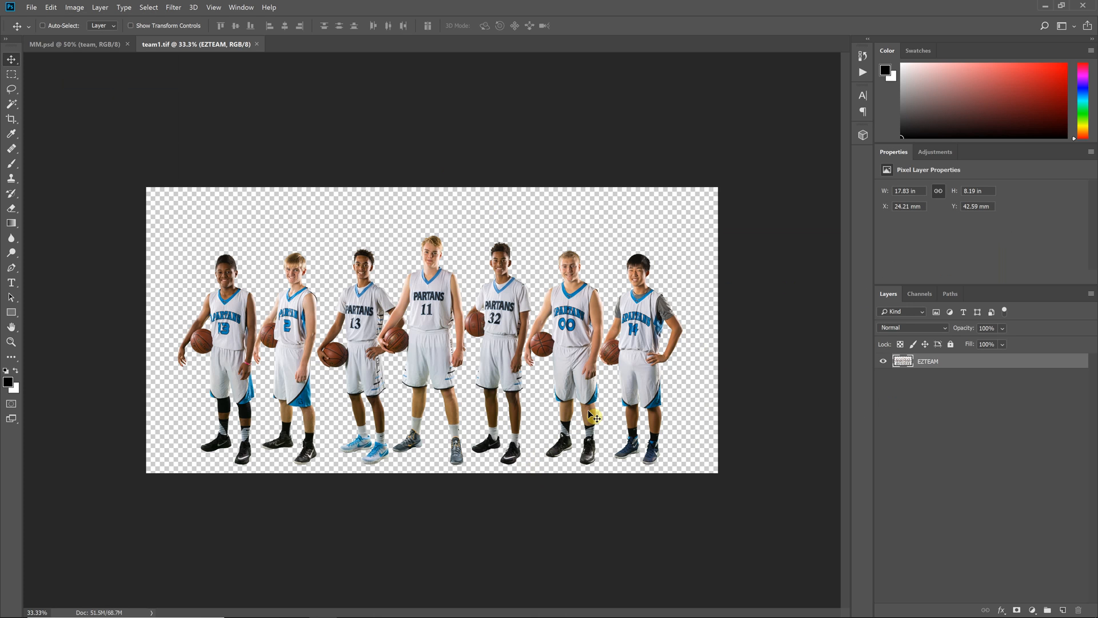
mouse_move(104, 156)
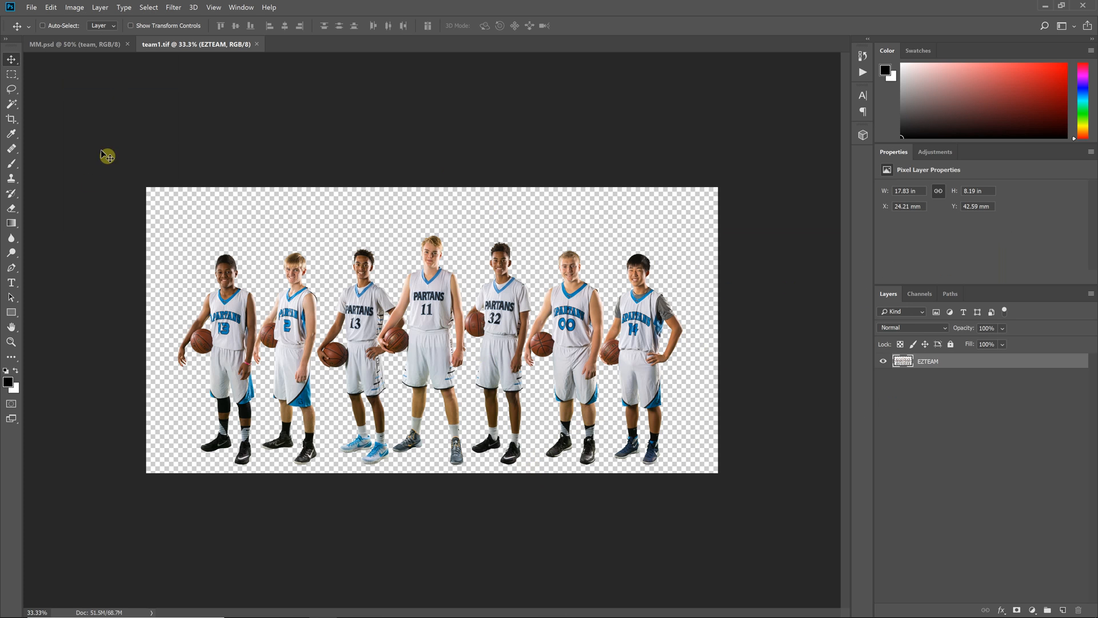
mouse_move(39, 11)
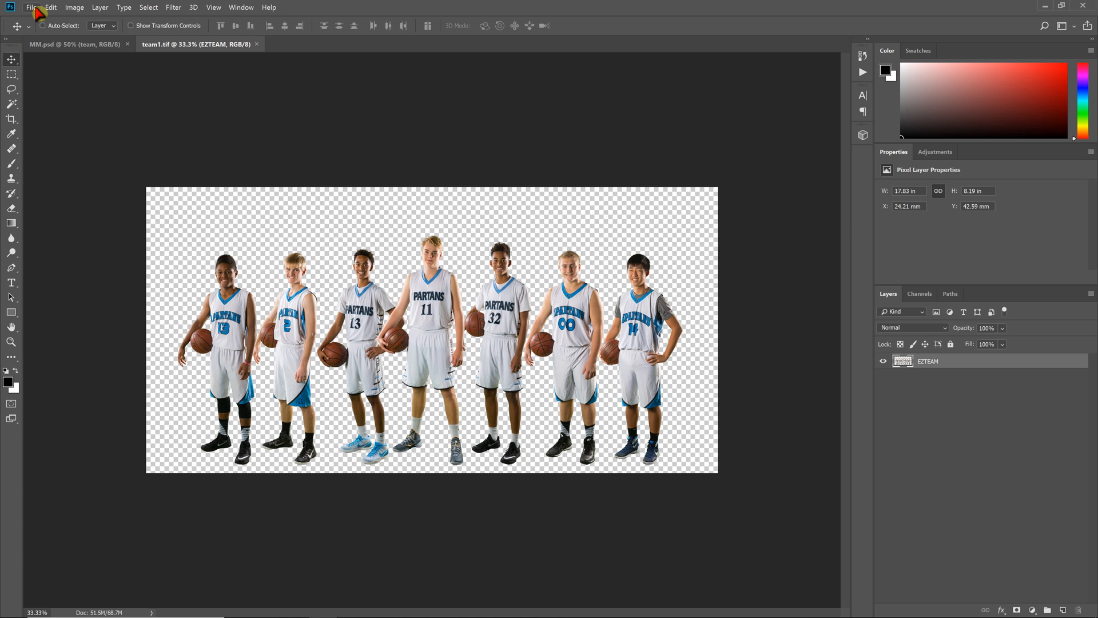
click(34, 9)
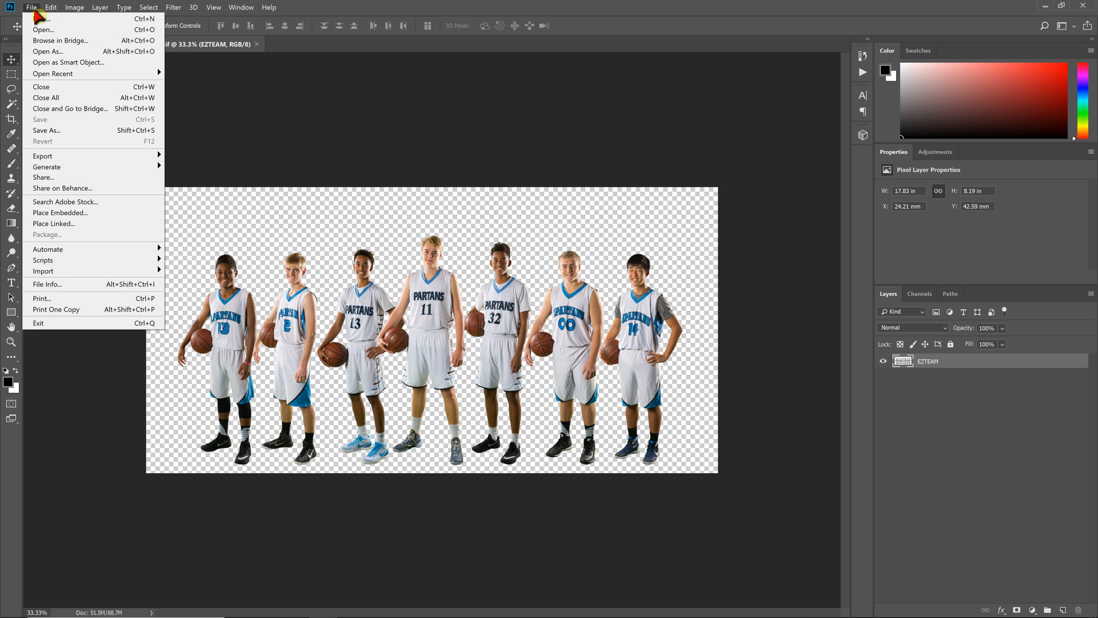
mouse_move(40, 19)
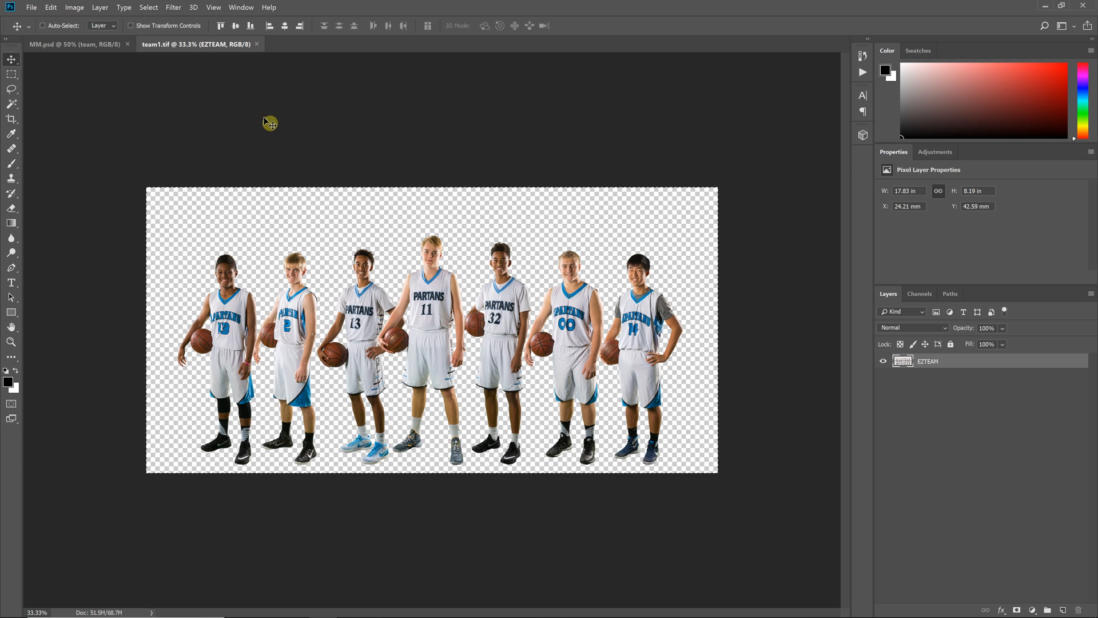
- Paste the copied team1 players into MM.psd as Layer 1
click(52, 8)
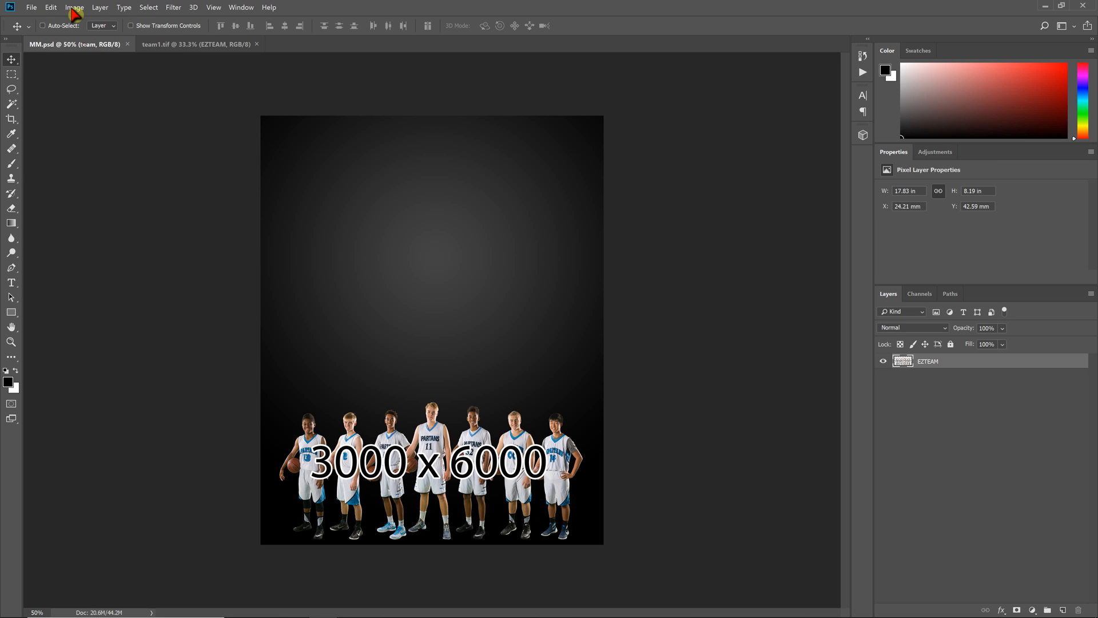
click(43, 7)
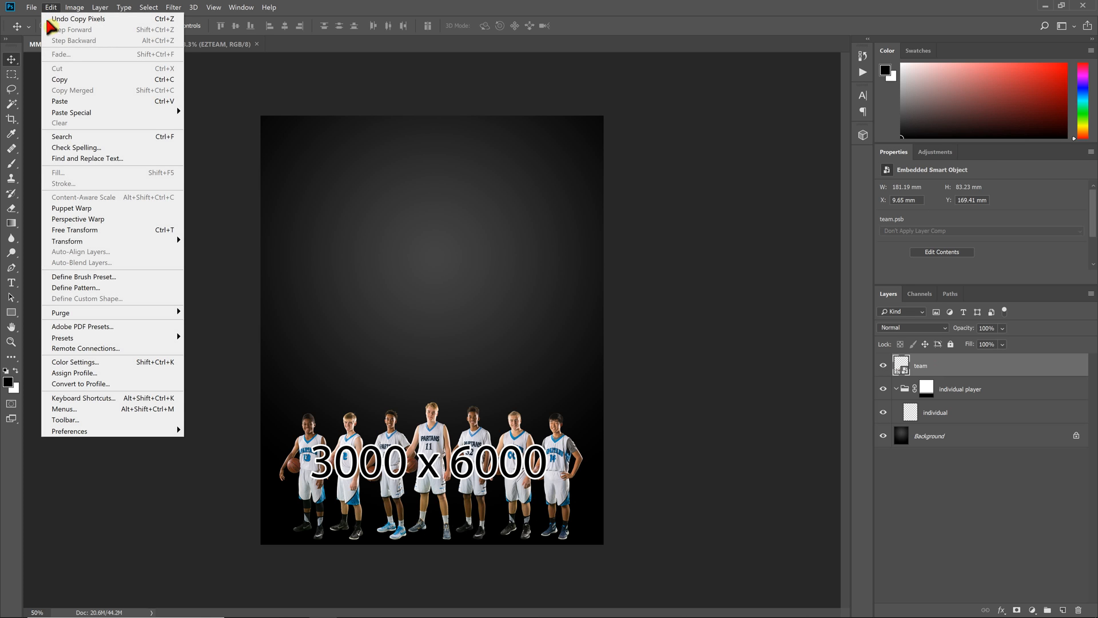
click(59, 101)
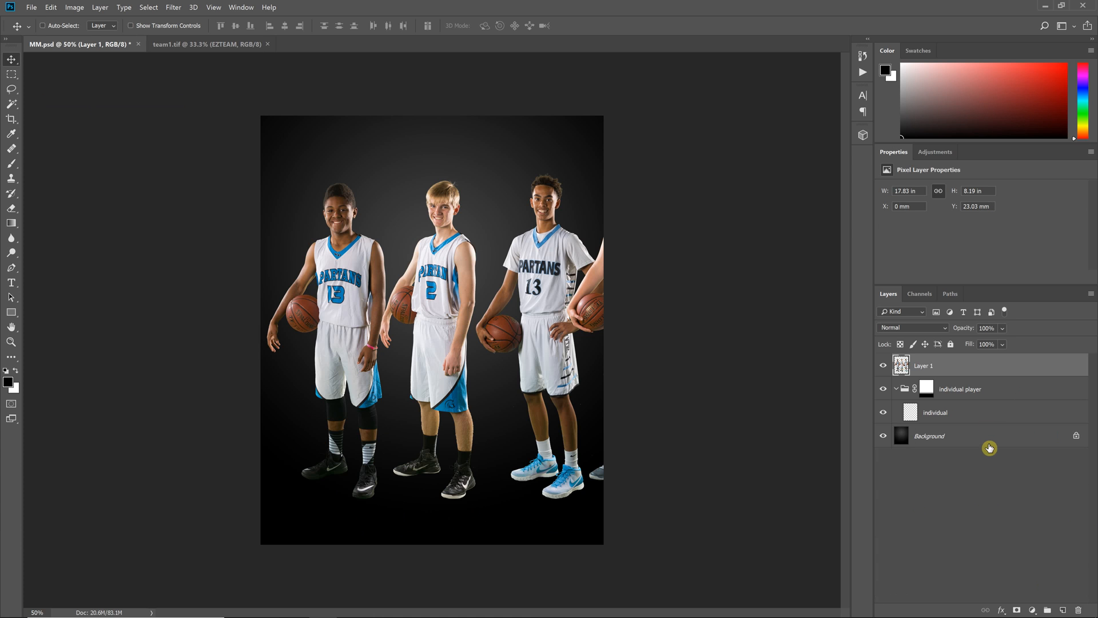
mouse_move(964, 434)
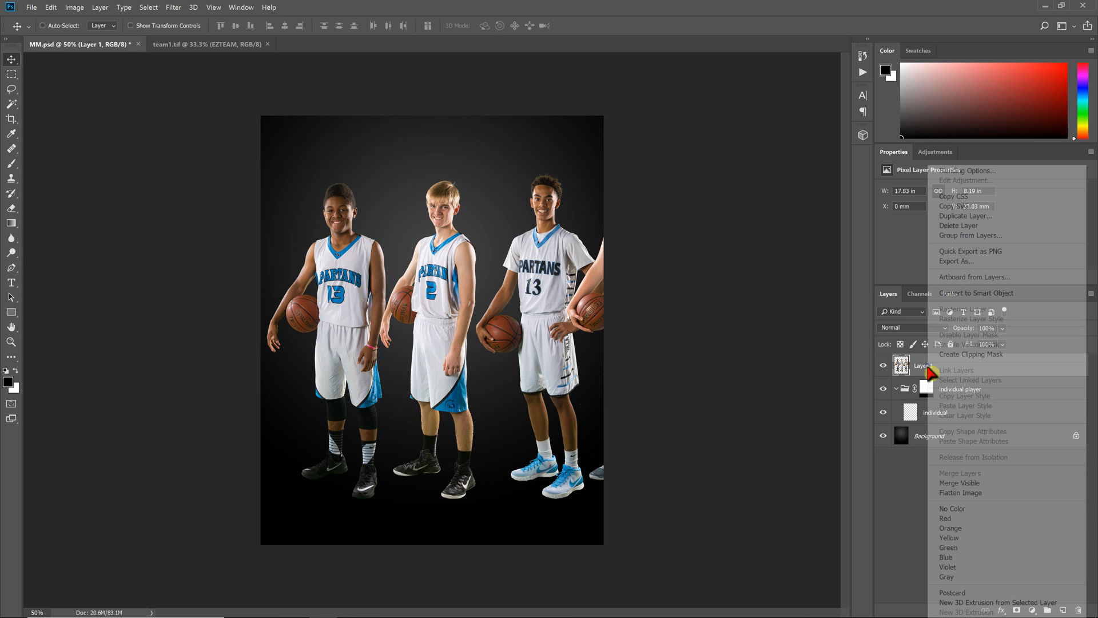
mouse_move(944, 293)
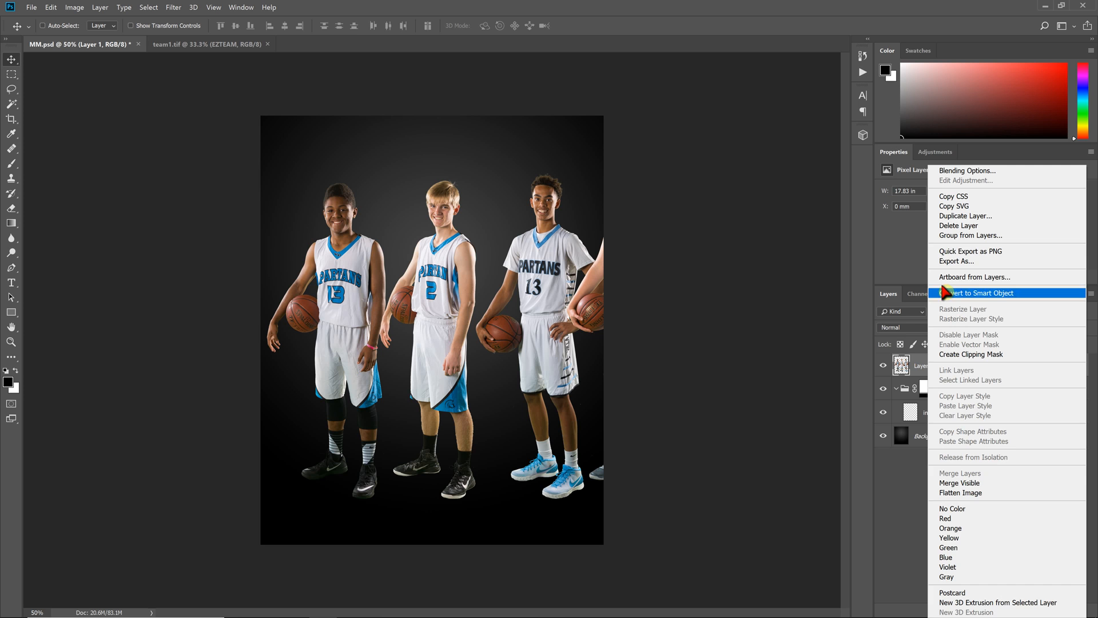
- Convert Layer 1 to a smart object and check its 5348 × 2456 px contents
click(990, 293)
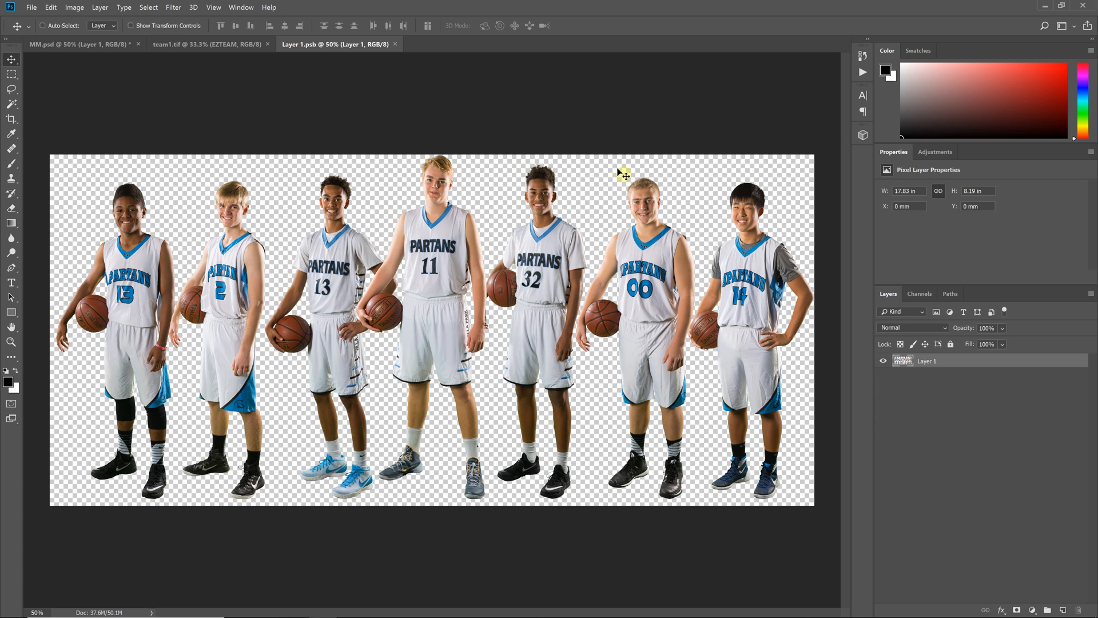
mouse_move(274, 483)
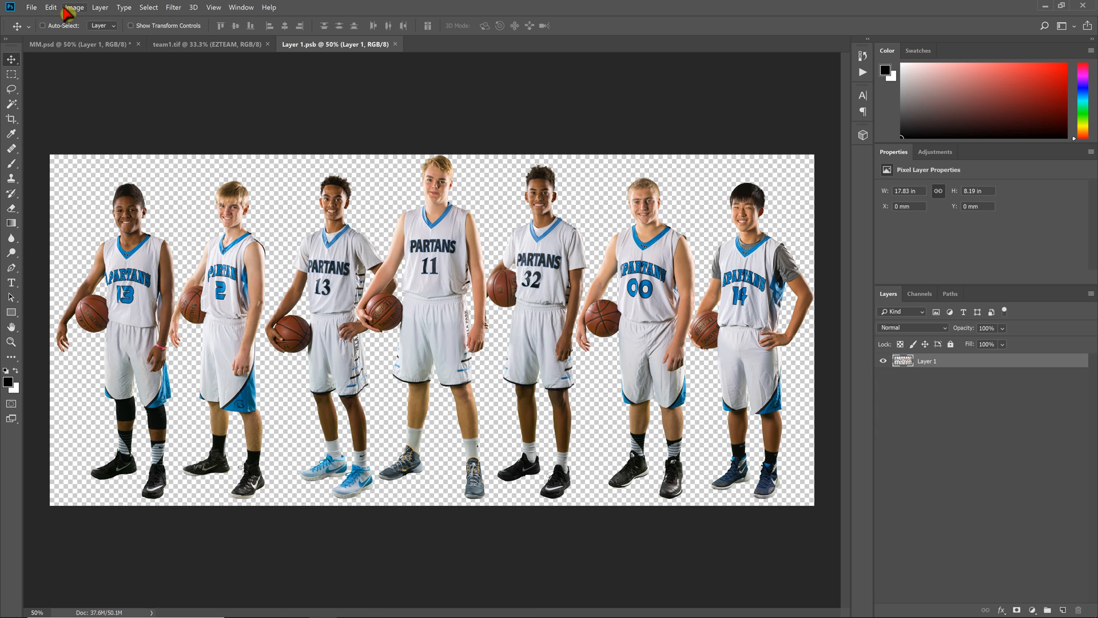
click(74, 7)
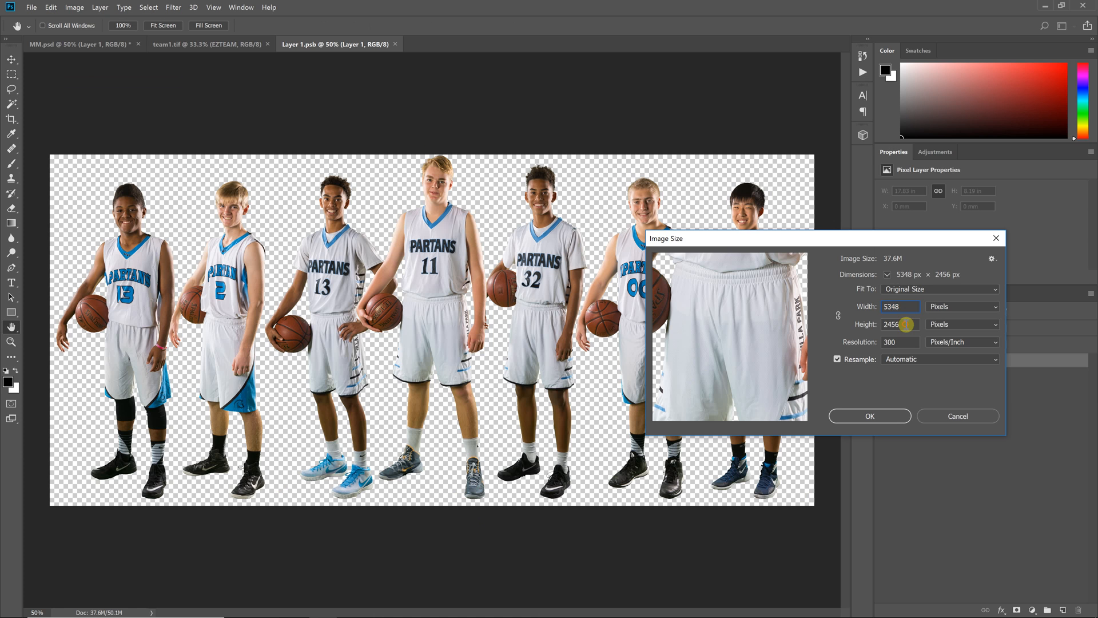
click(900, 324)
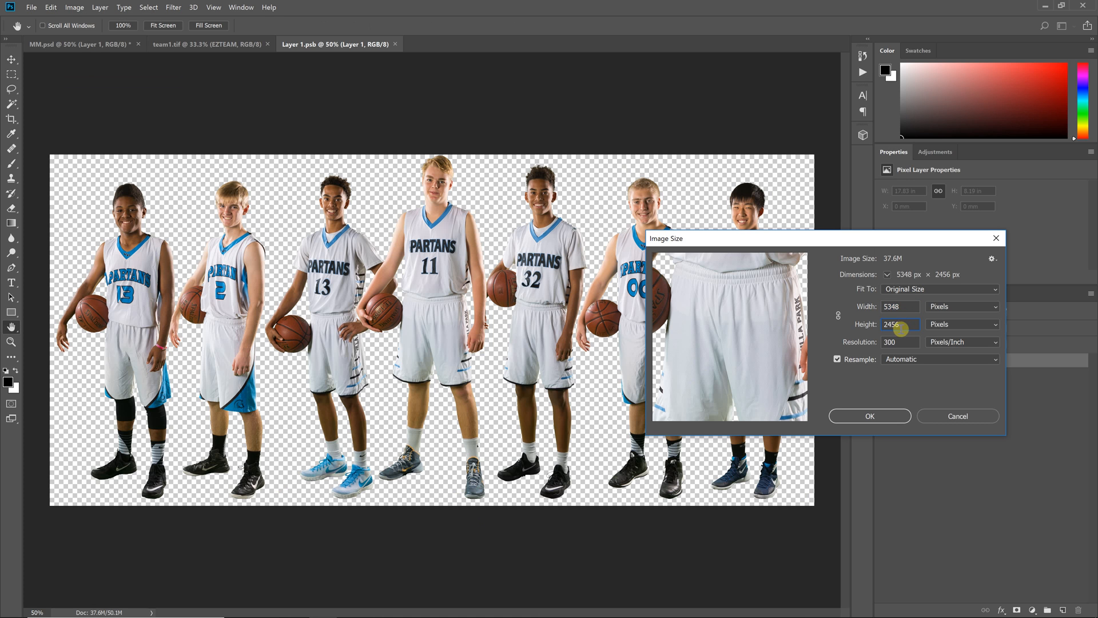
mouse_move(900, 328)
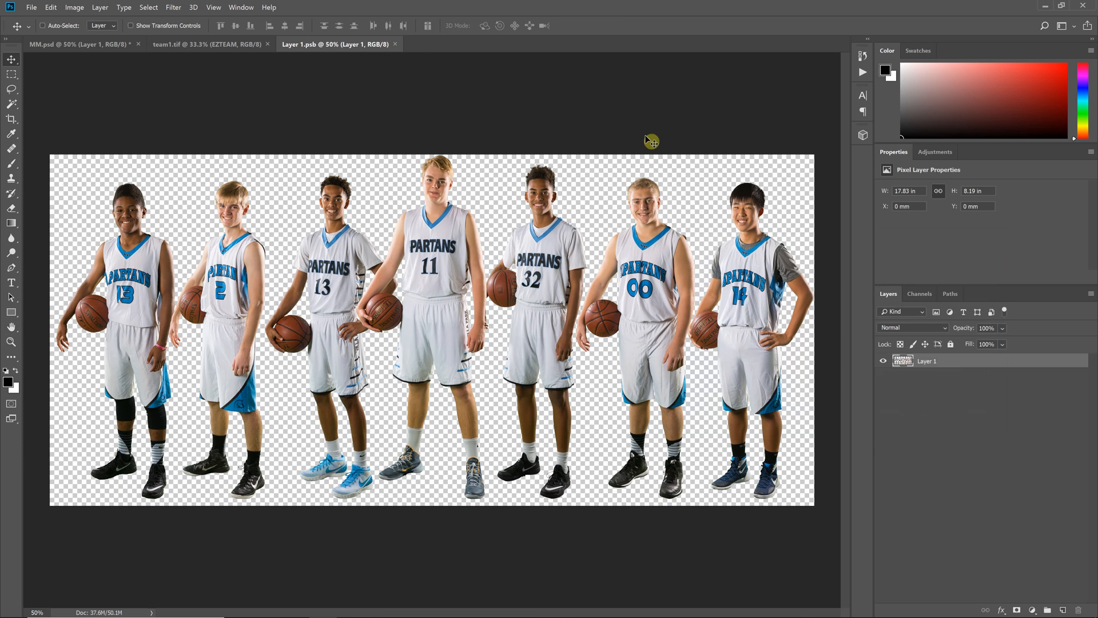
- Close Layer 1.psb, then flatten team1.tif onto white and copy it
click(863, 55)
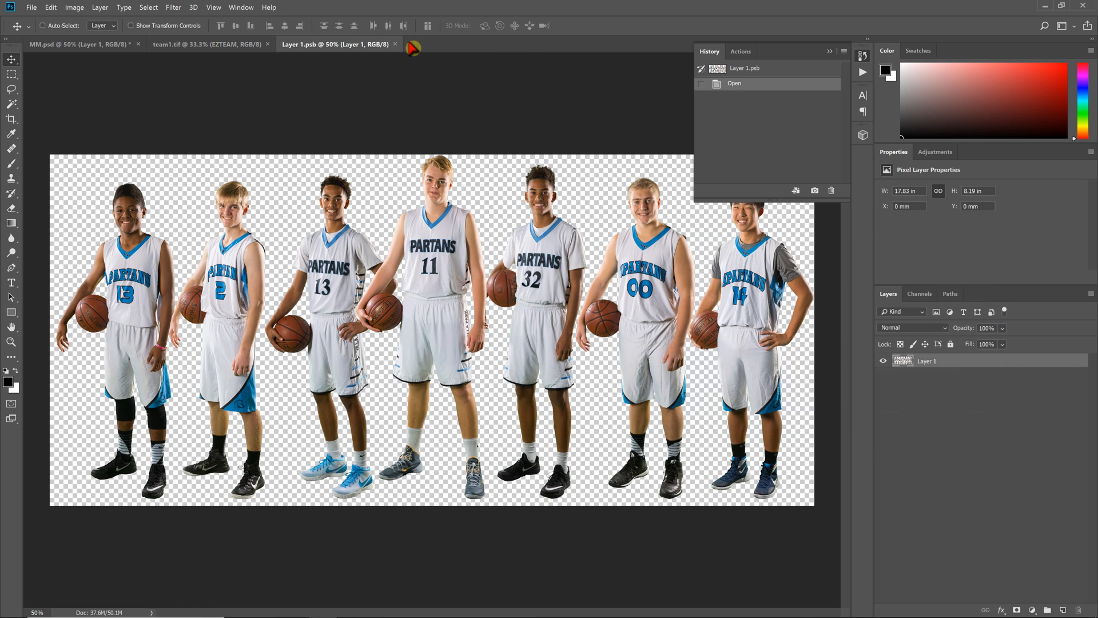
click(57, 45)
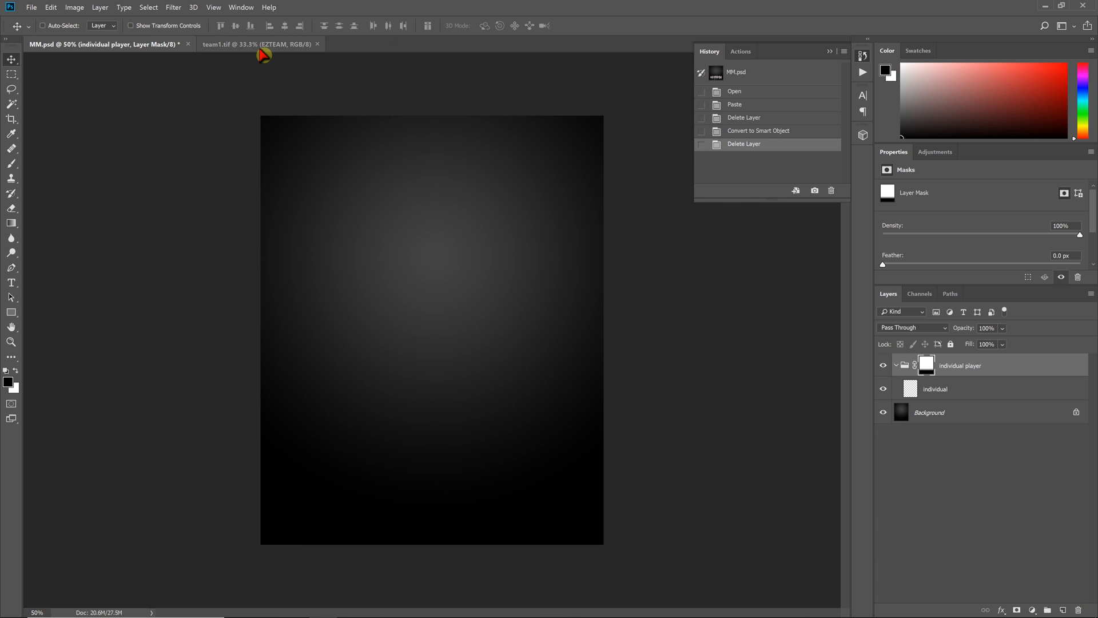
click(258, 44)
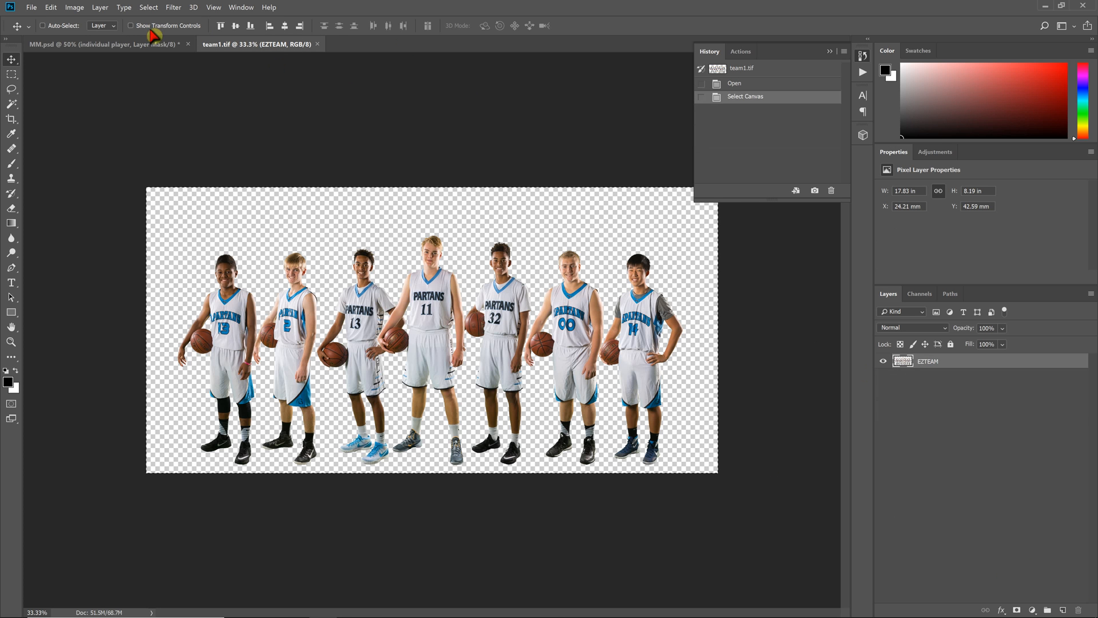
click(102, 8)
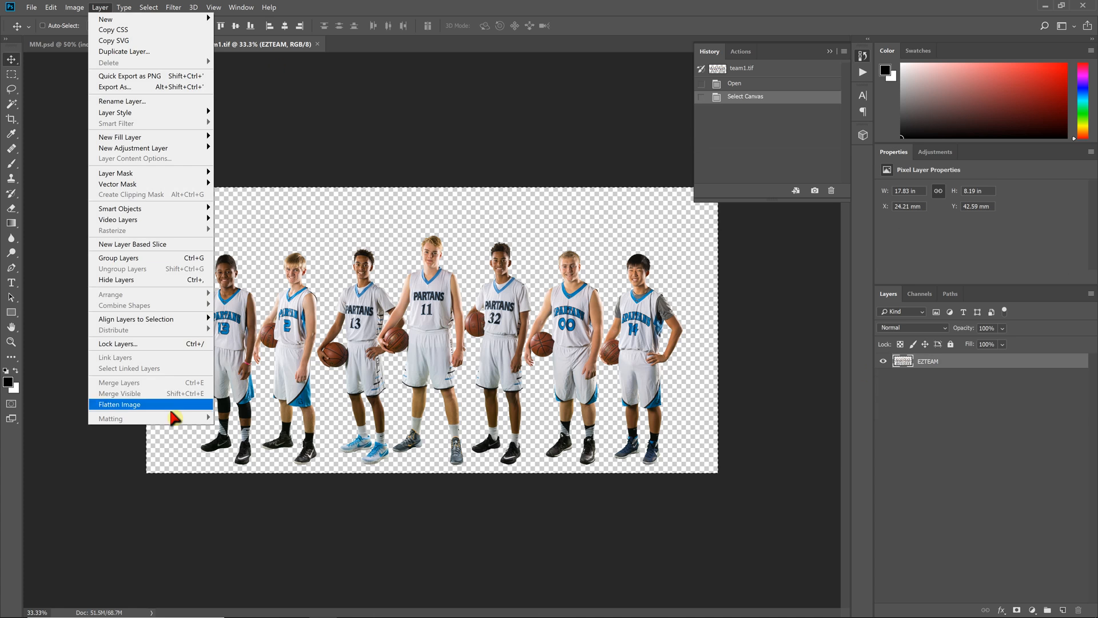
click(119, 404)
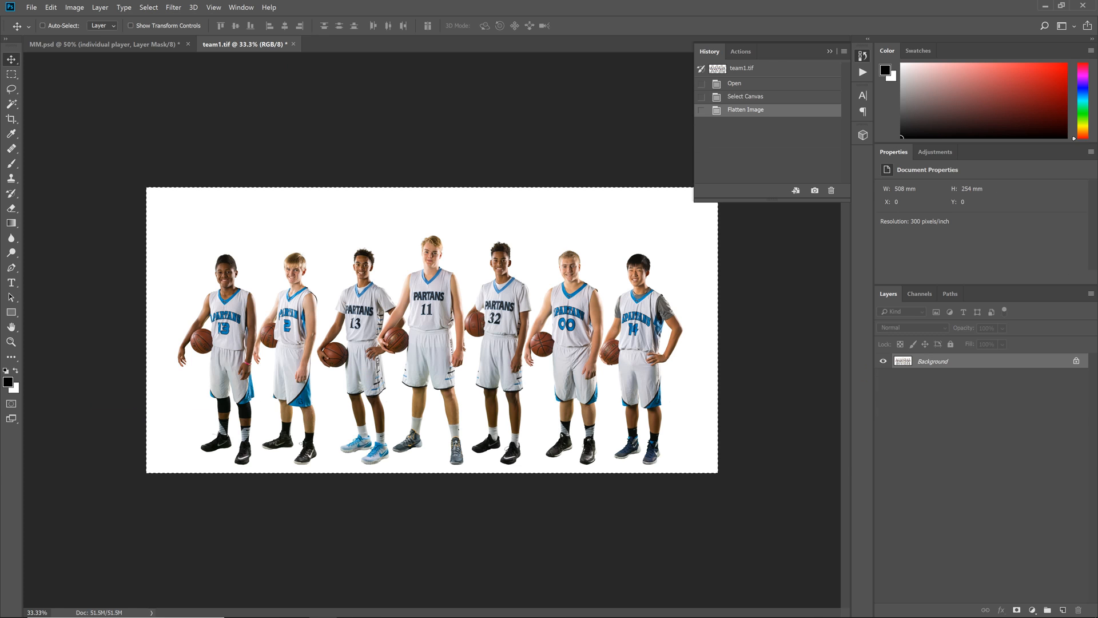
click(48, 8)
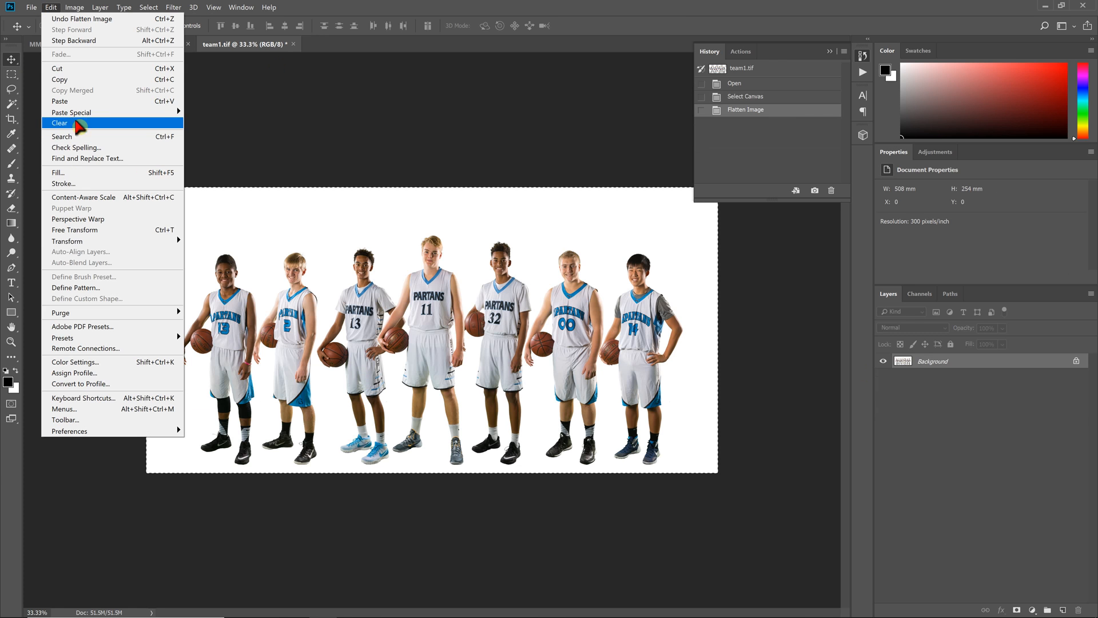
click(83, 43)
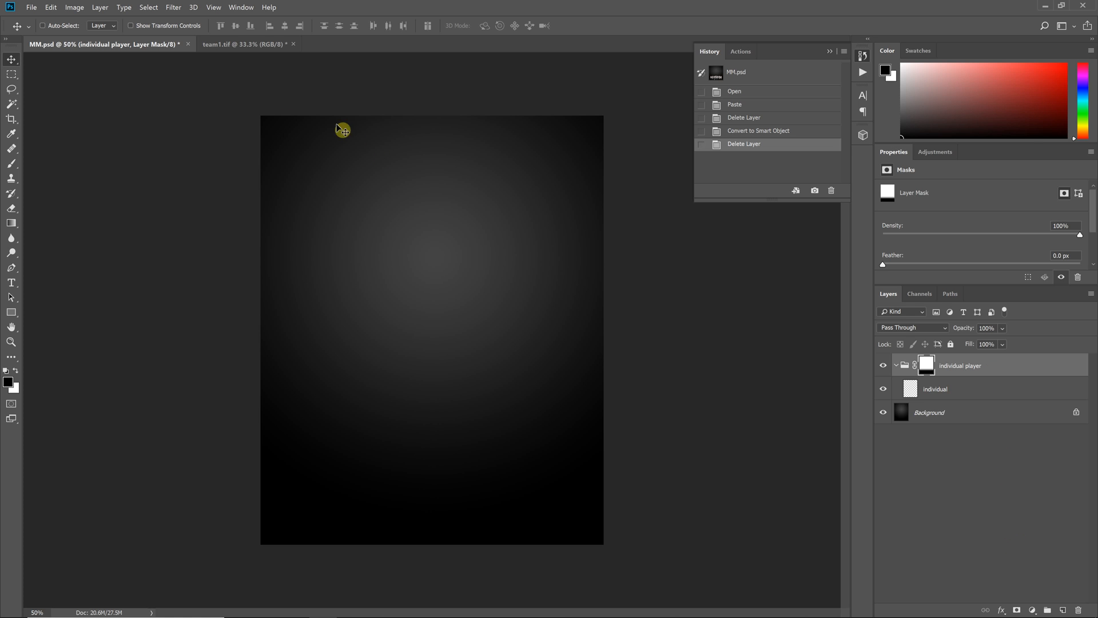
- Add a new 'team' layer above the player group and convert it to a smart object
click(109, 9)
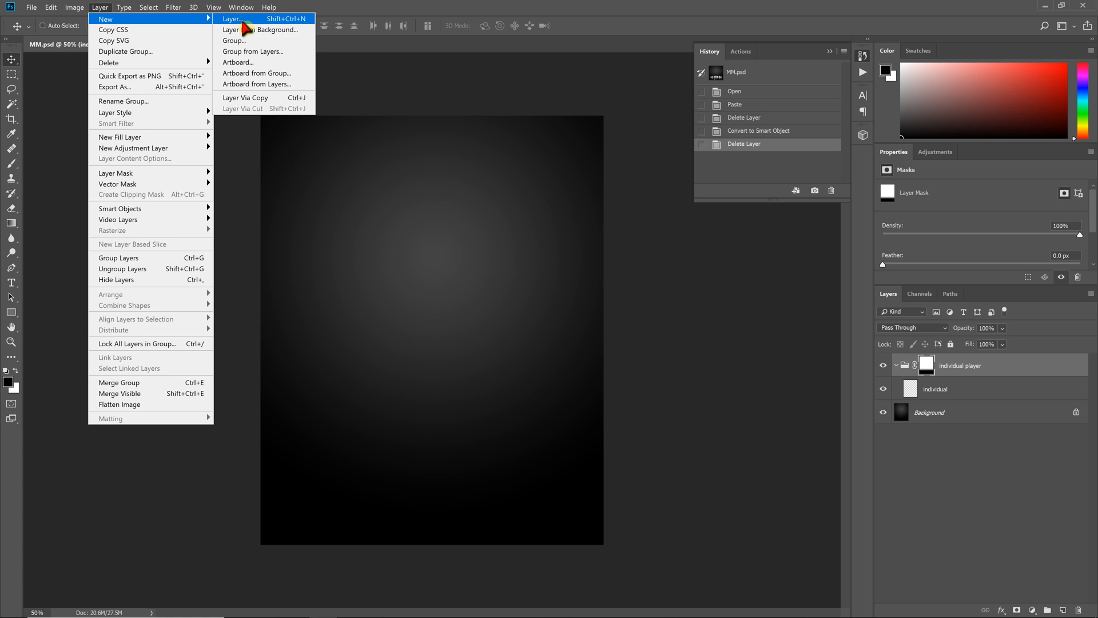
click(226, 19)
text(team)
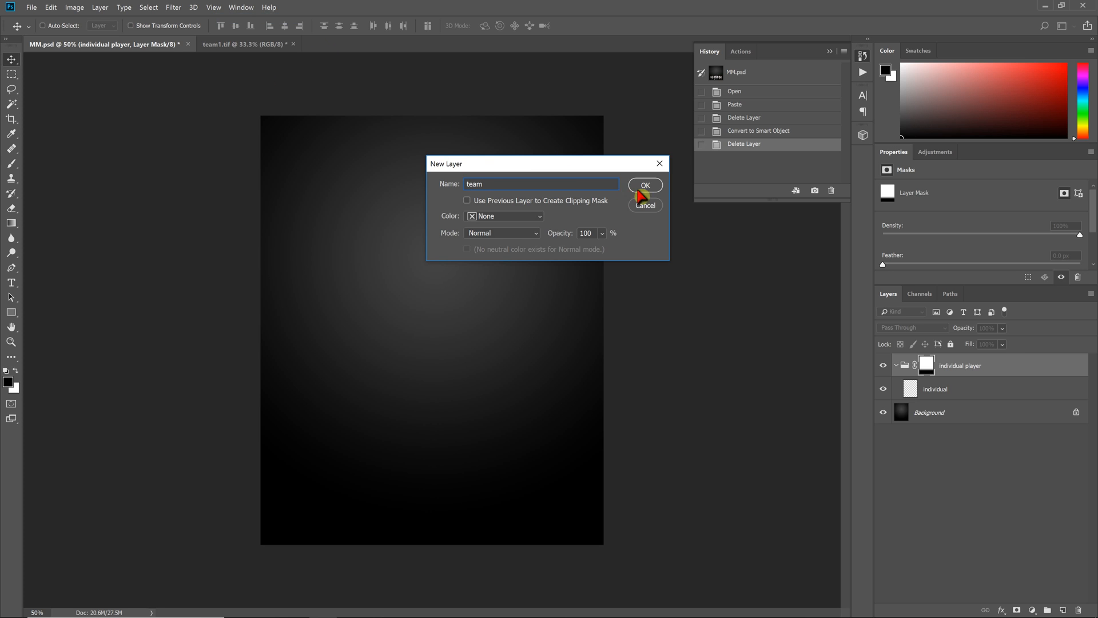
click(646, 185)
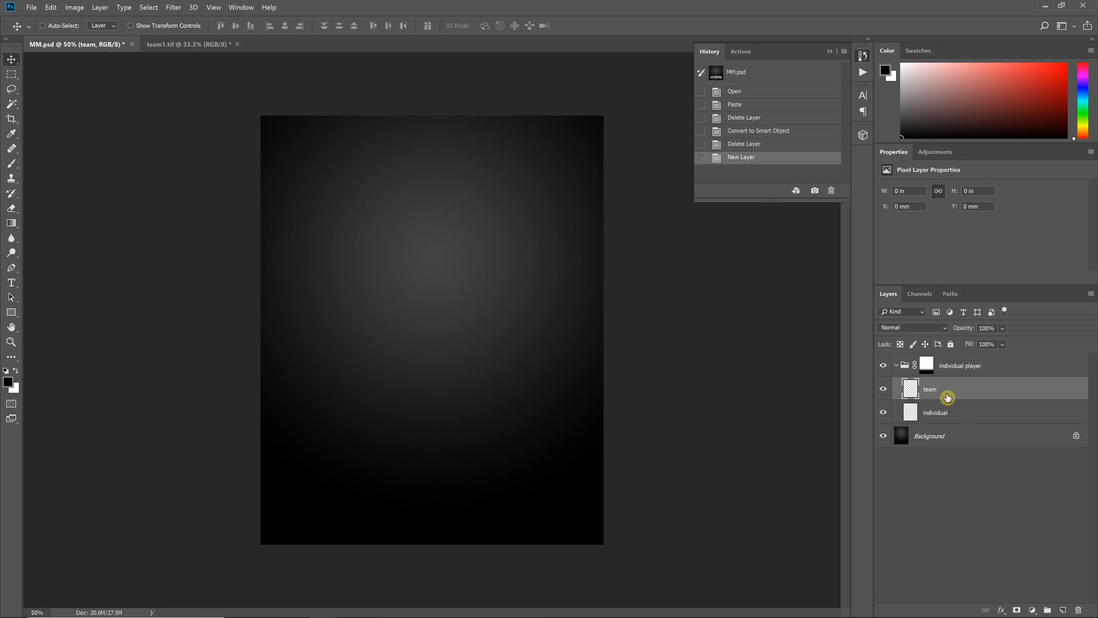
drag(931, 389, 927, 365)
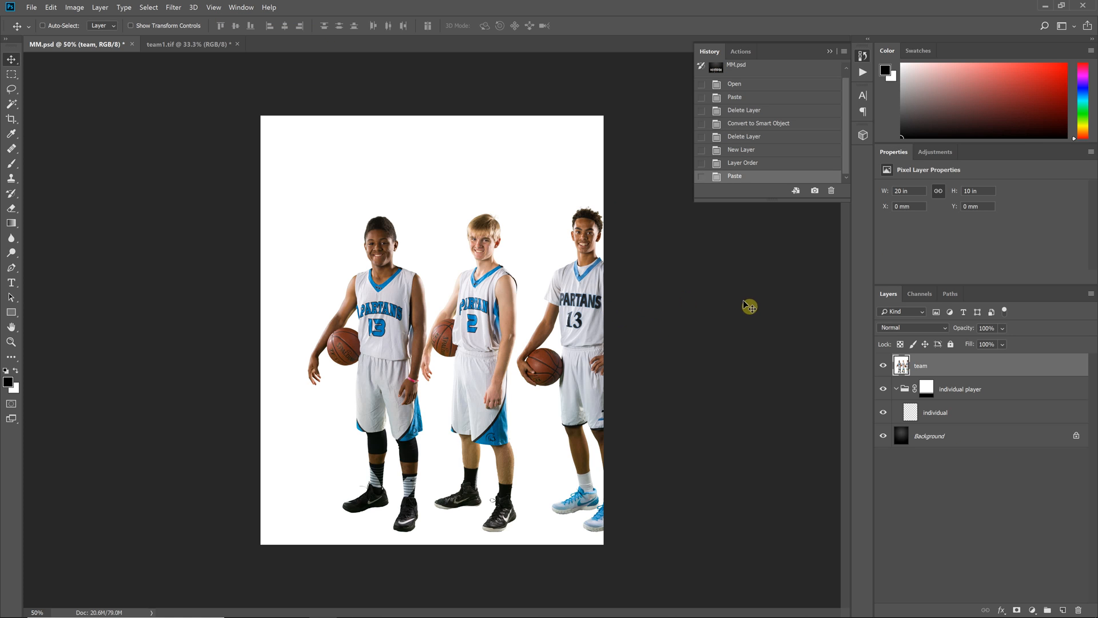
mouse_move(936, 331)
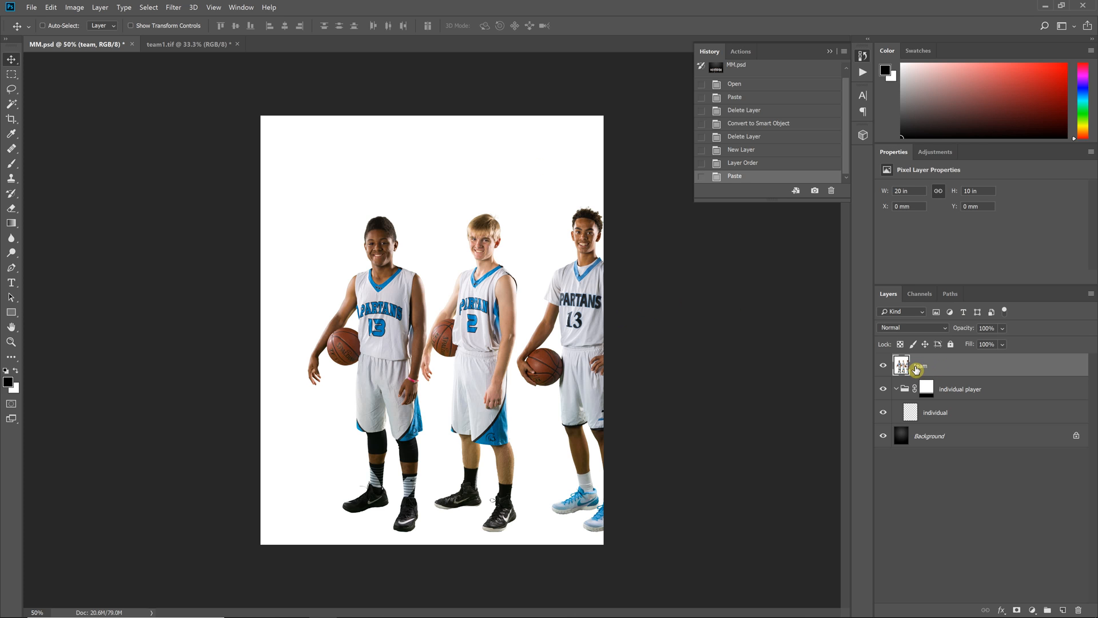
right_click(917, 365)
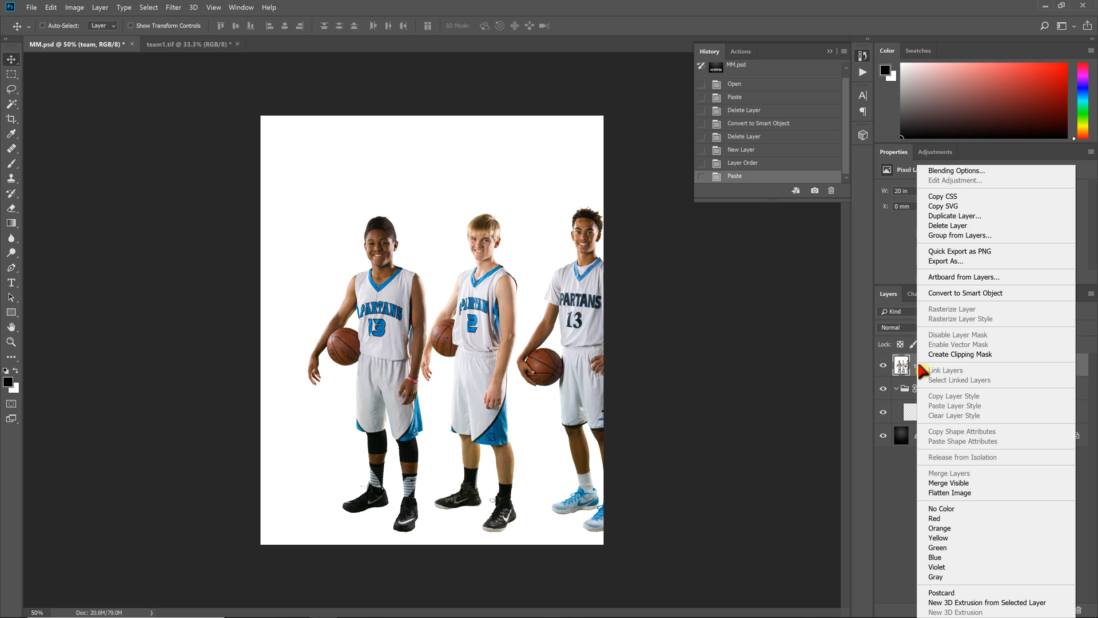
mouse_move(945, 297)
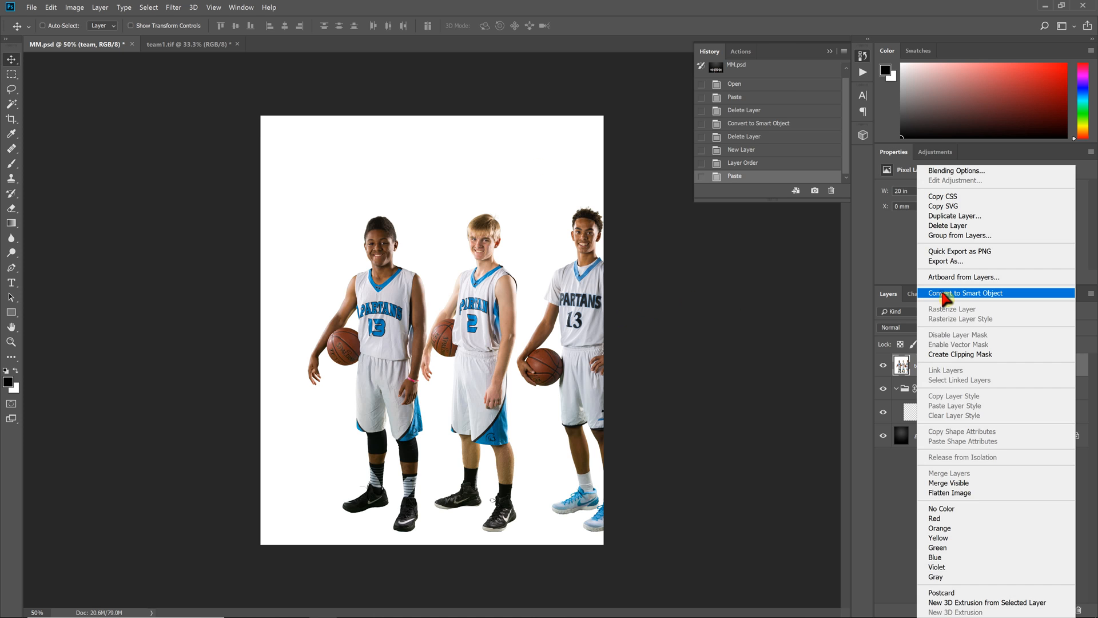
click(965, 293)
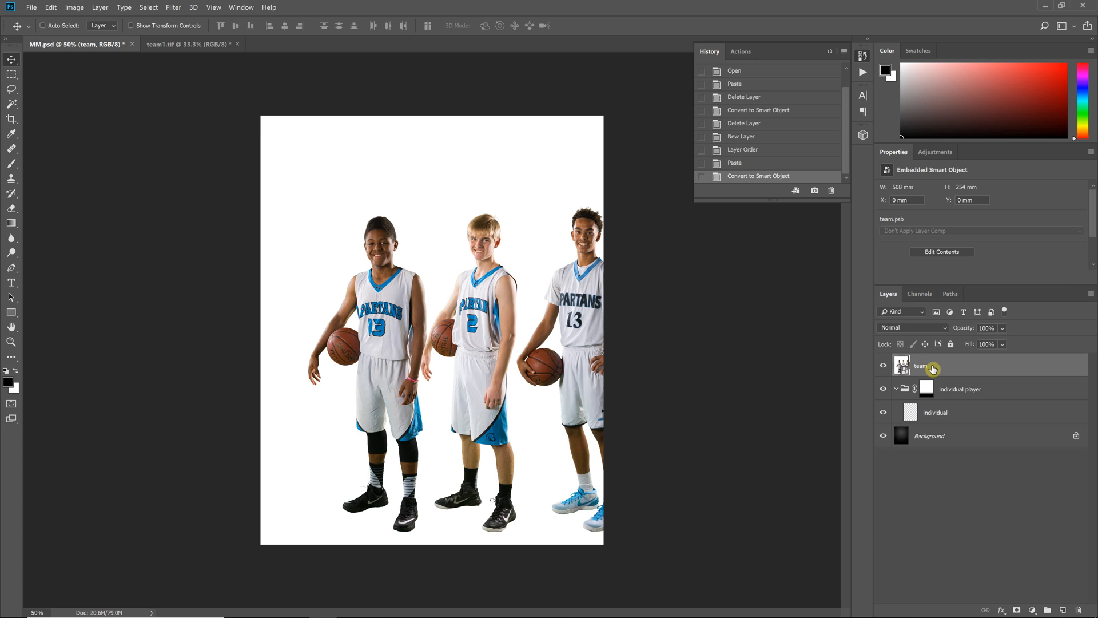
mouse_move(933, 403)
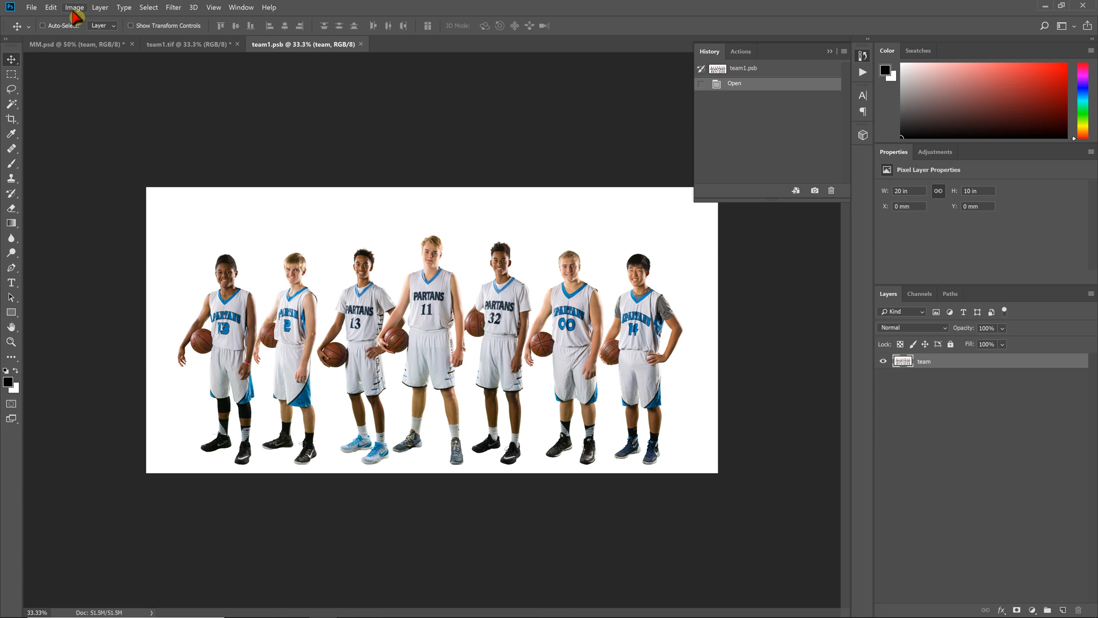
click(72, 8)
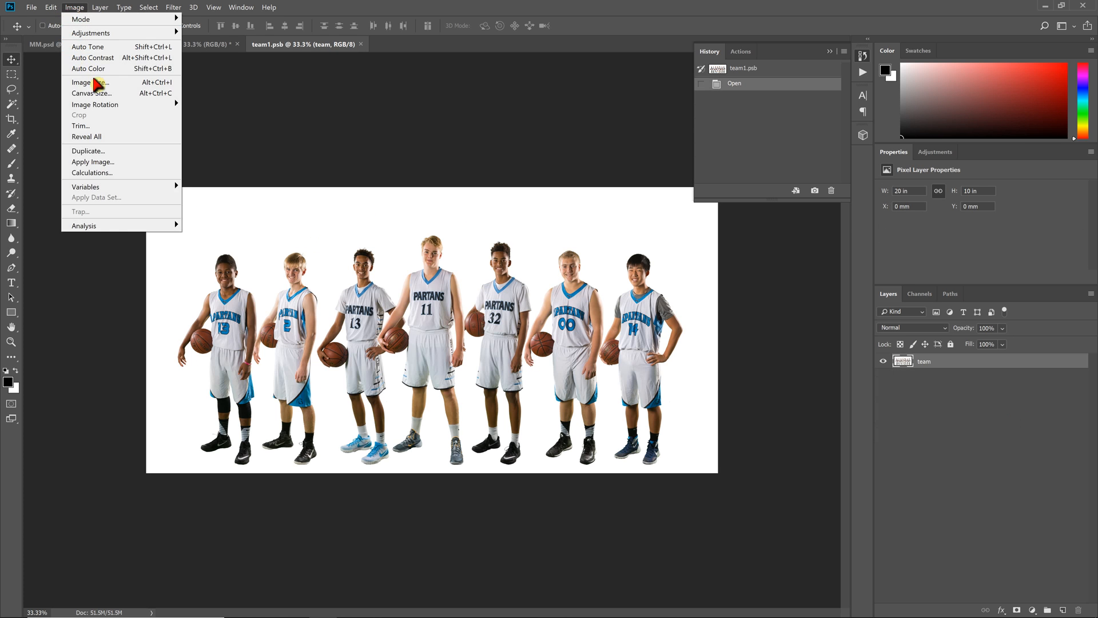
click(89, 82)
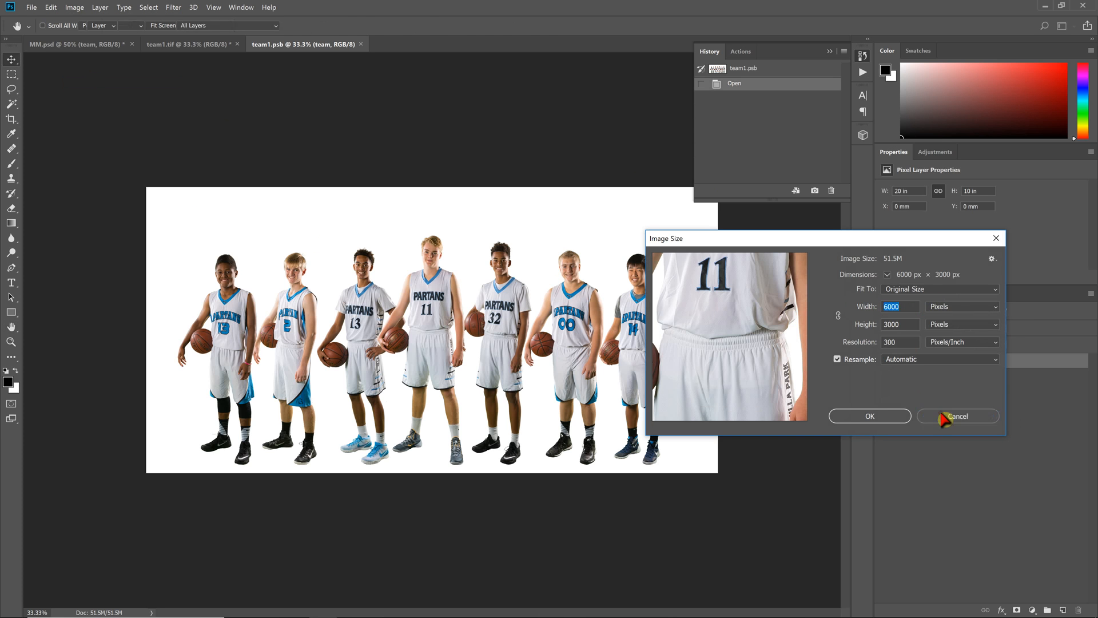
click(959, 416)
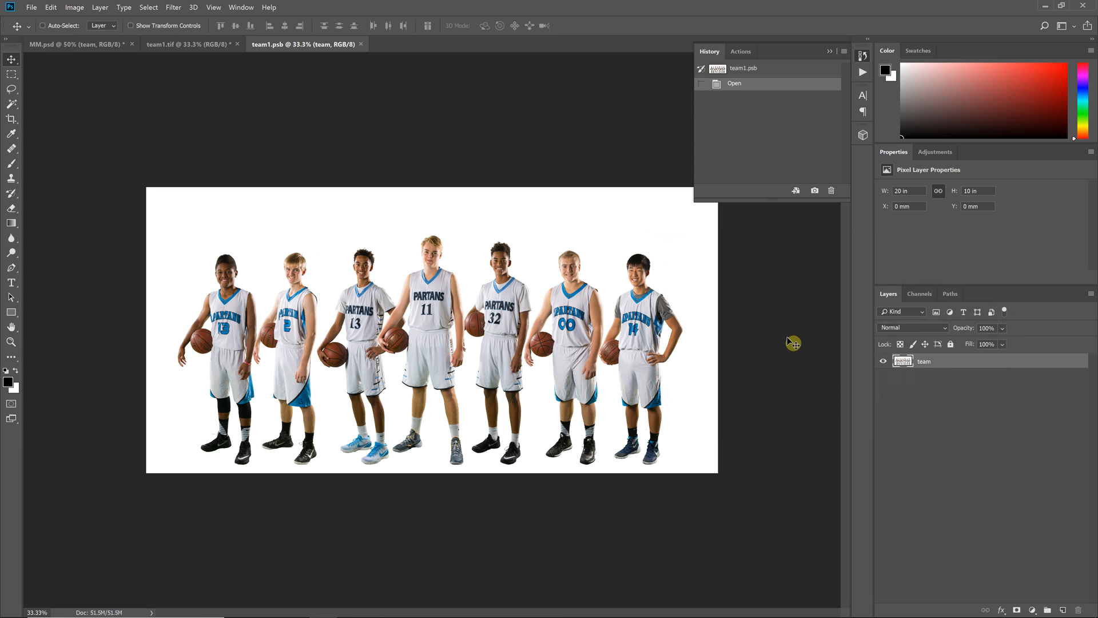
mouse_move(742, 323)
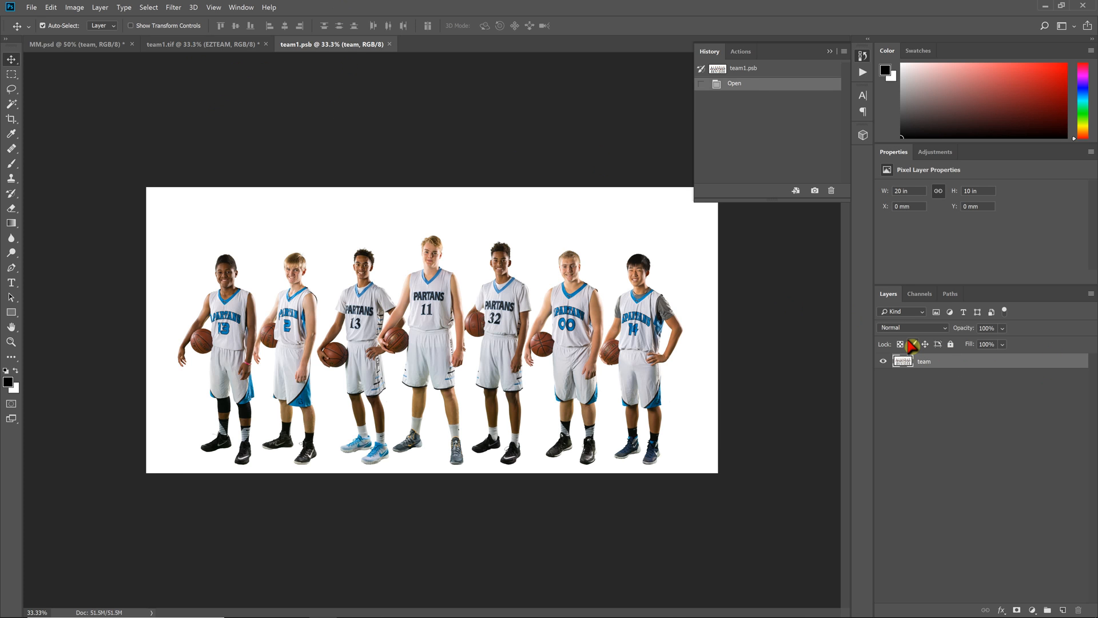
- Clear team1.psb's canvas and paste the copied team cut-out
key(Delete)
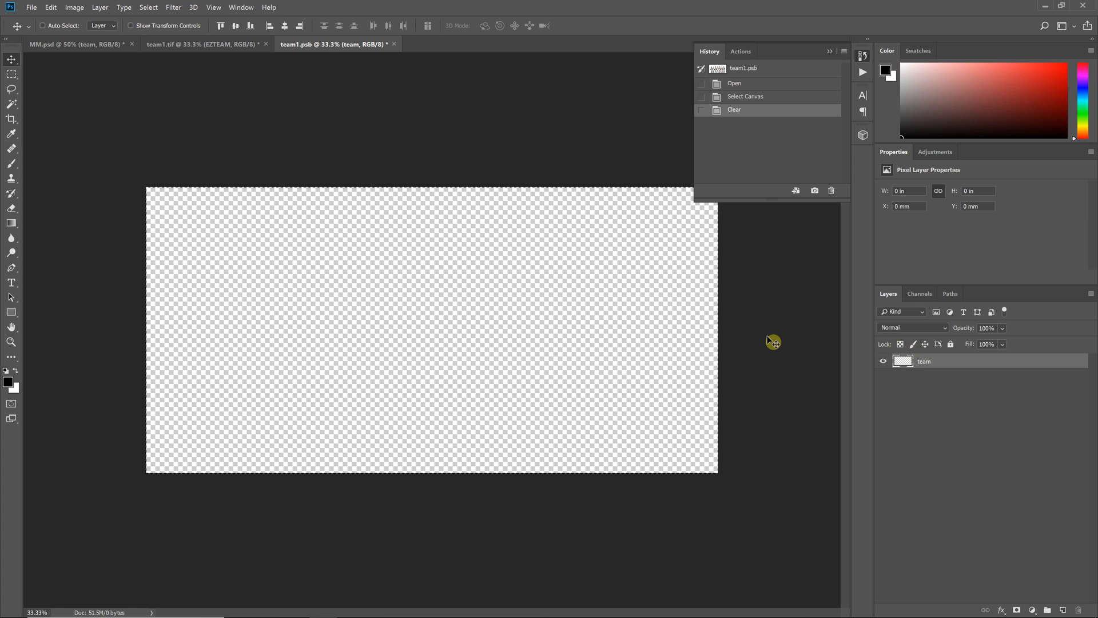
mouse_move(766, 313)
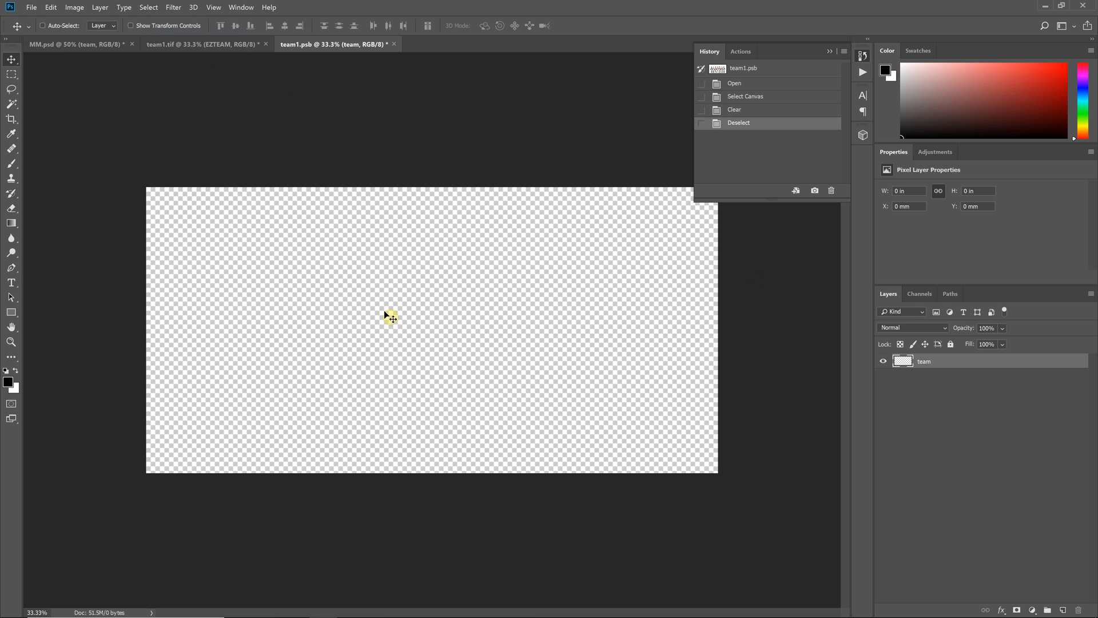
mouse_move(160, 178)
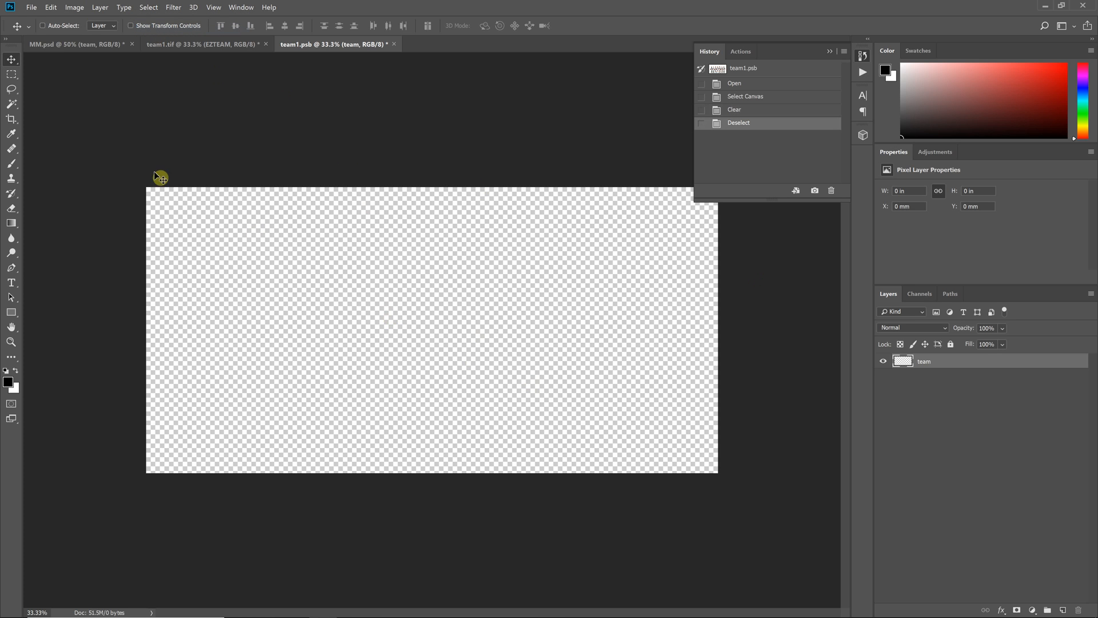
click(74, 8)
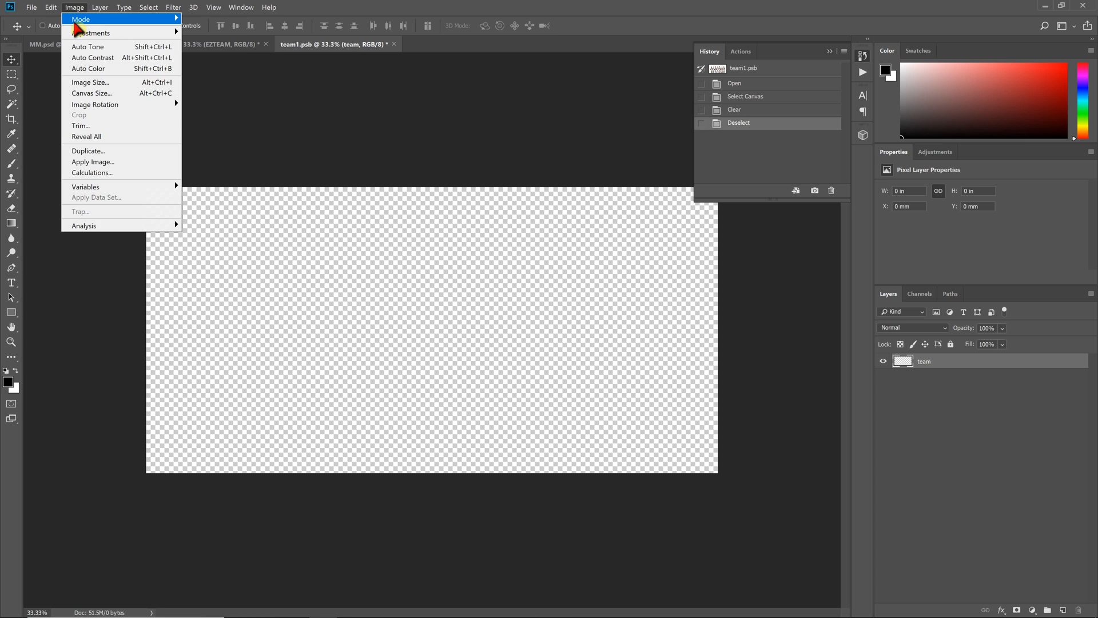
click(49, 7)
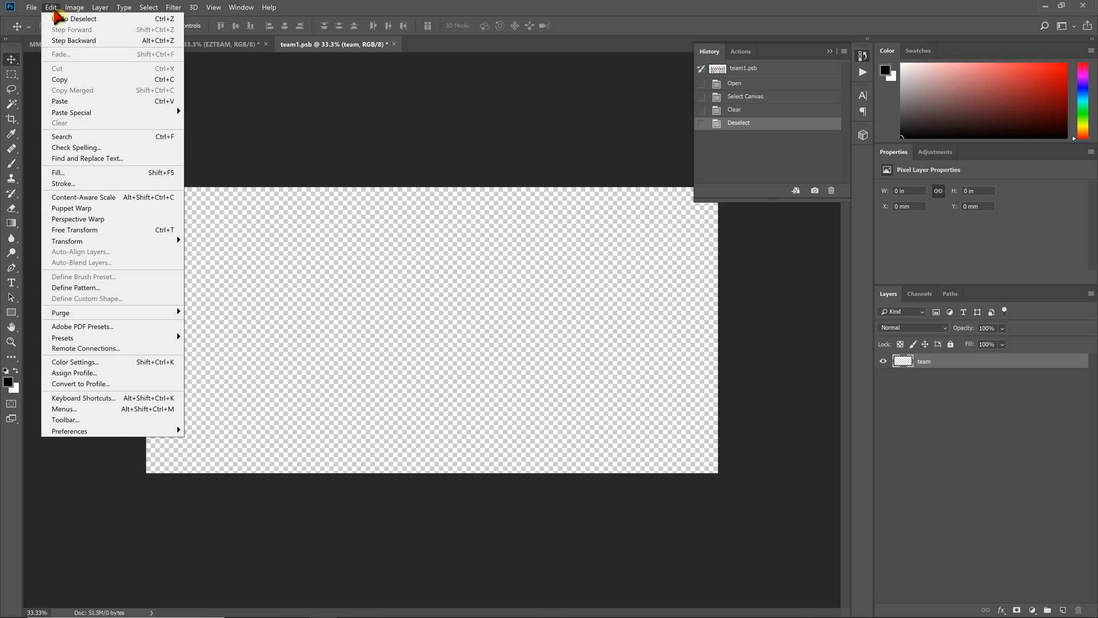
mouse_move(86, 108)
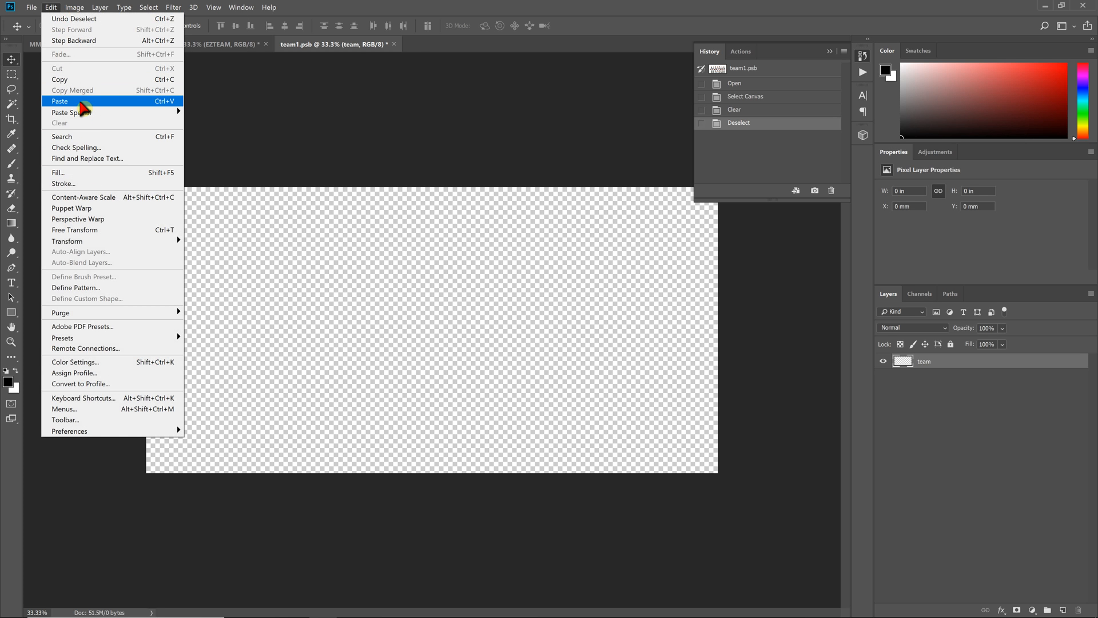
click(69, 102)
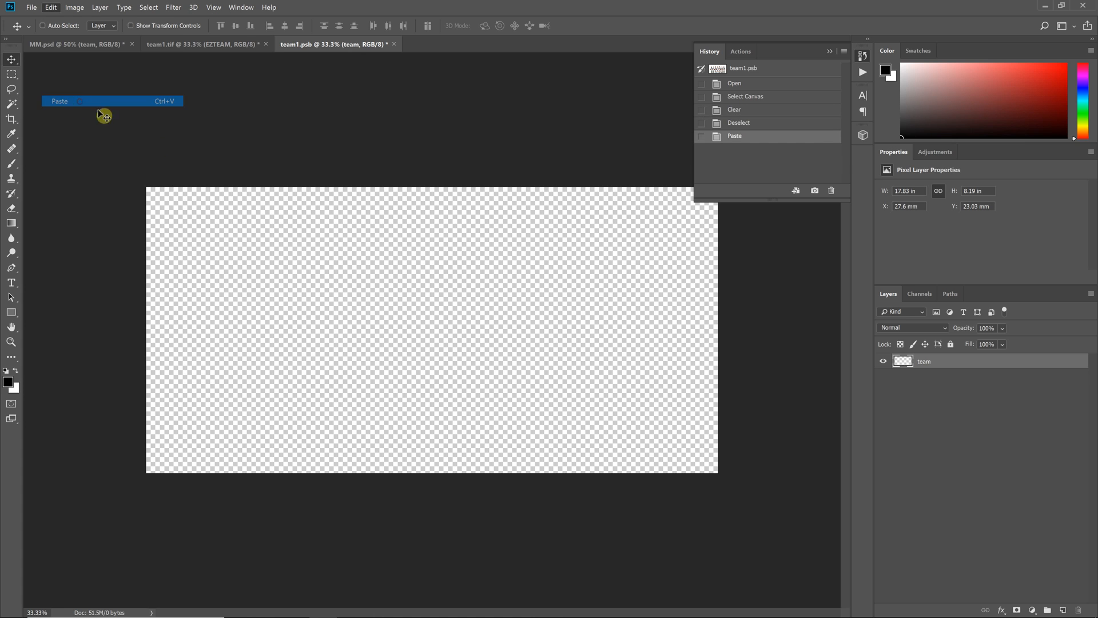
click(59, 101)
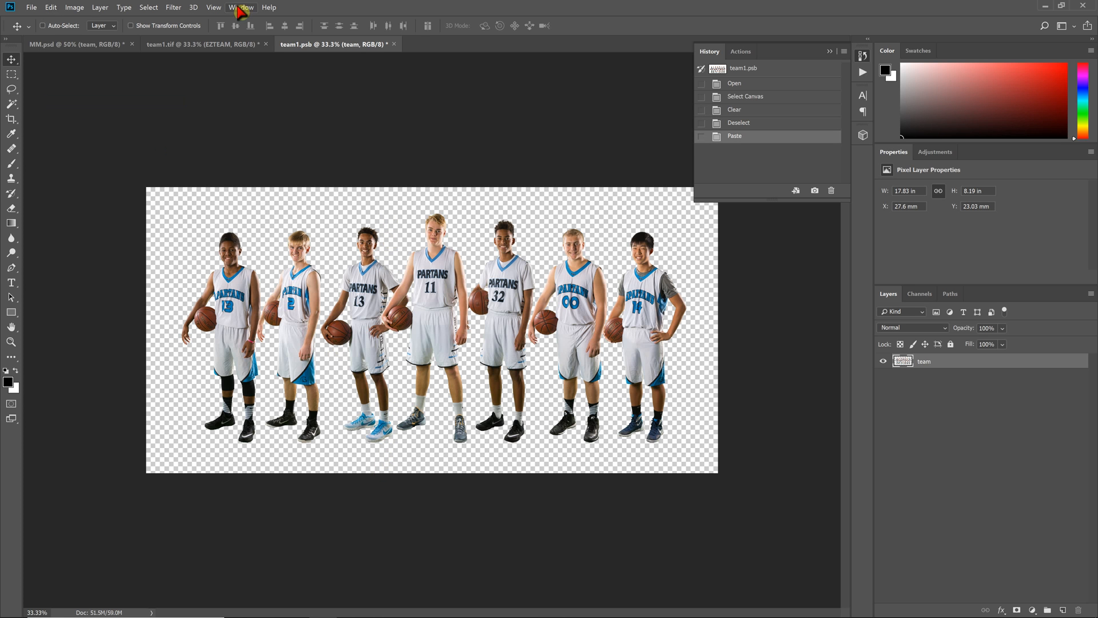
- Undo the misplaced paste and Paste in Place the cut-out at its original position
click(194, 45)
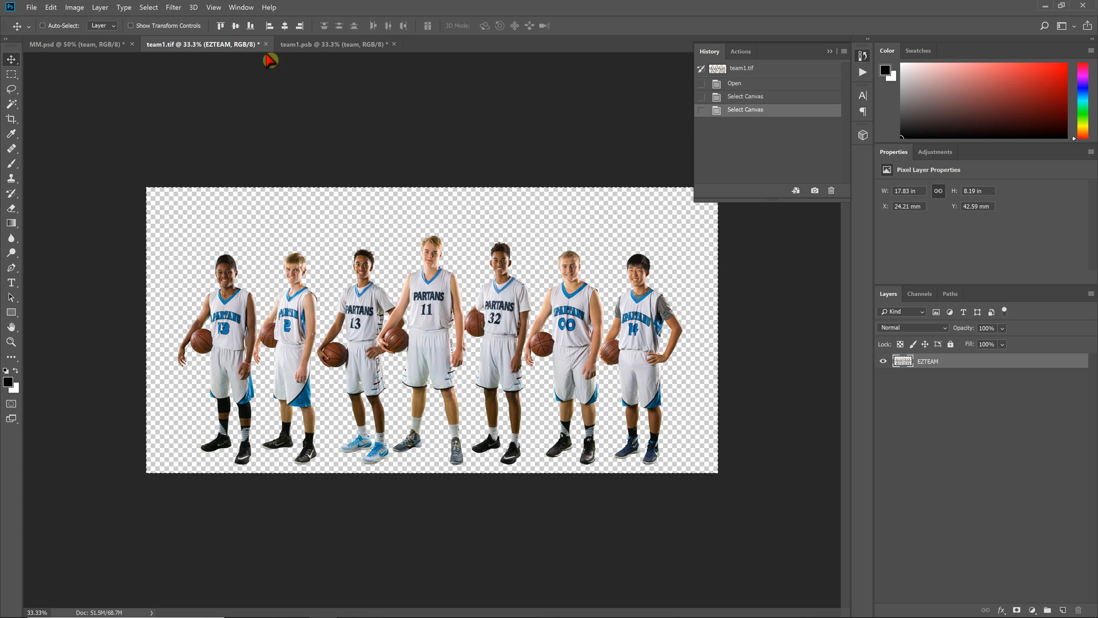
click(333, 44)
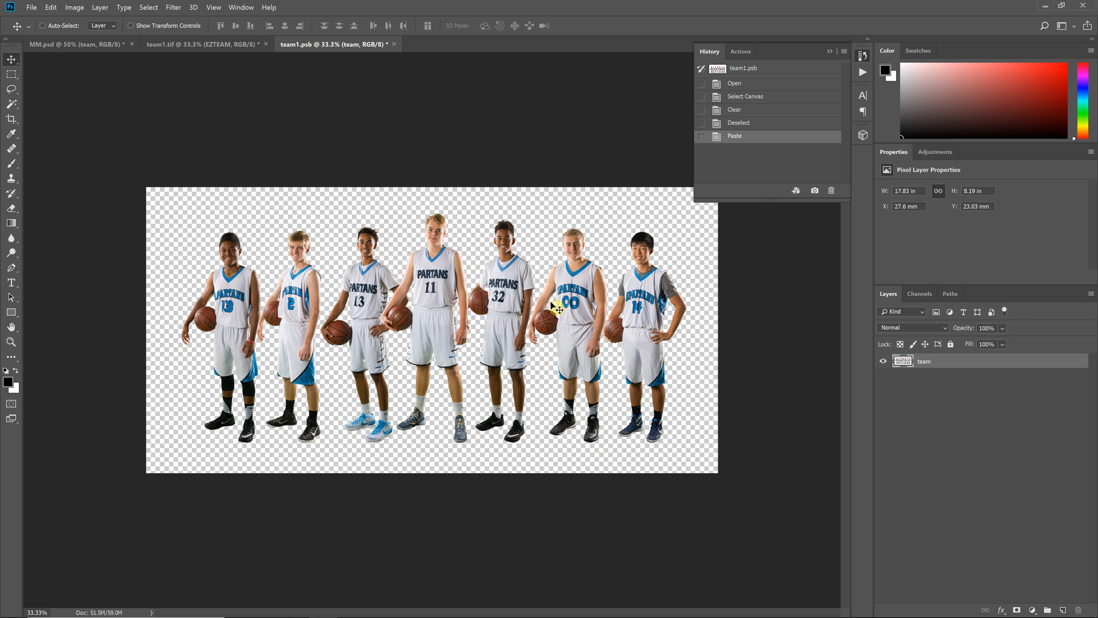
mouse_move(418, 188)
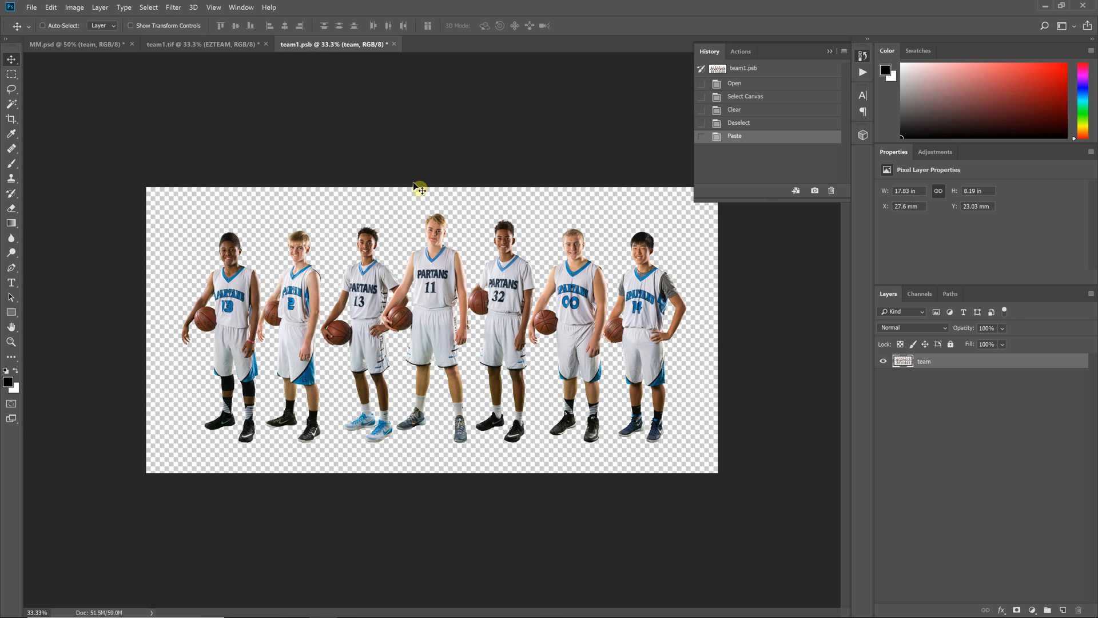
mouse_move(803, 220)
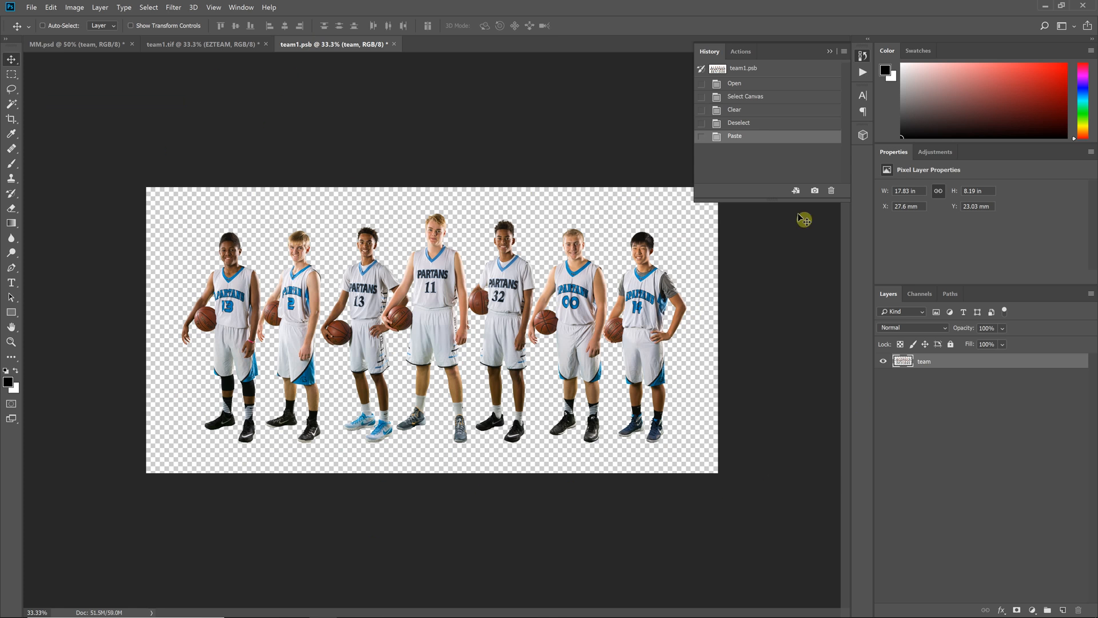
click(739, 122)
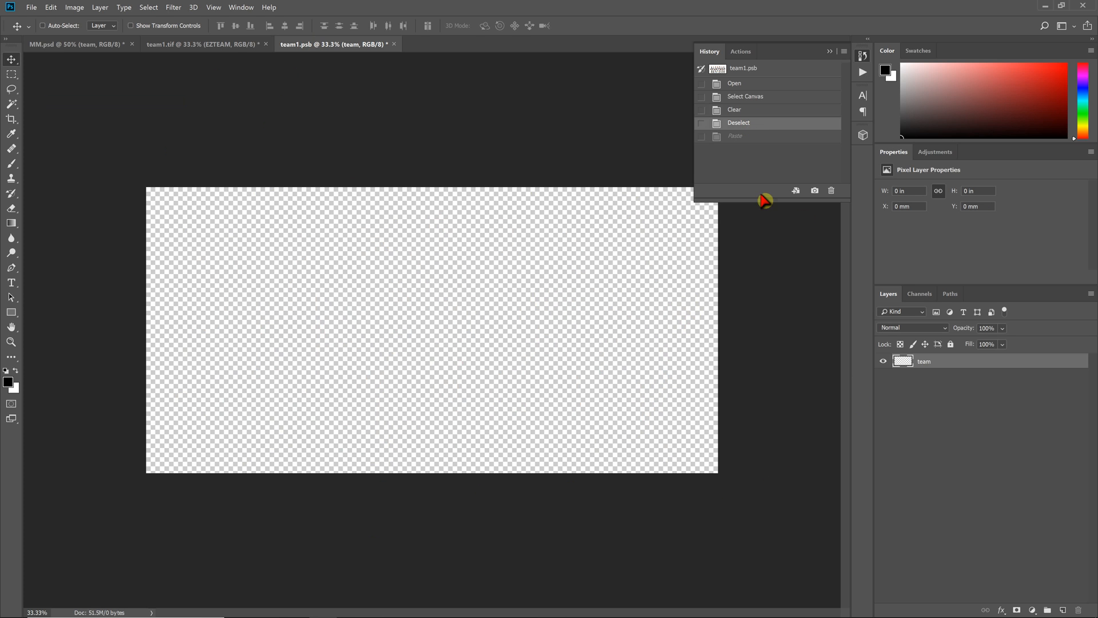
click(54, 8)
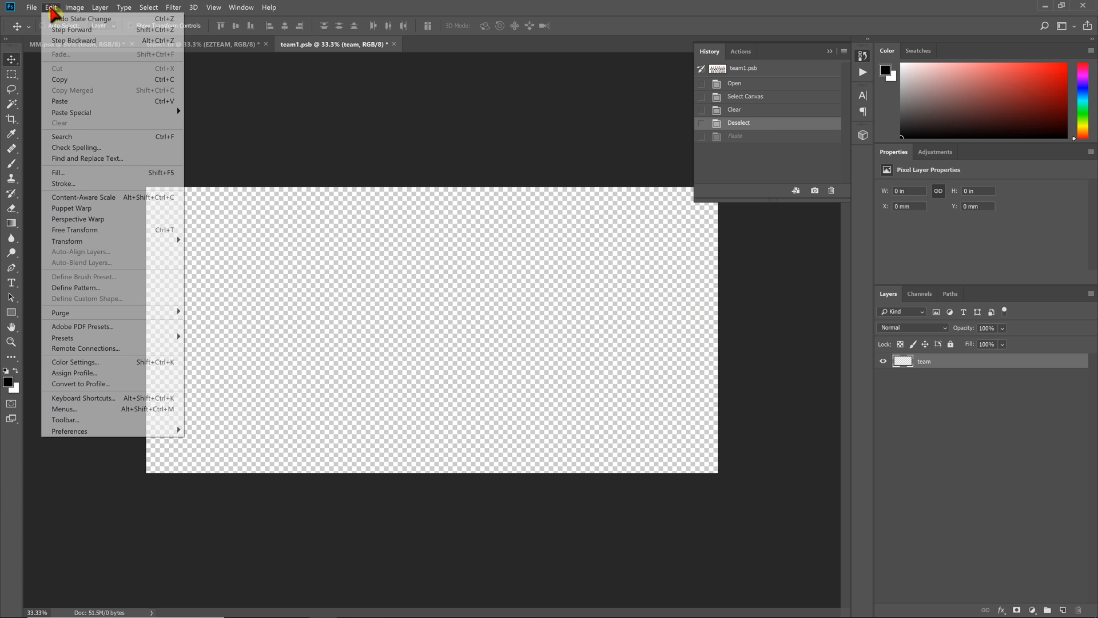
mouse_move(71, 112)
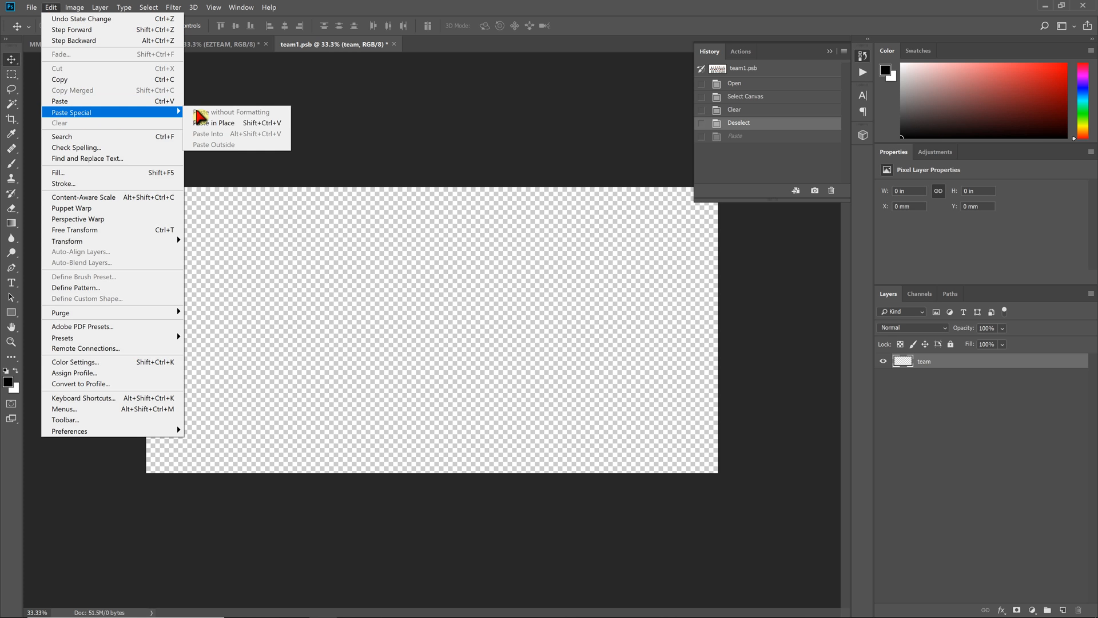
mouse_move(218, 128)
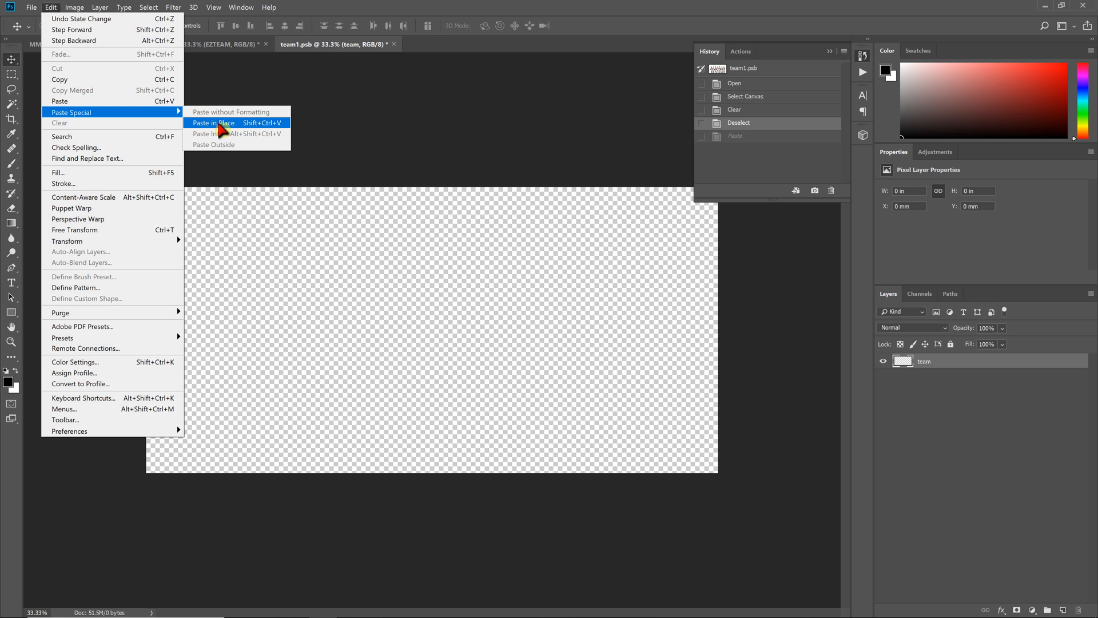
click(213, 123)
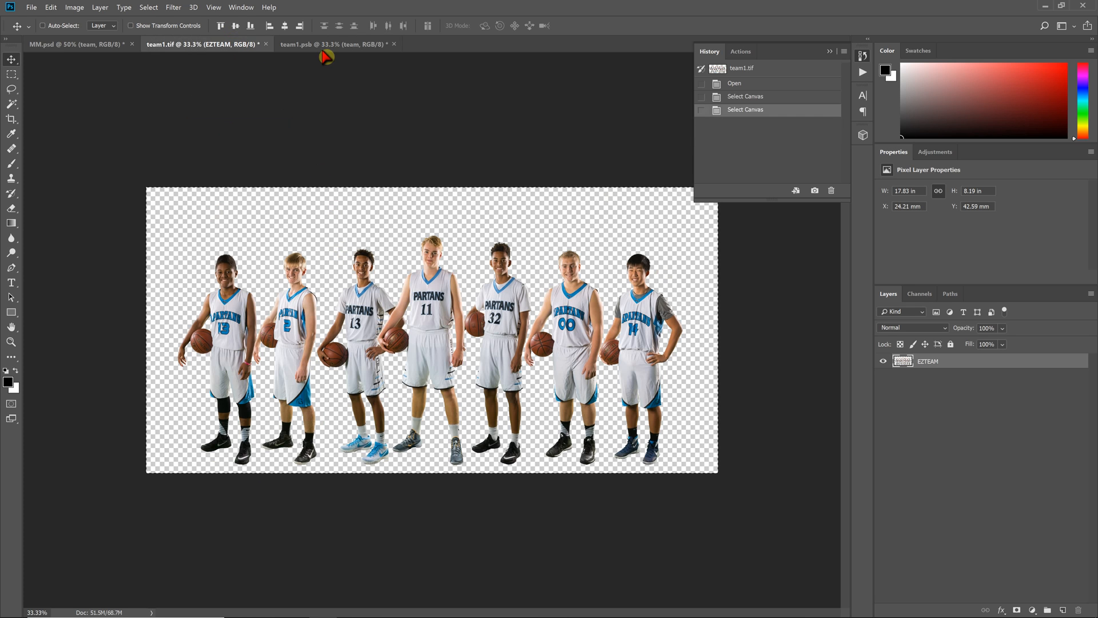
click(340, 43)
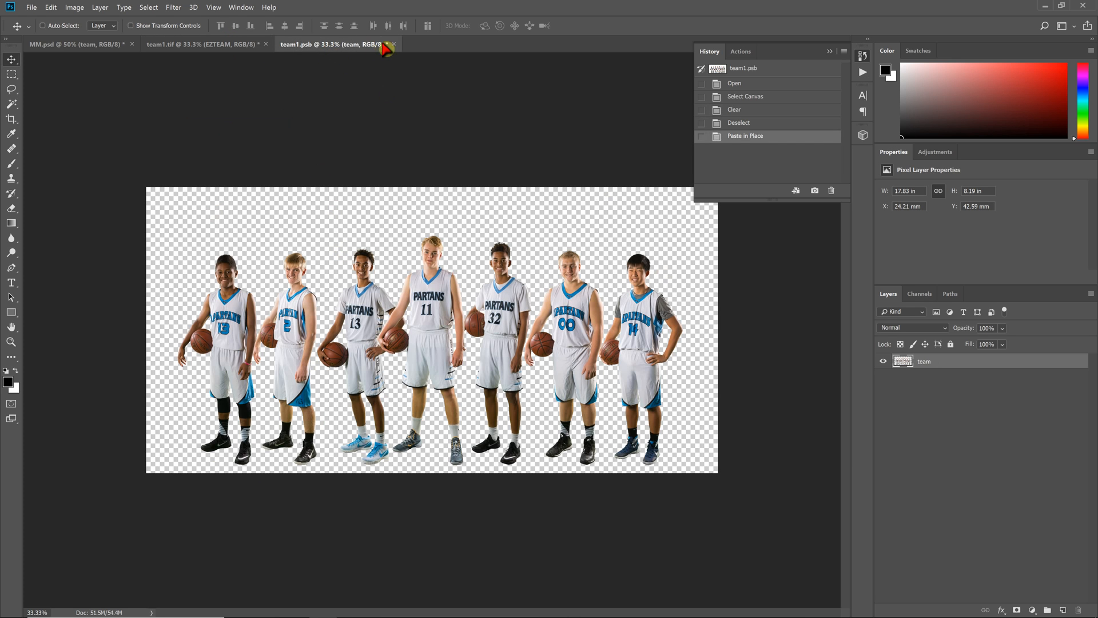
mouse_move(340, 45)
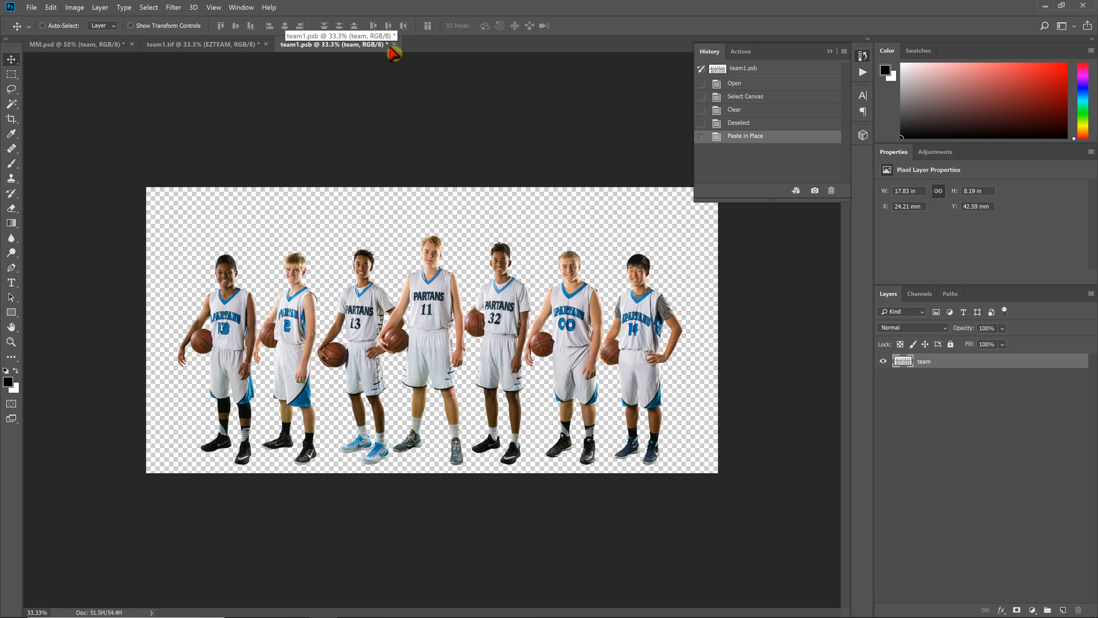
mouse_move(596, 301)
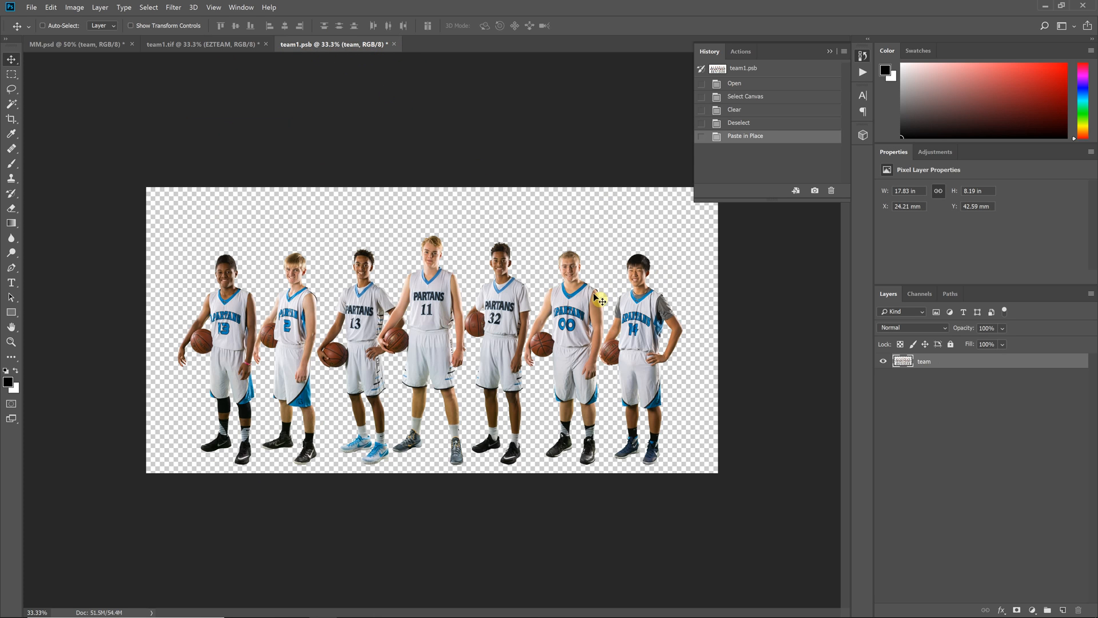
- Add a '3000 x 6000' text layer over the team and save team1.psb
click(11, 282)
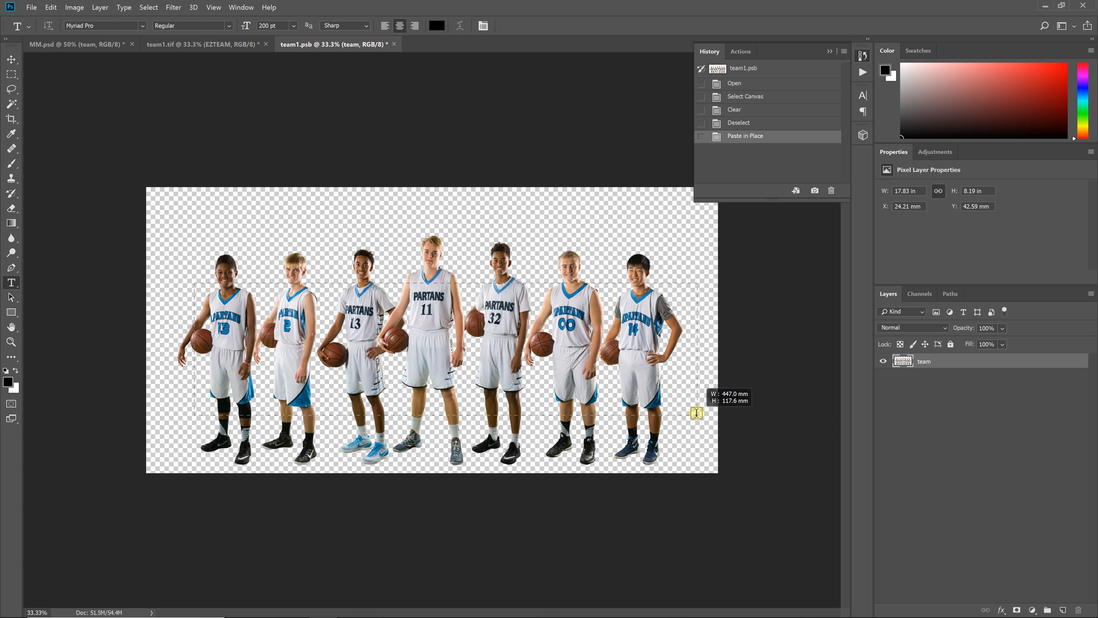
click(435, 341)
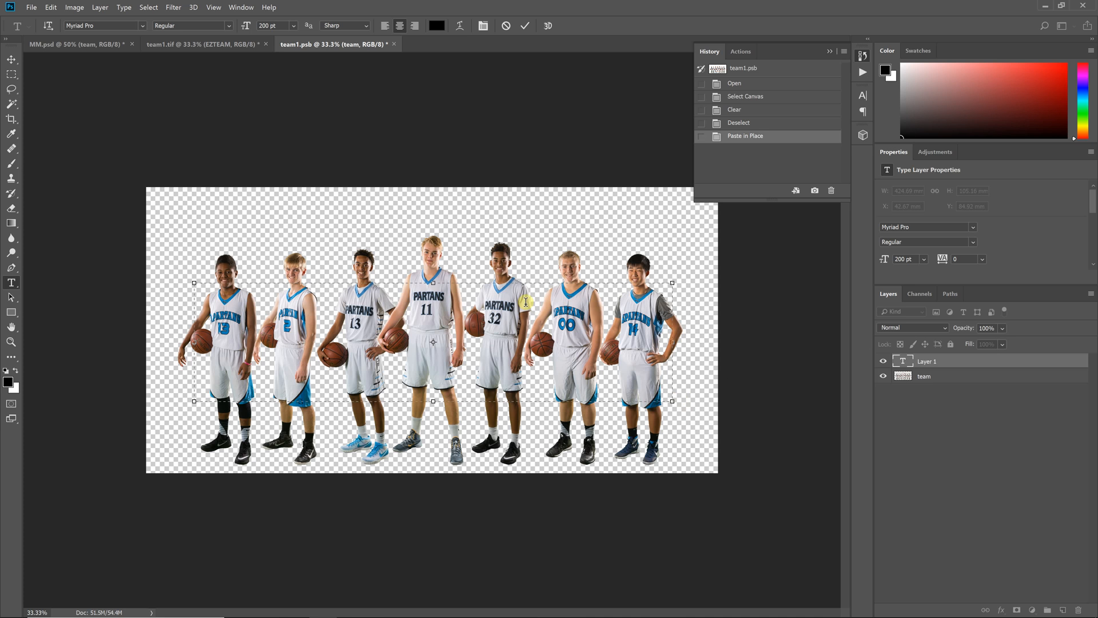
text(3000 x 6000)
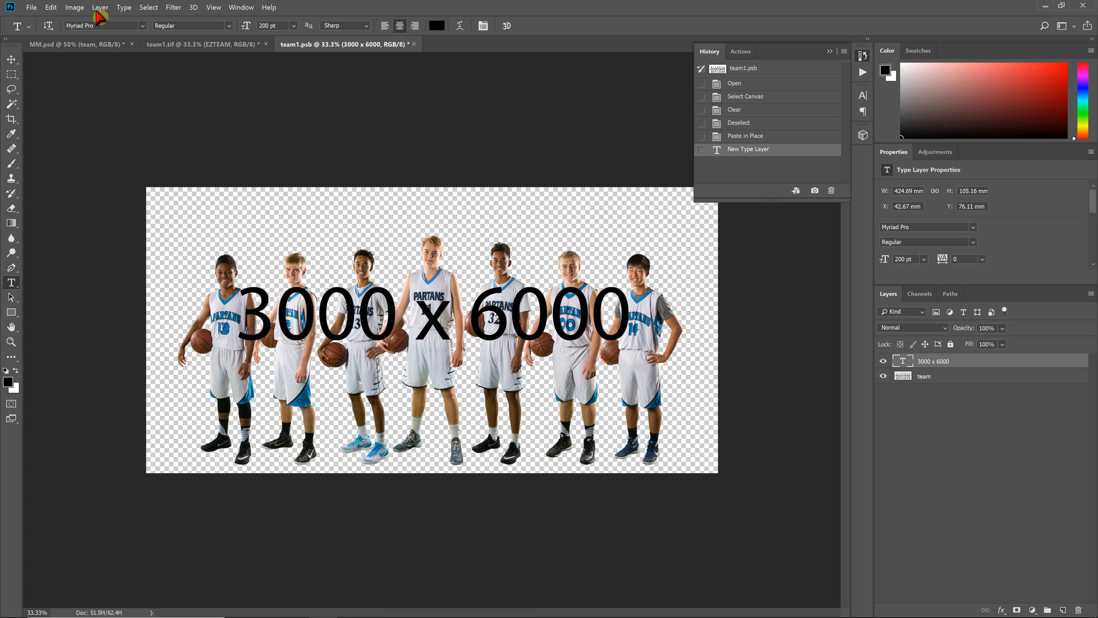
click(33, 8)
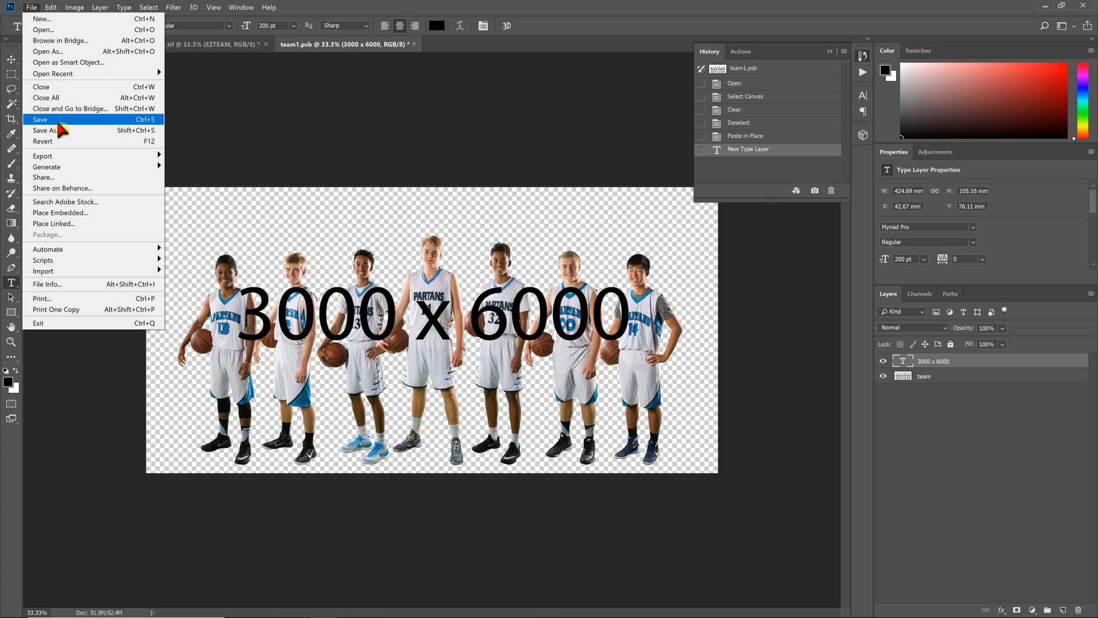
click(39, 119)
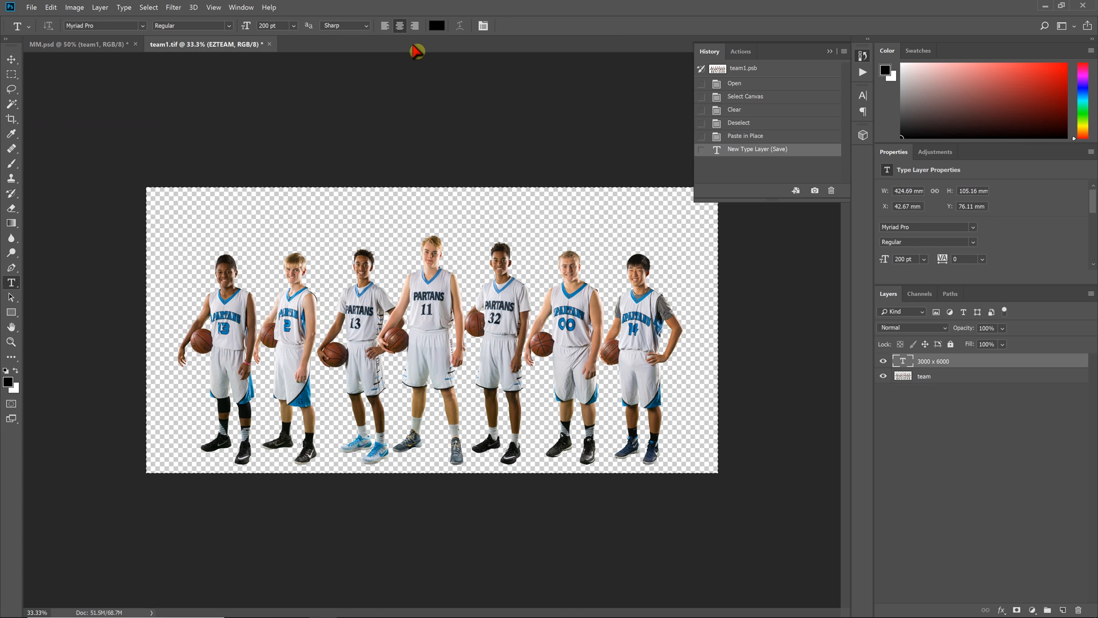
- Return to MM.psd and rename the updated smart object layer to 'team'
click(66, 44)
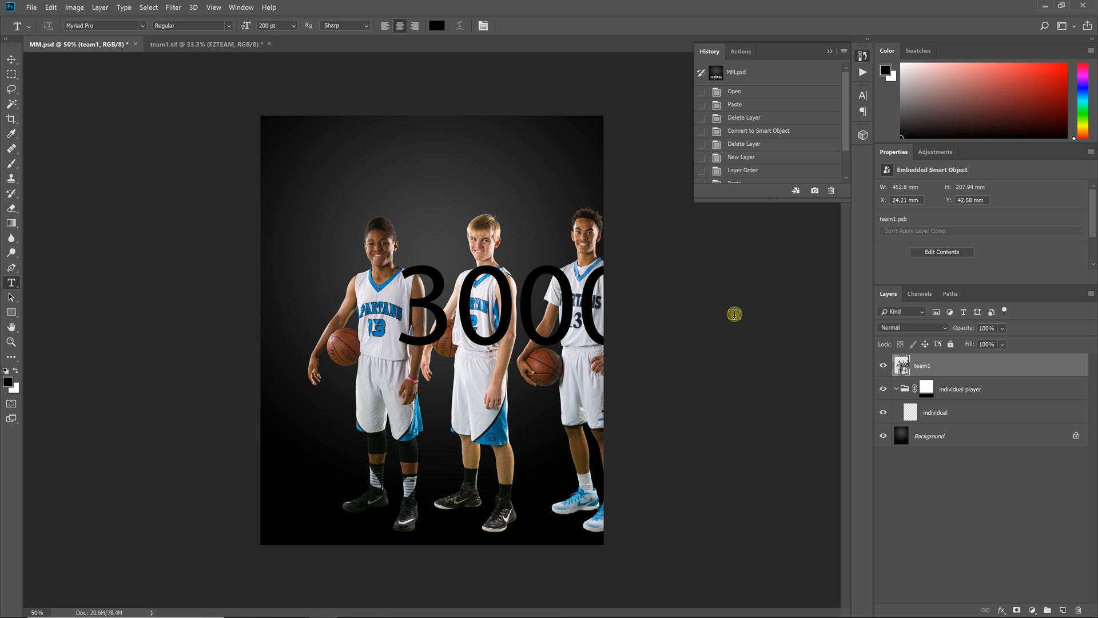
mouse_move(724, 333)
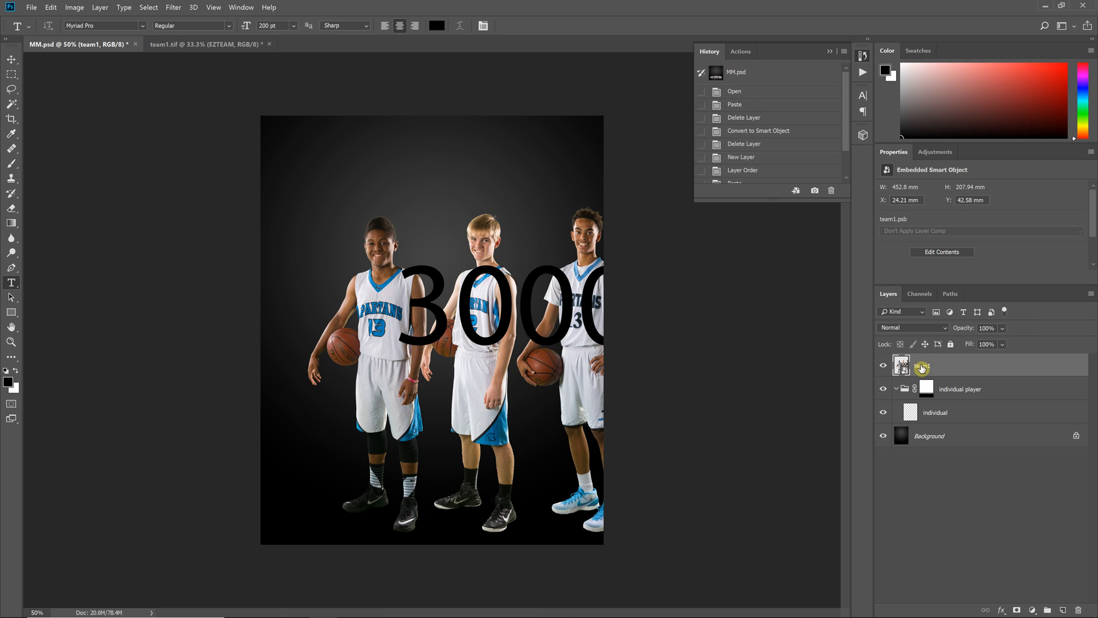
double_click(921, 366)
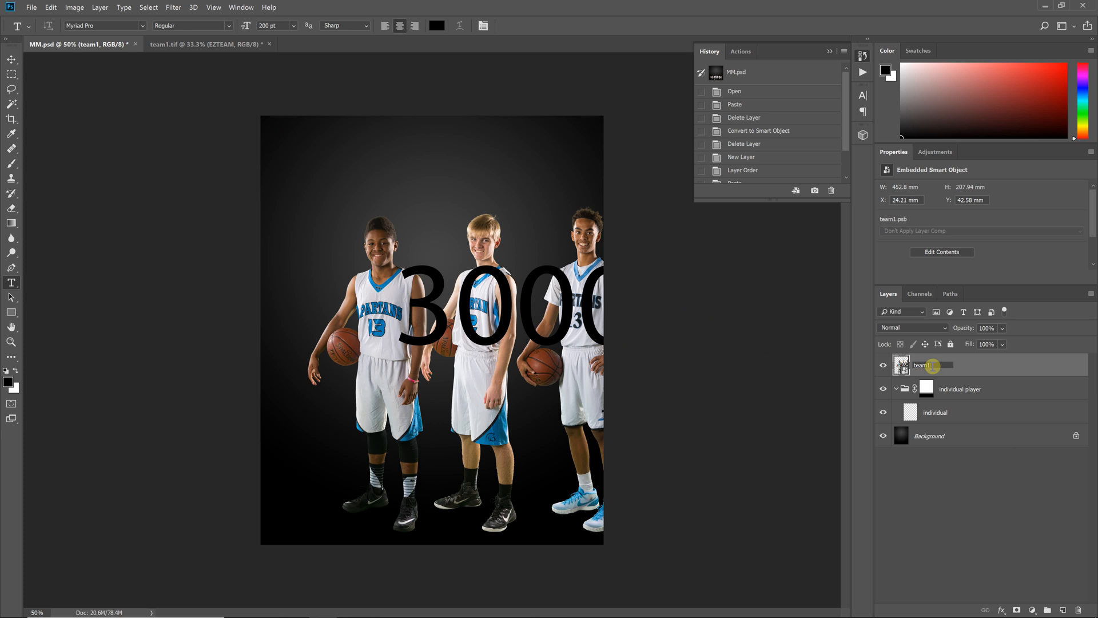
text(team)
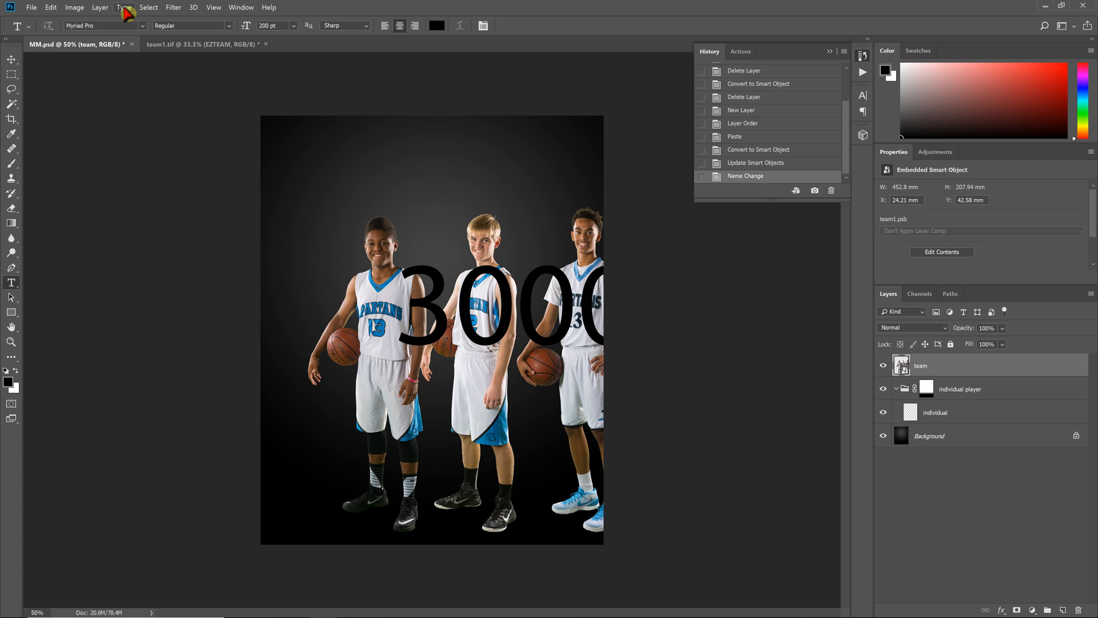
- Scale down the team smart object and center it along the poster bottom
click(55, 8)
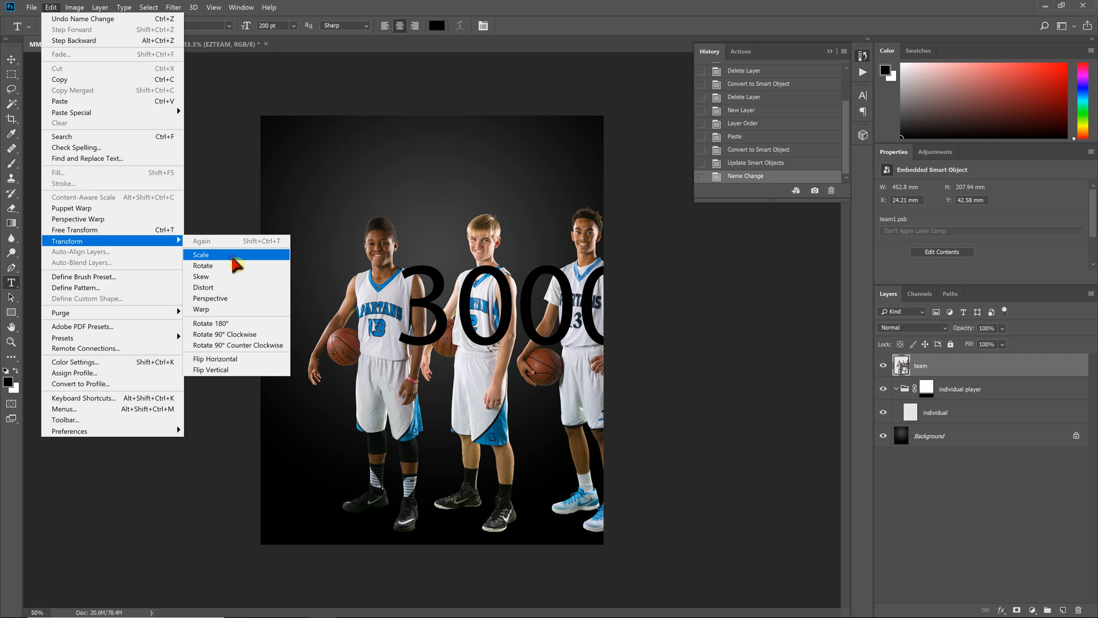
click(200, 254)
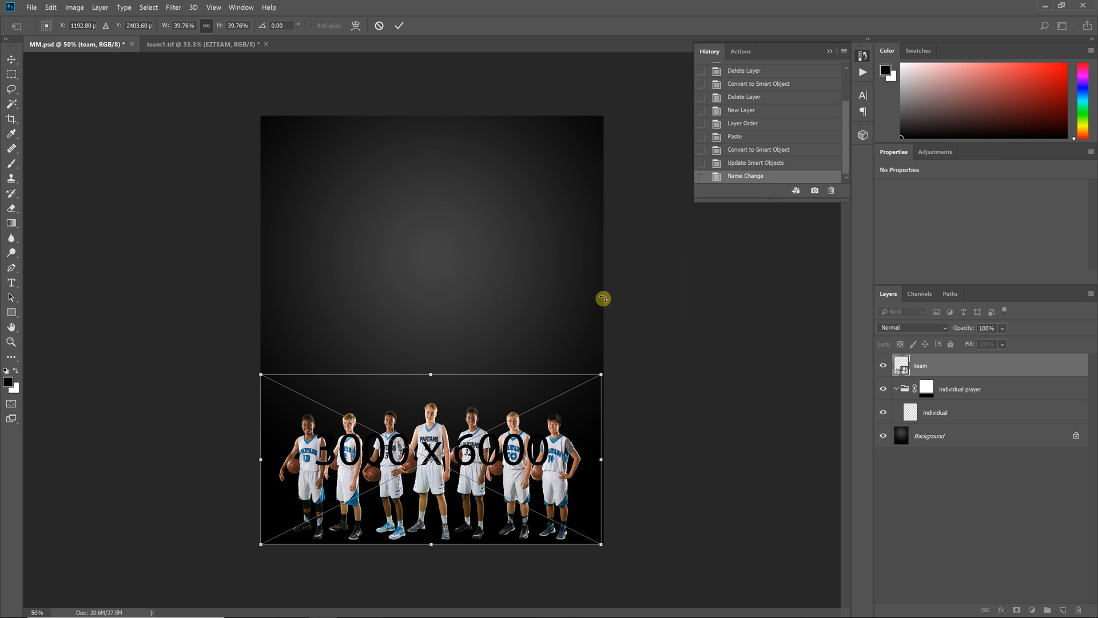
drag(603, 298, 606, 374)
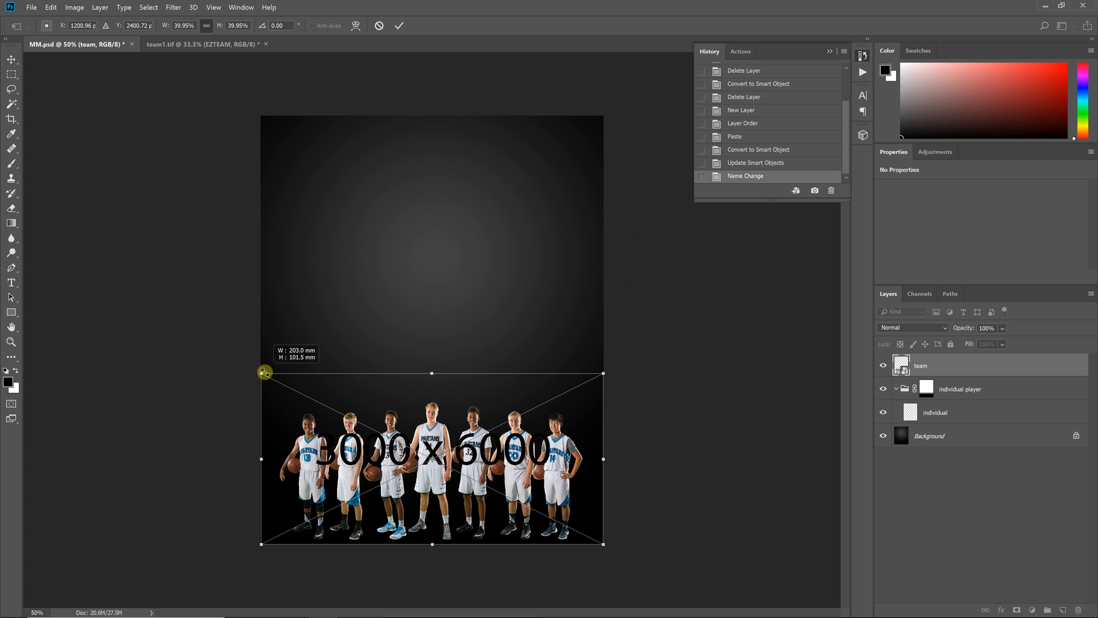
drag(265, 372, 257, 370)
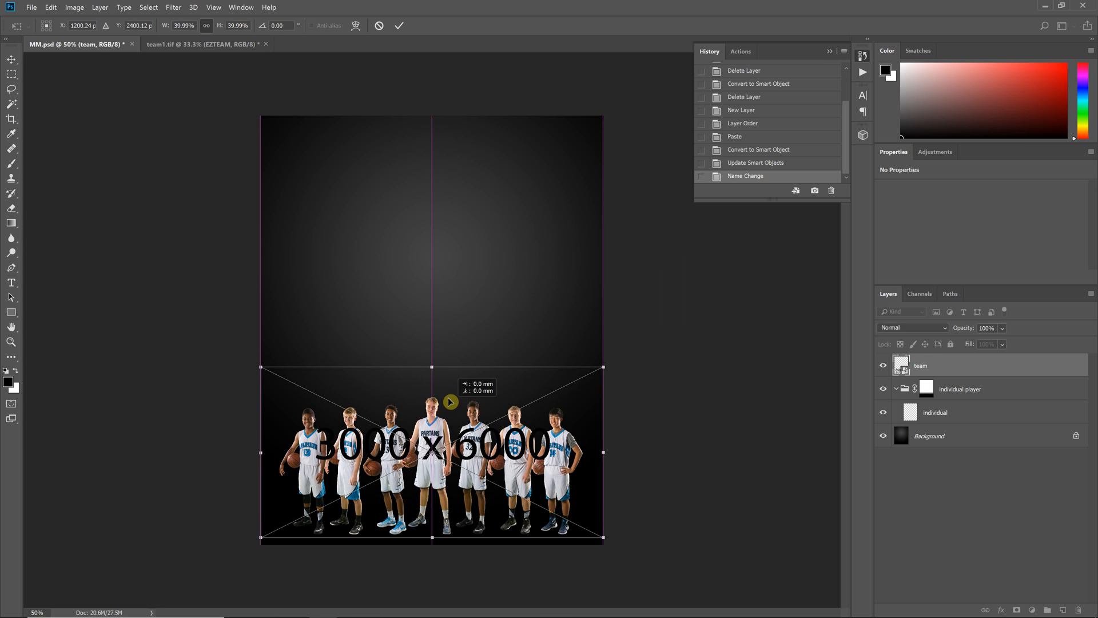
click(403, 25)
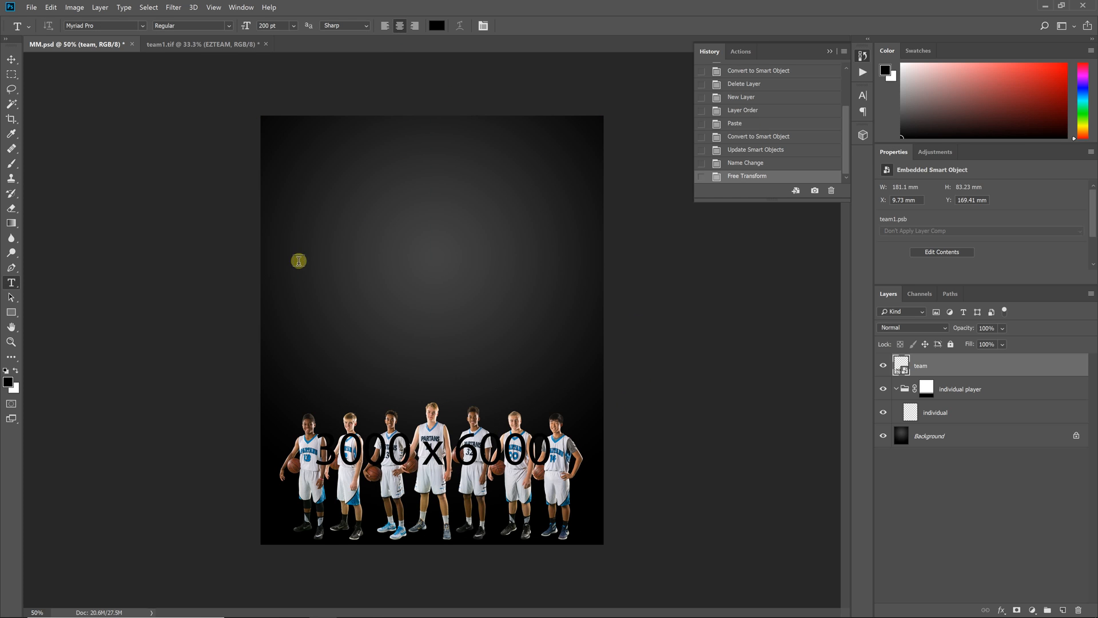
mouse_move(310, 261)
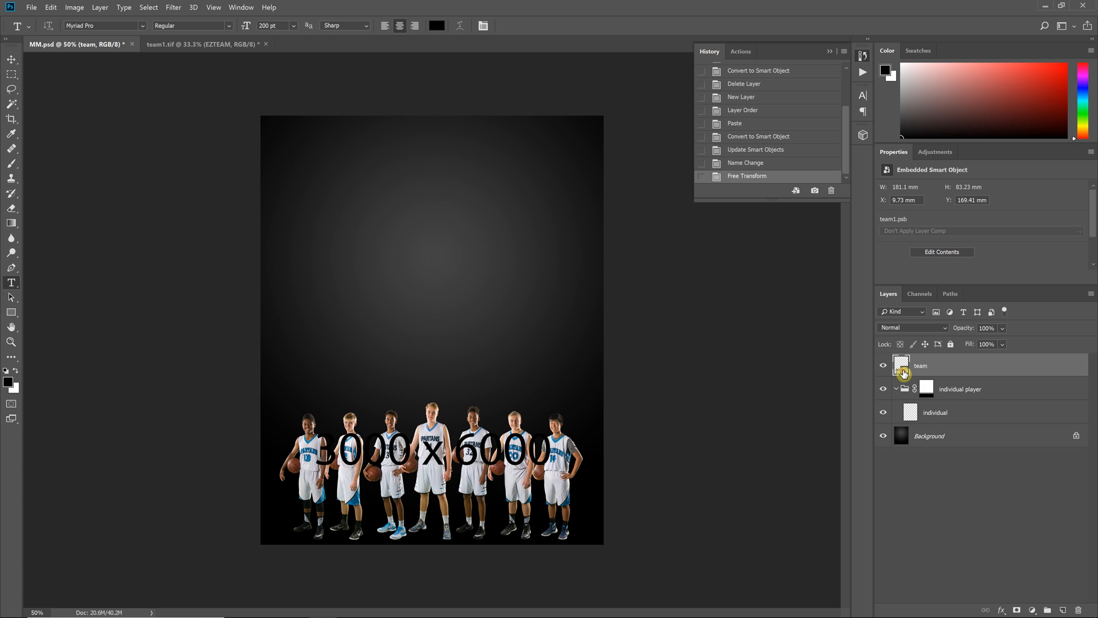
click(40, 7)
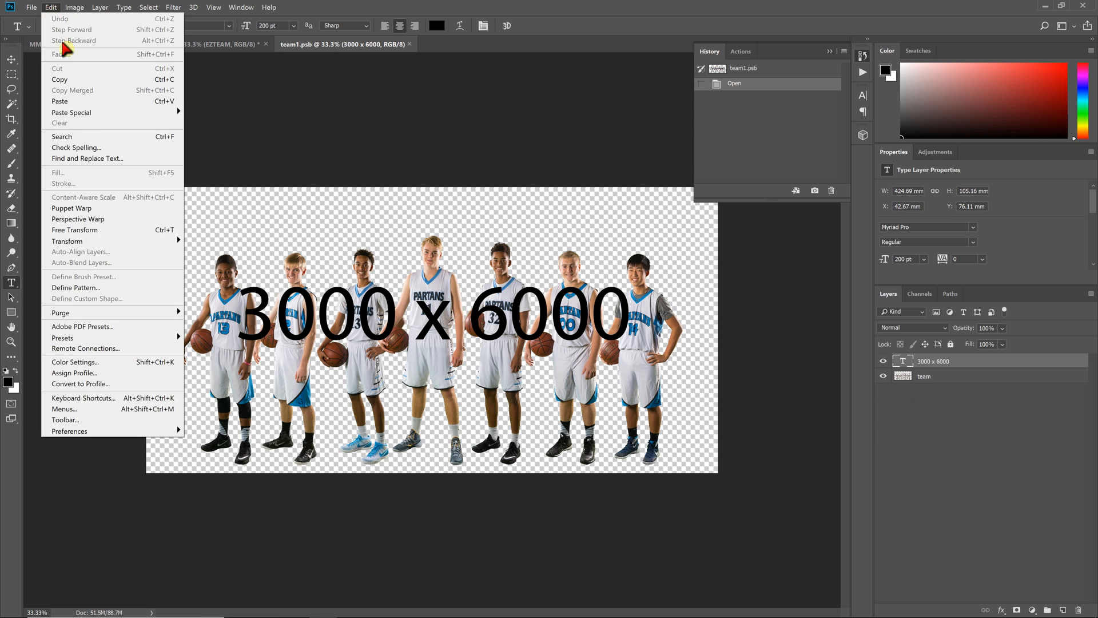
click(78, 9)
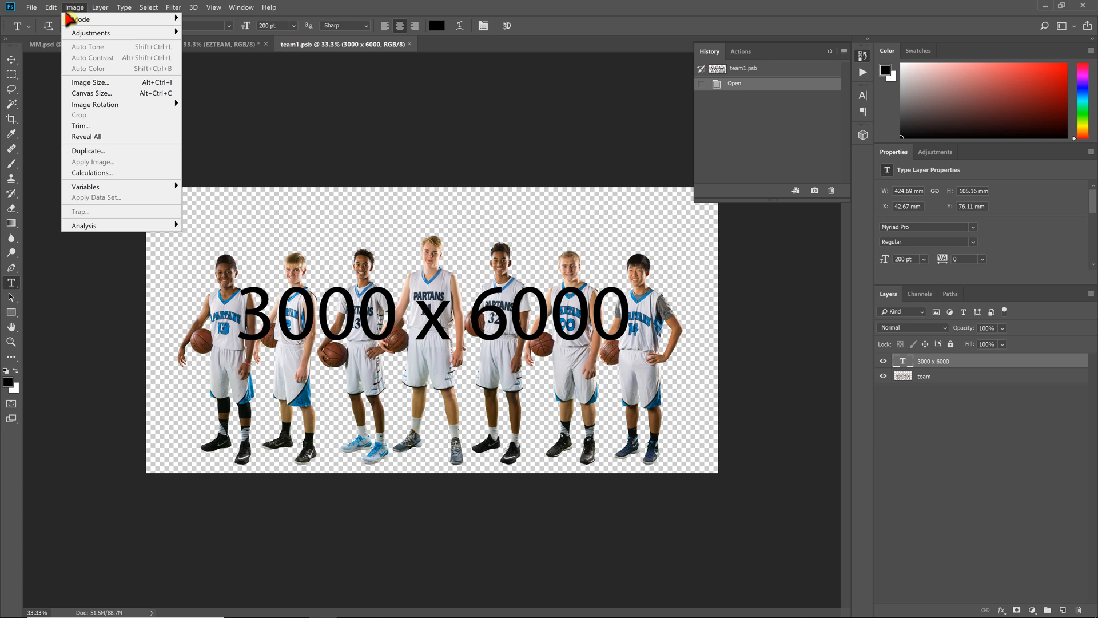
click(87, 82)
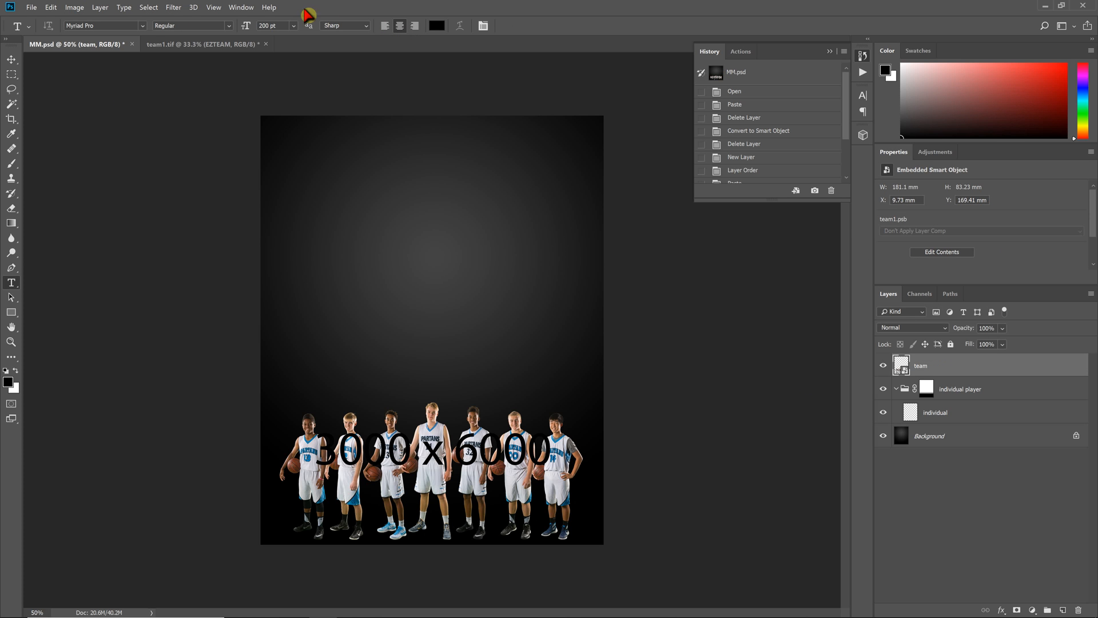
mouse_move(635, 468)
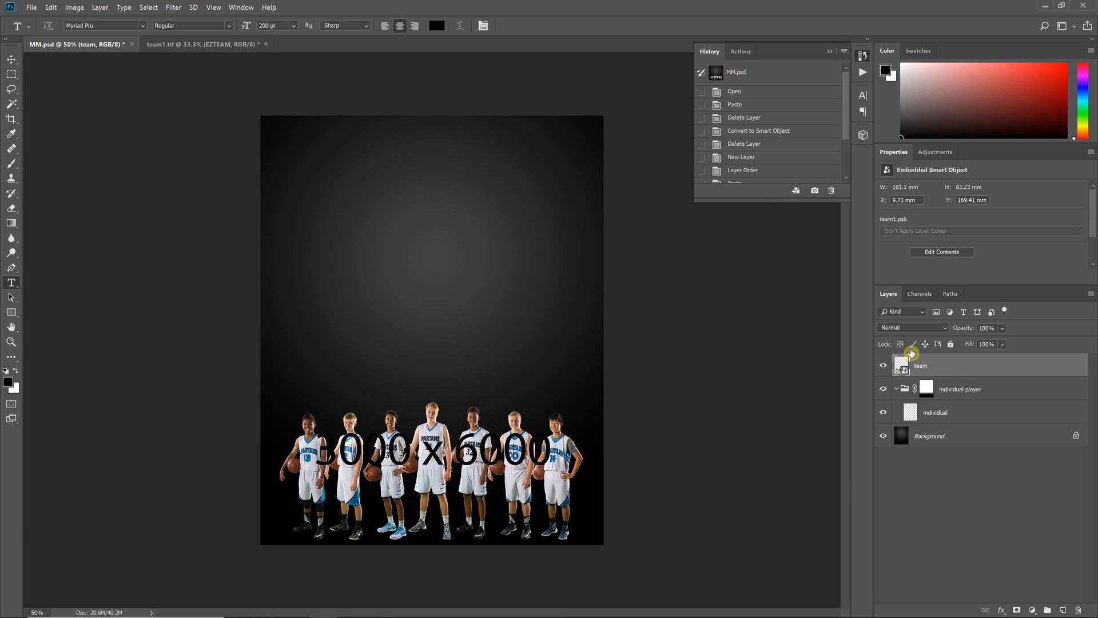
mouse_move(905, 378)
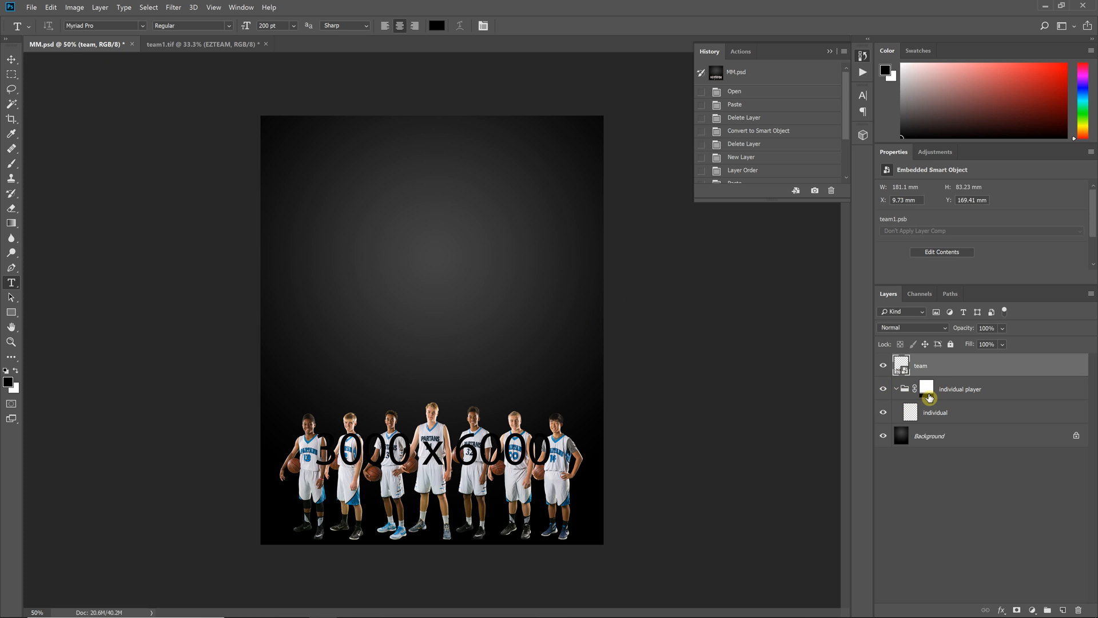
mouse_move(929, 397)
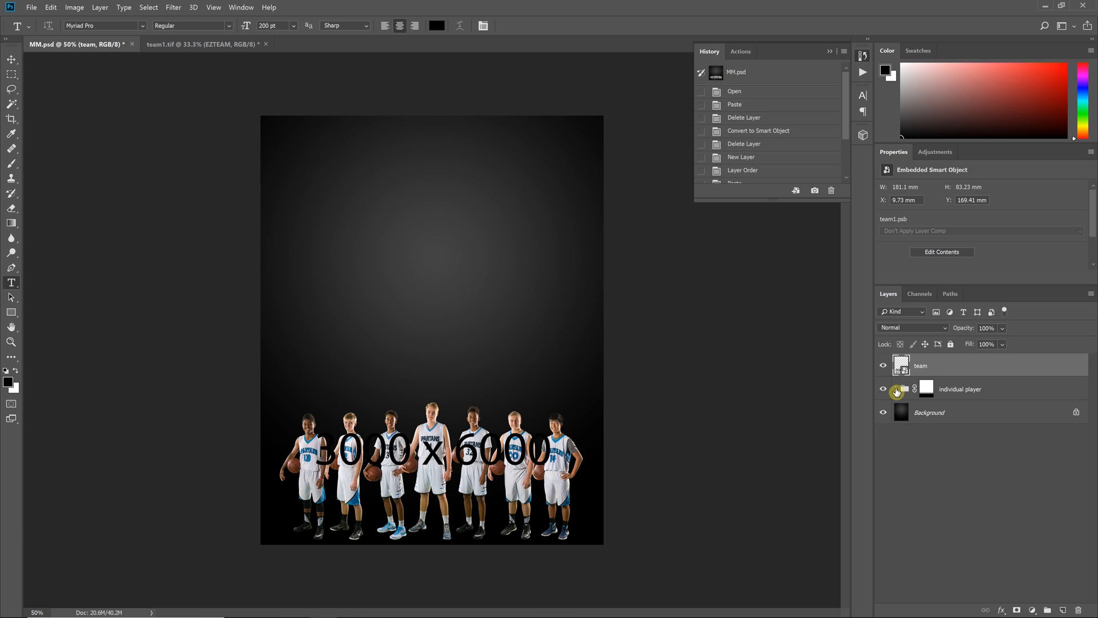
- Expand the individual player group in the Layers panel to show its layers
click(896, 390)
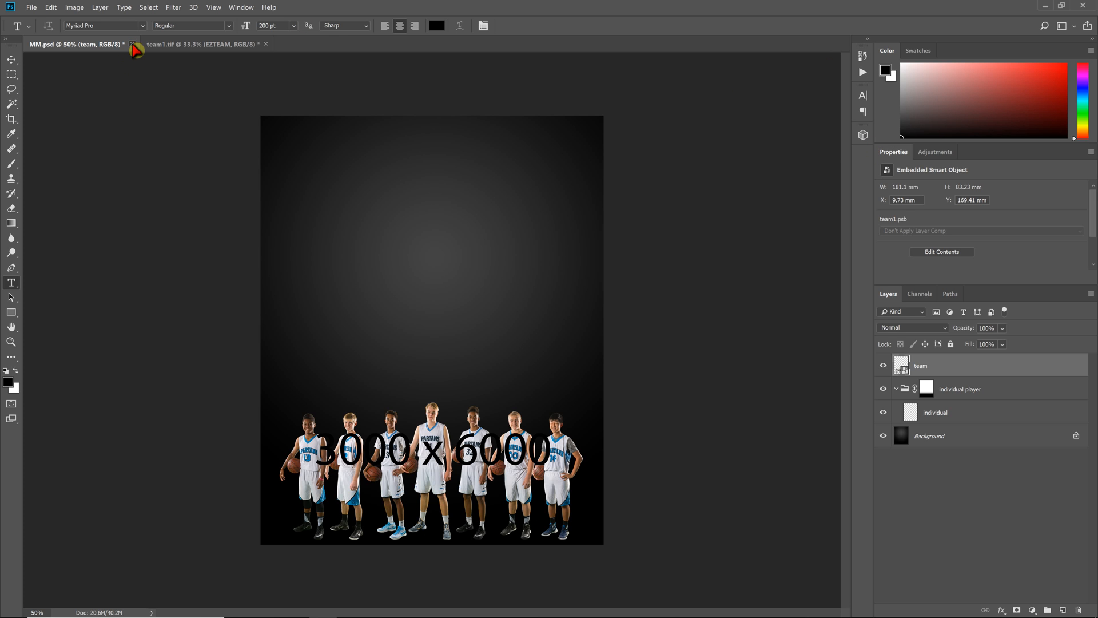
- Close the MM.psd poster and discard its unsaved changes
click(135, 43)
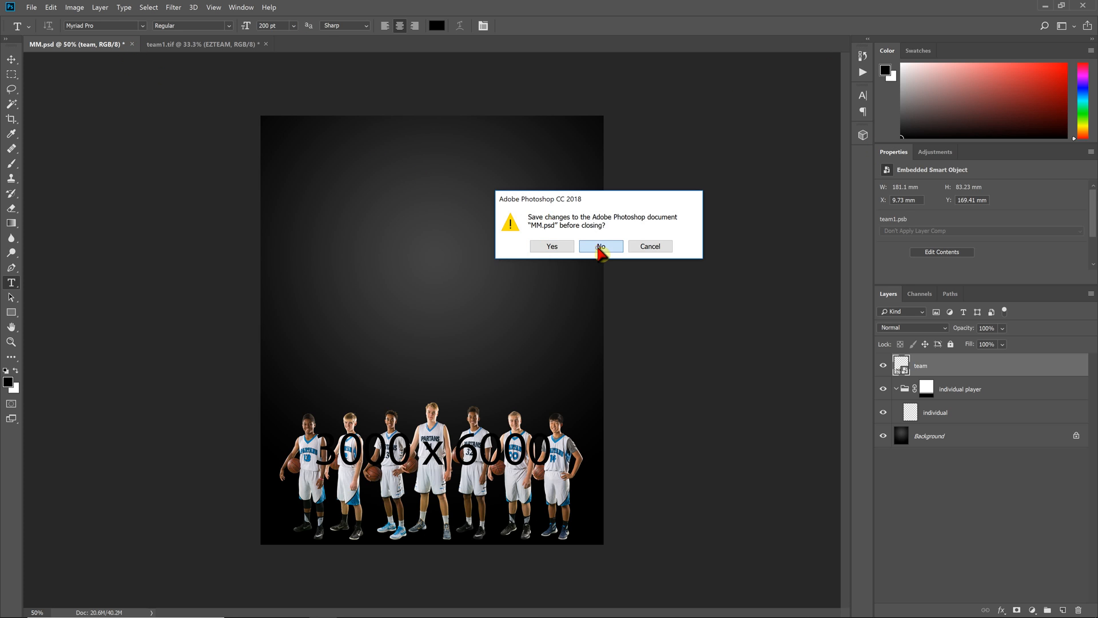
click(602, 246)
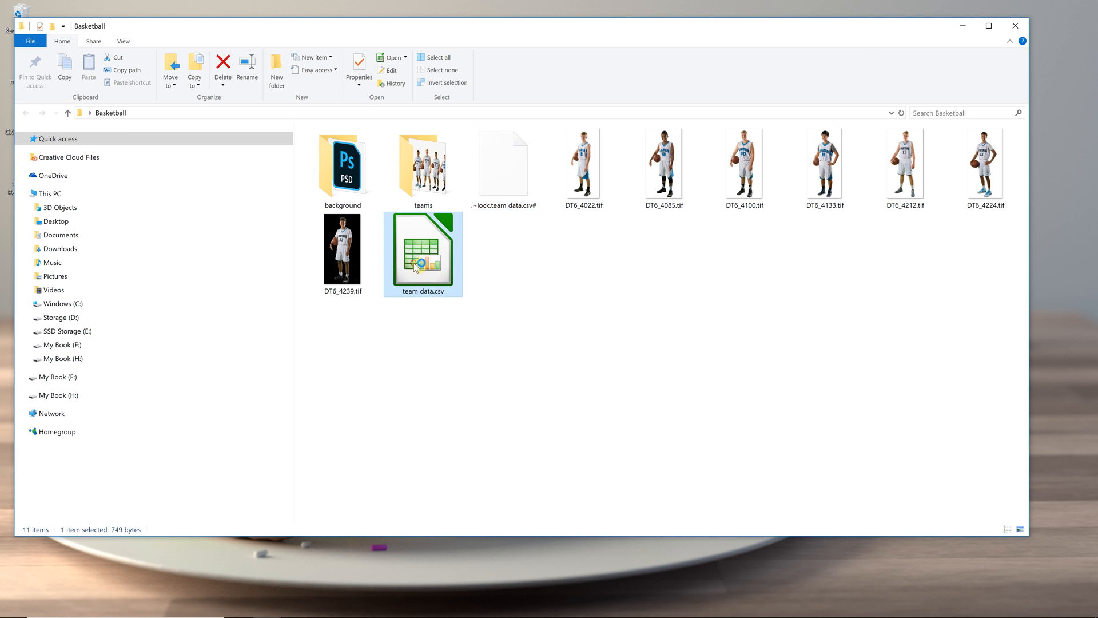
- Open team data.csv in Calc and check team1.tif in the team file name column
double_click(422, 255)
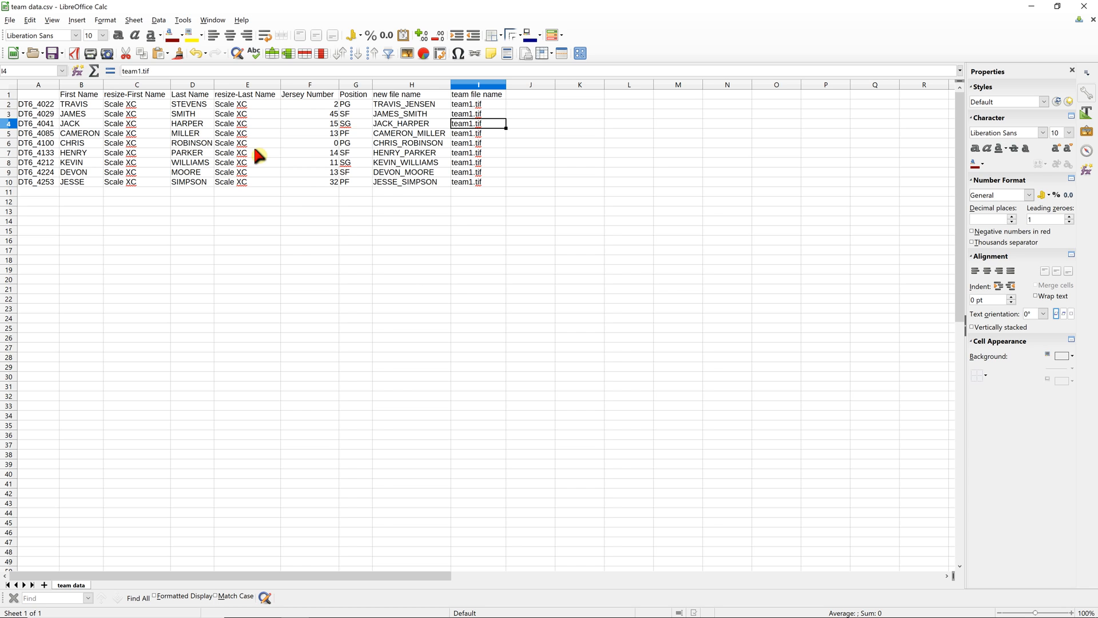
mouse_move(115, 91)
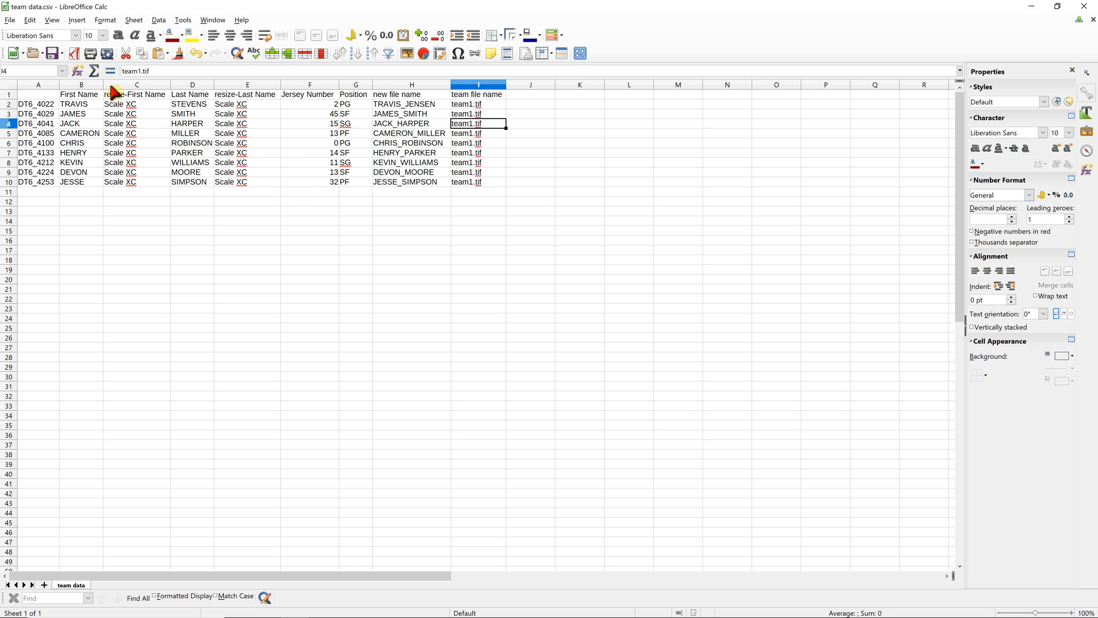
mouse_move(392, 120)
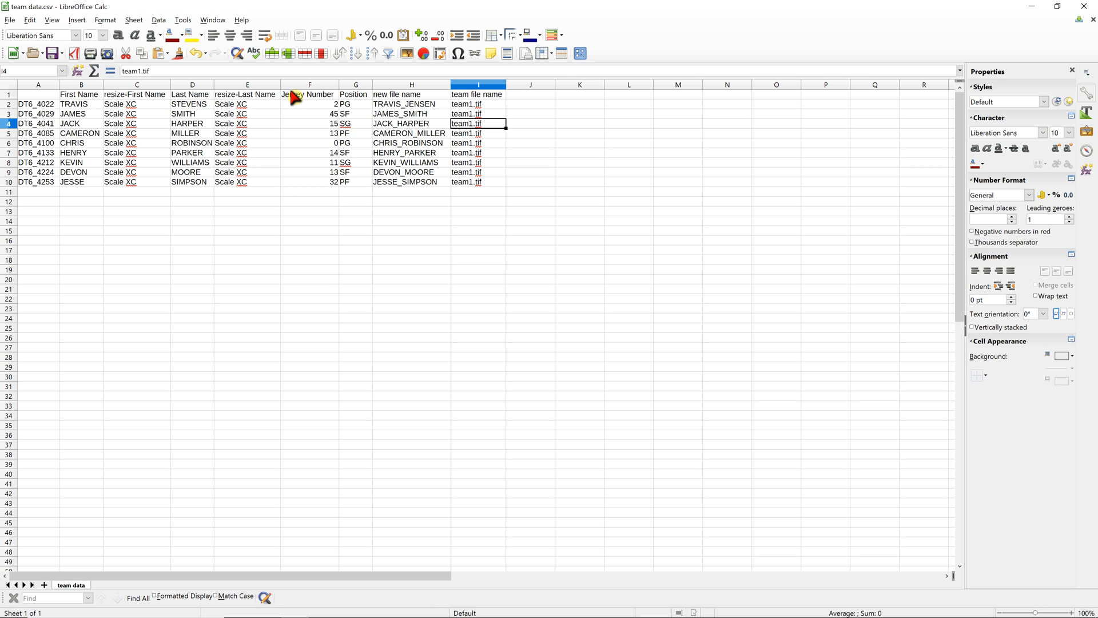
mouse_move(364, 201)
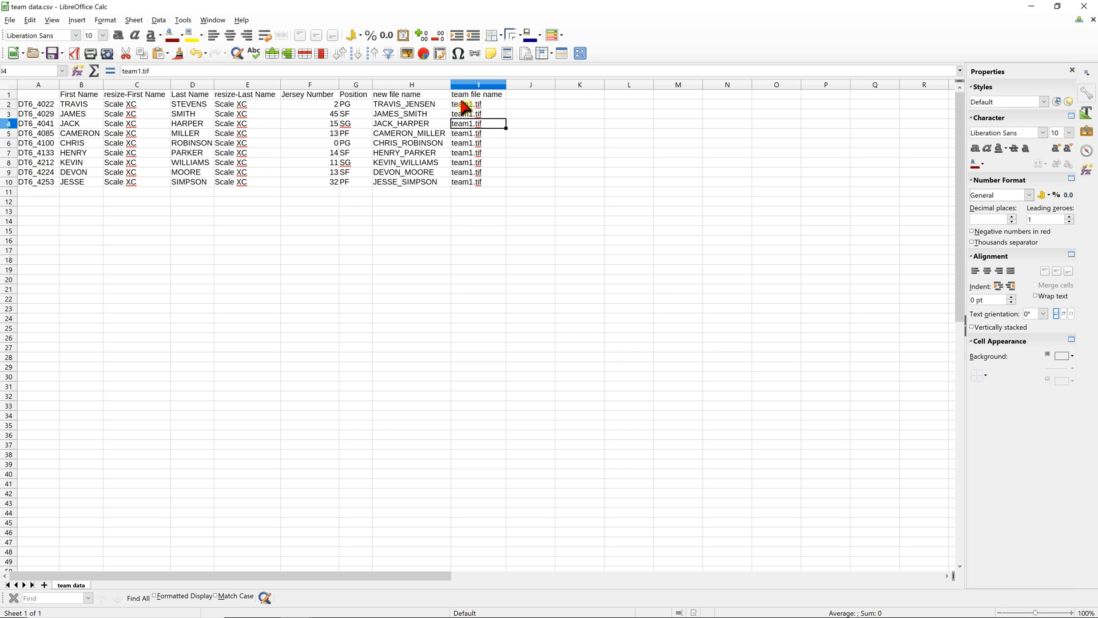
click(477, 94)
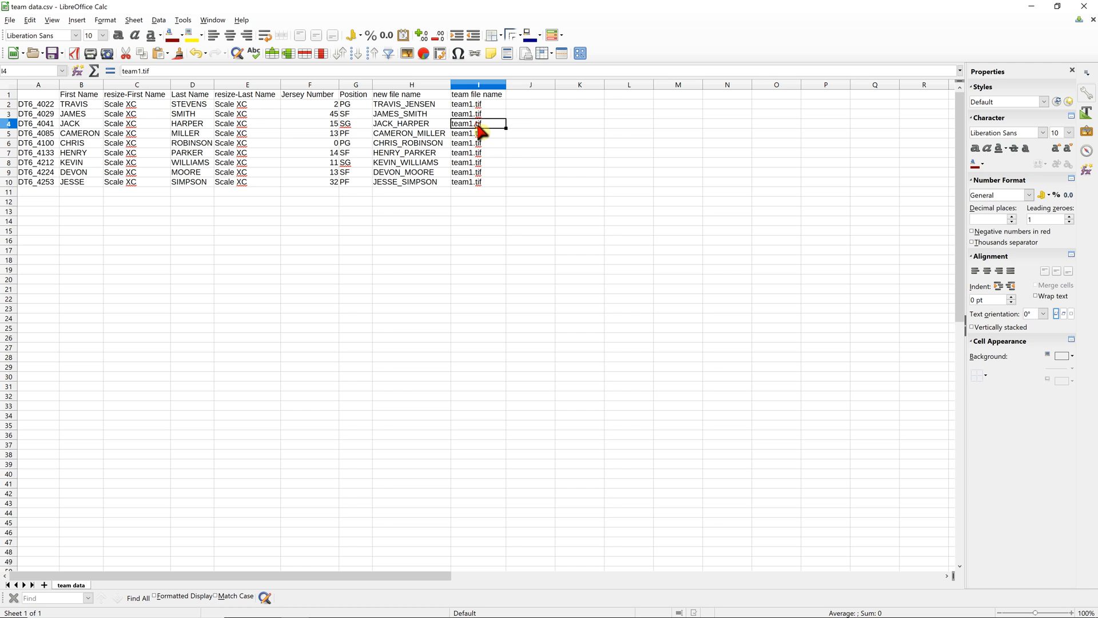
mouse_move(486, 129)
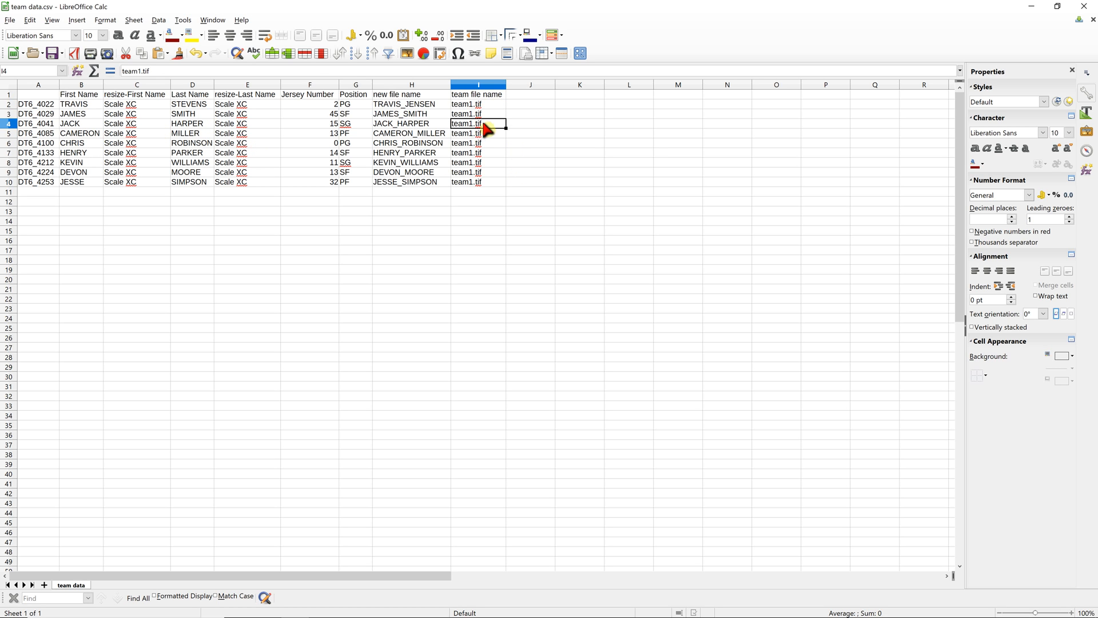
mouse_move(462, 158)
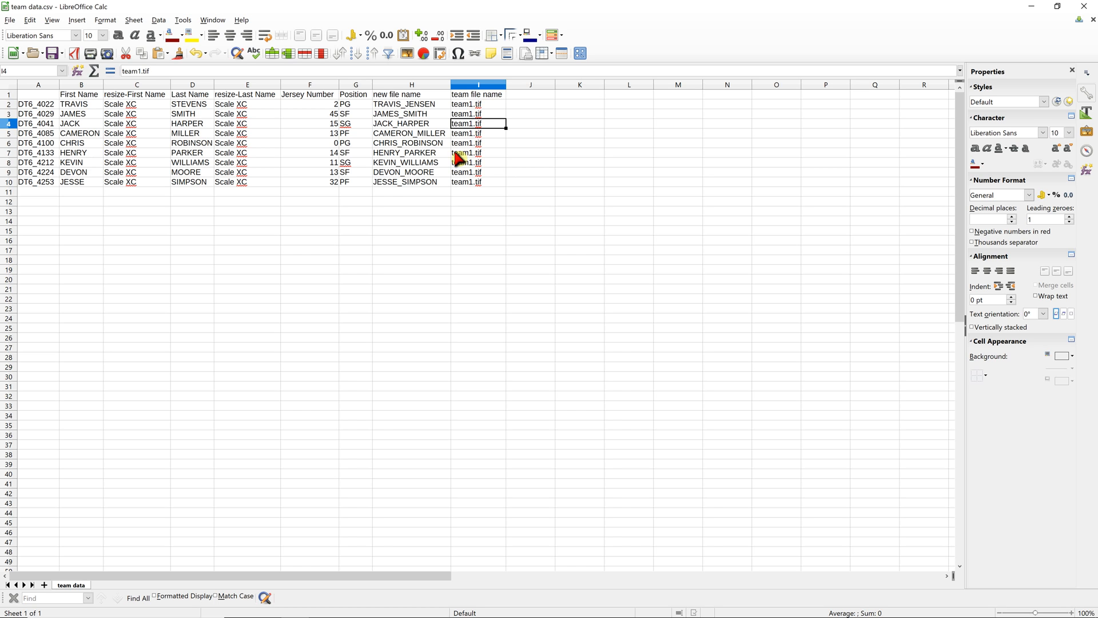
click(475, 172)
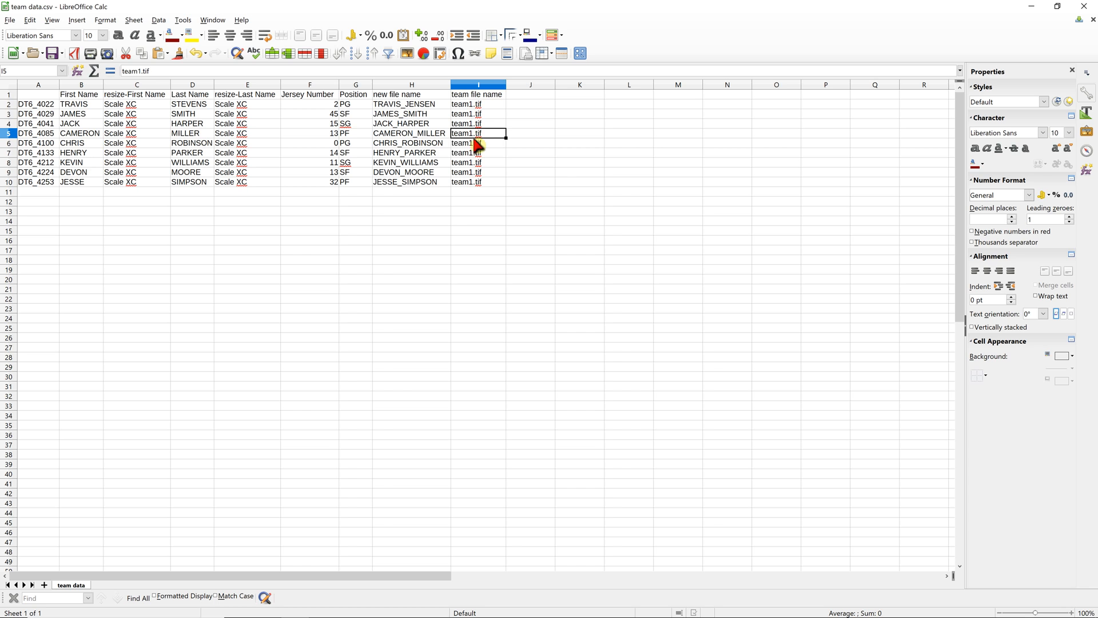
mouse_move(500, 150)
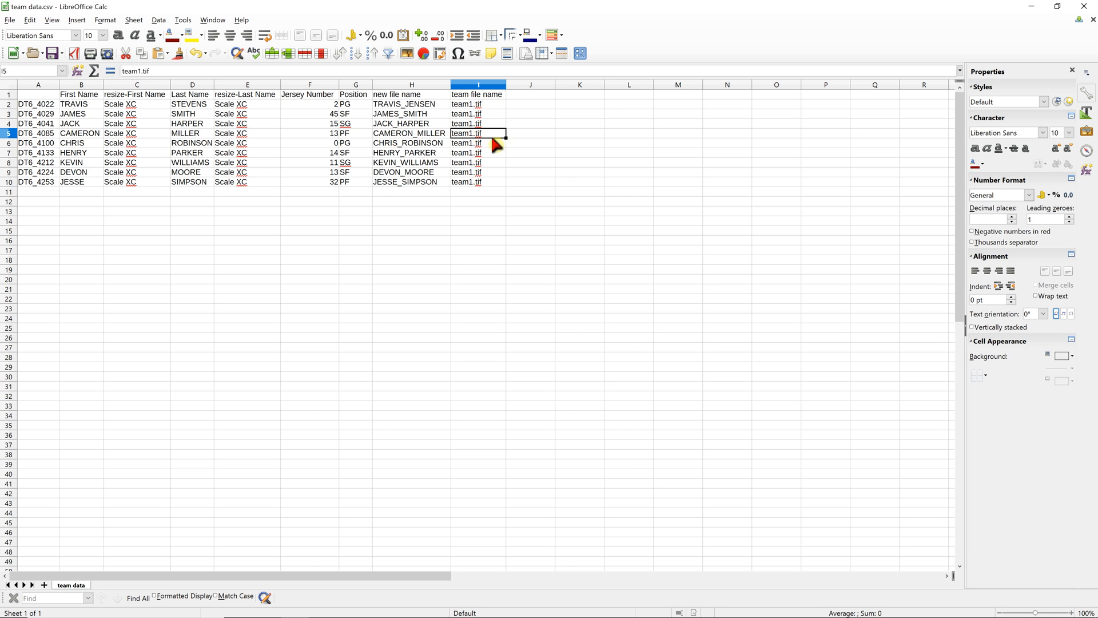
mouse_move(477, 153)
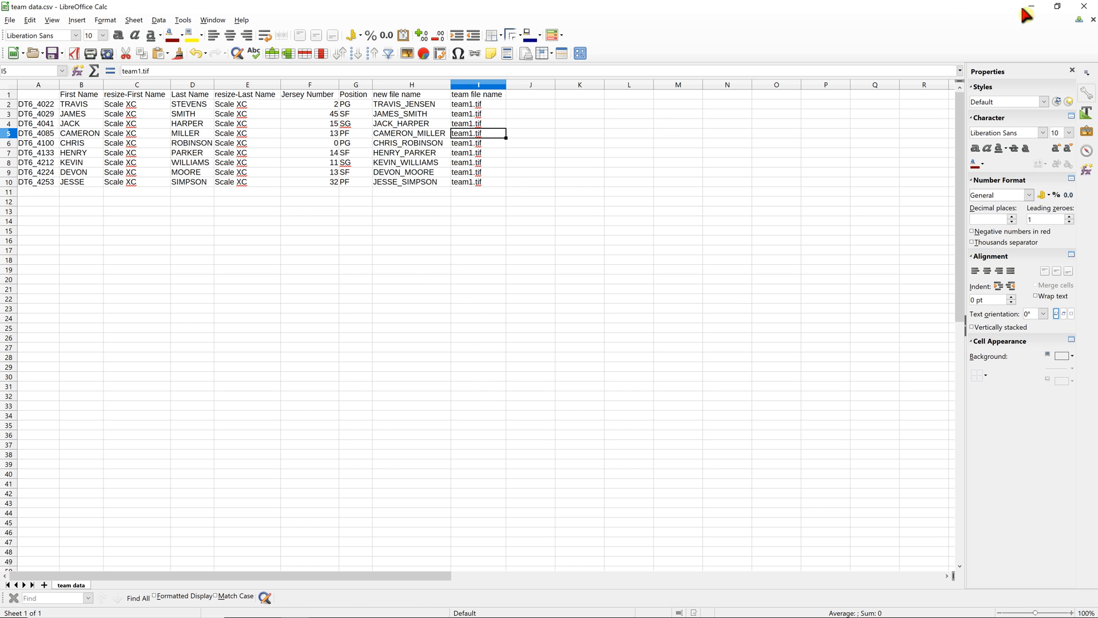
mouse_move(1034, 8)
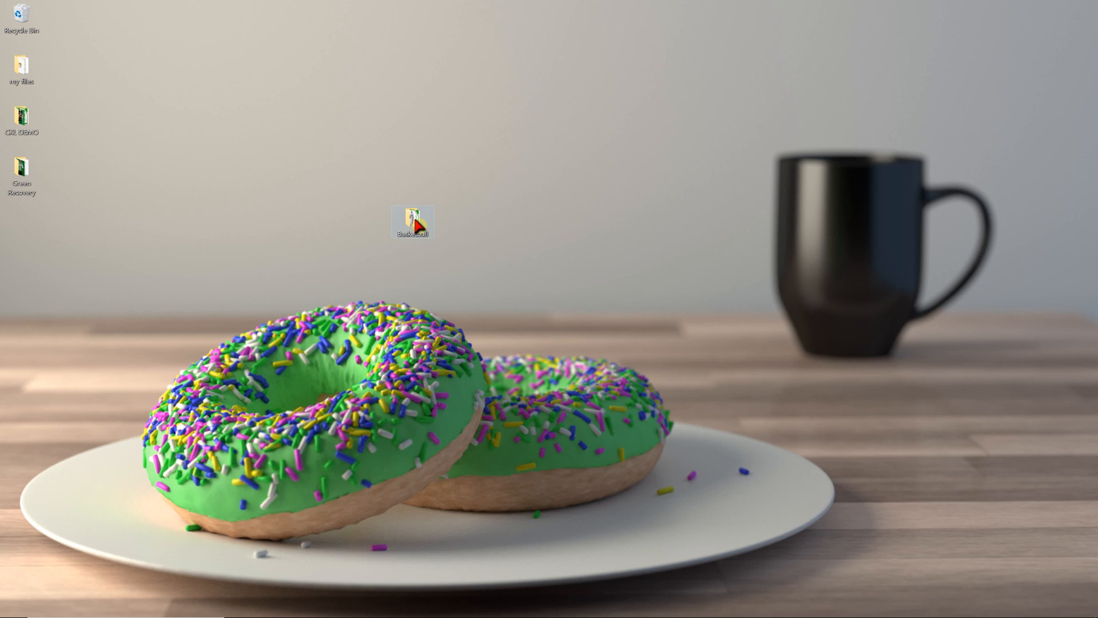
- Browse Basketball's teams folder, confirm only team1.tif, then return to Basketball
double_click(413, 221)
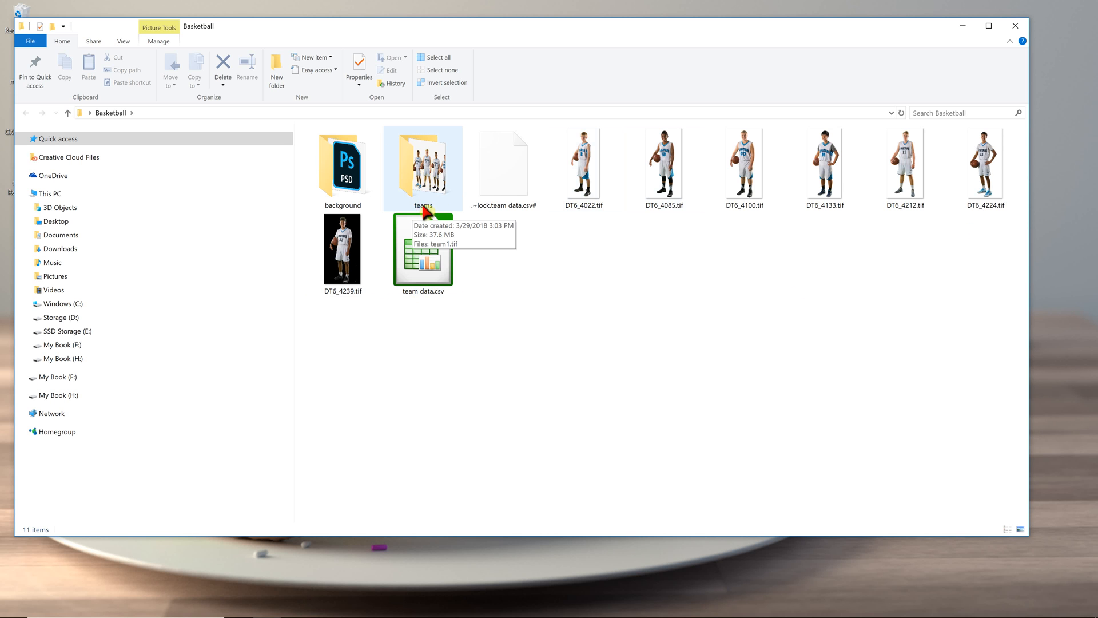
double_click(424, 166)
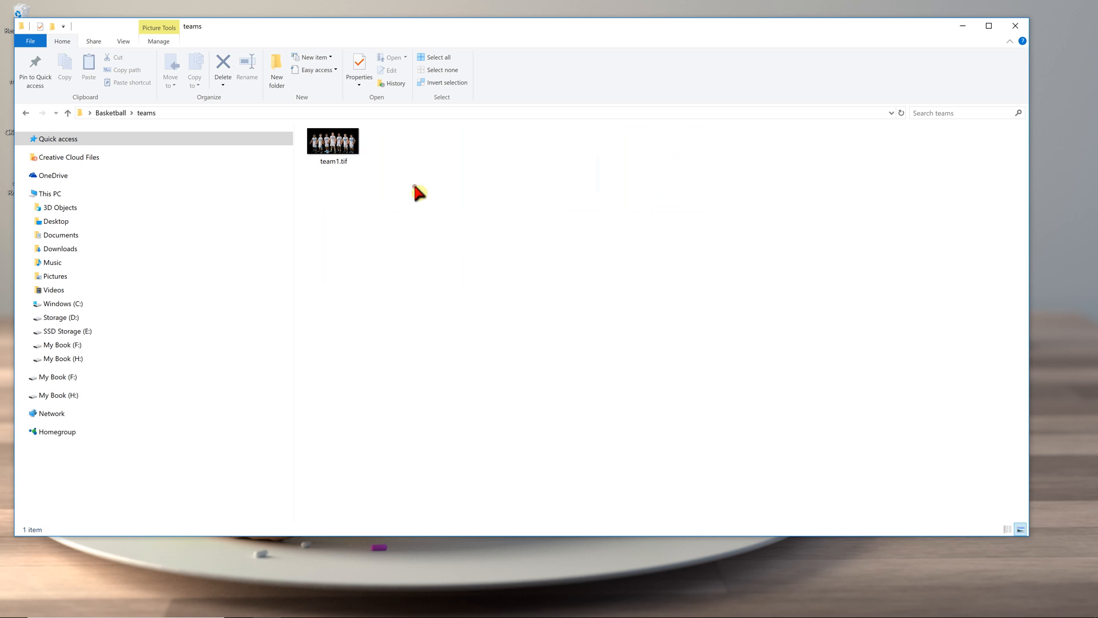
mouse_move(425, 151)
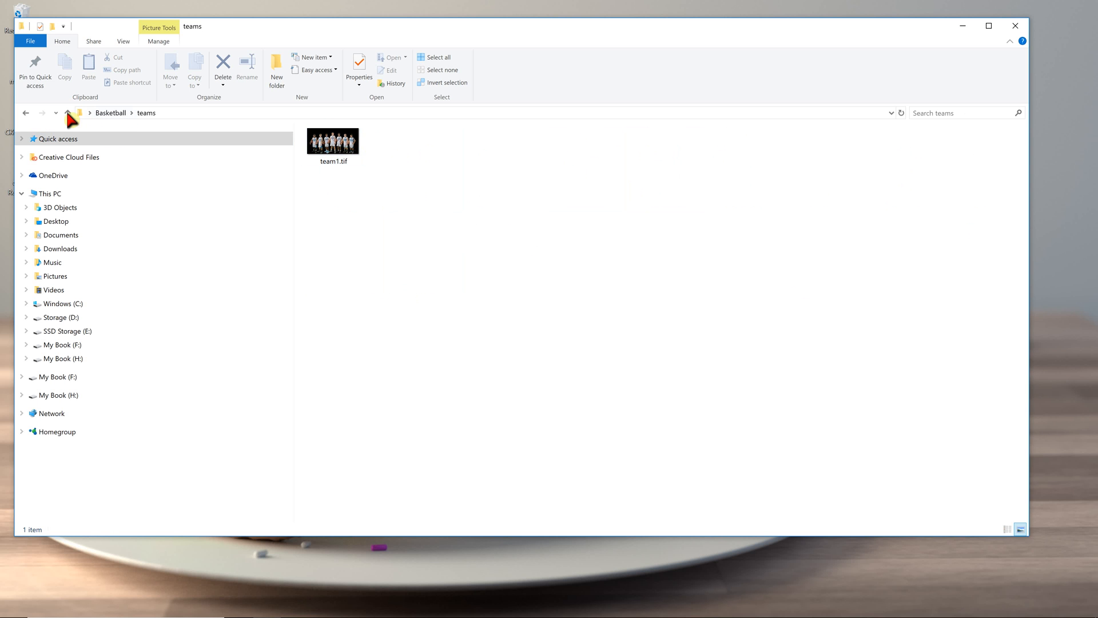
click(67, 113)
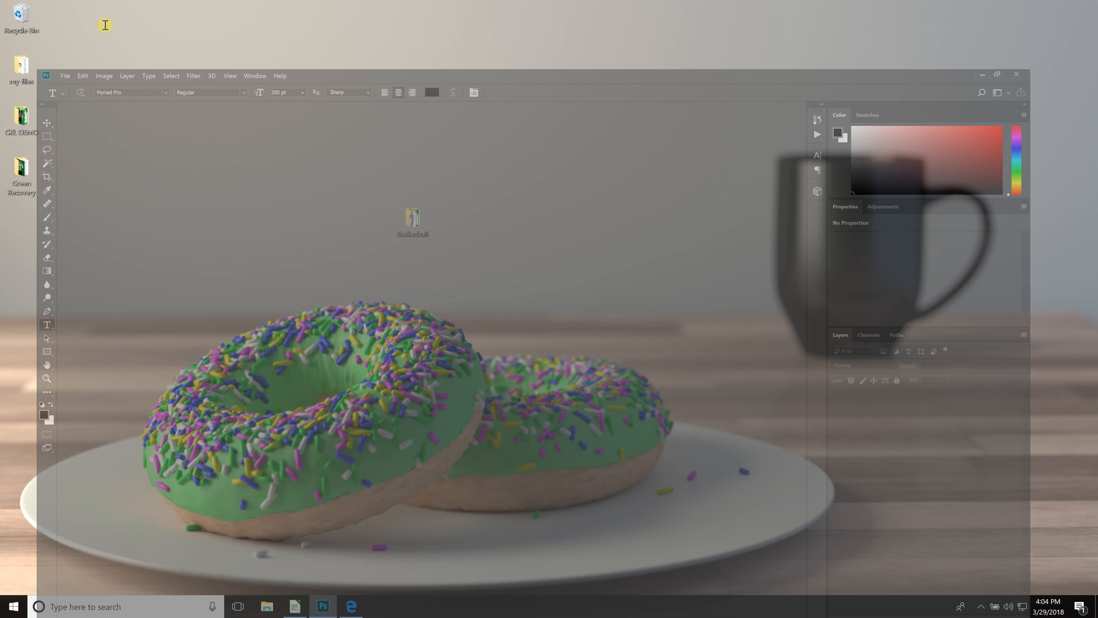
- Launch Chroma Key Lab and run the Compositions Only, Face Recognition workflow
click(173, 6)
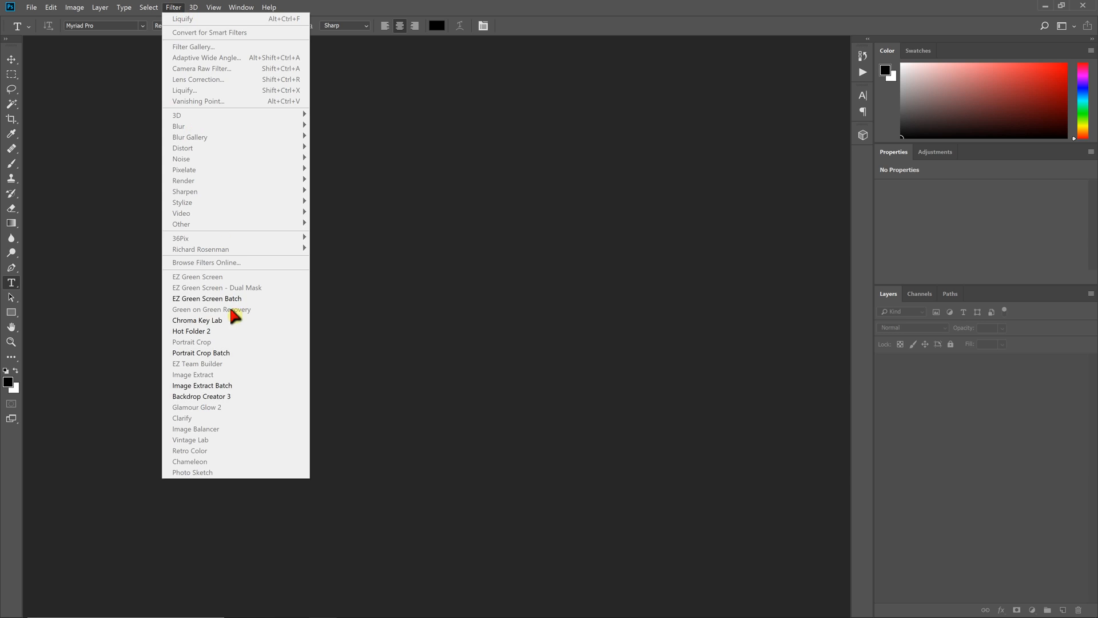
click(197, 321)
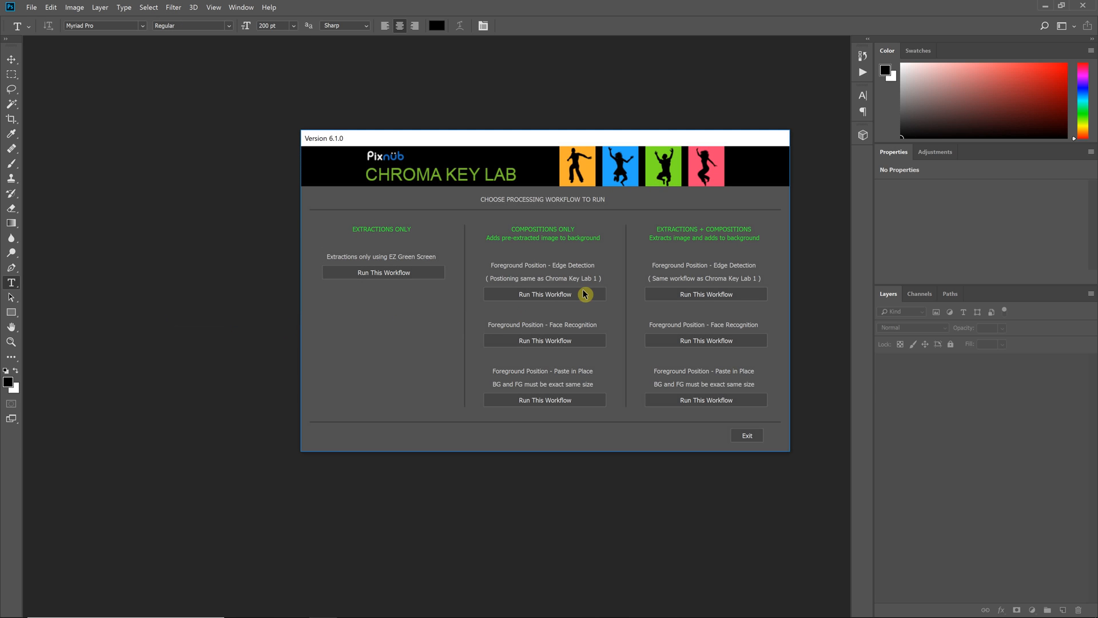
mouse_move(564, 364)
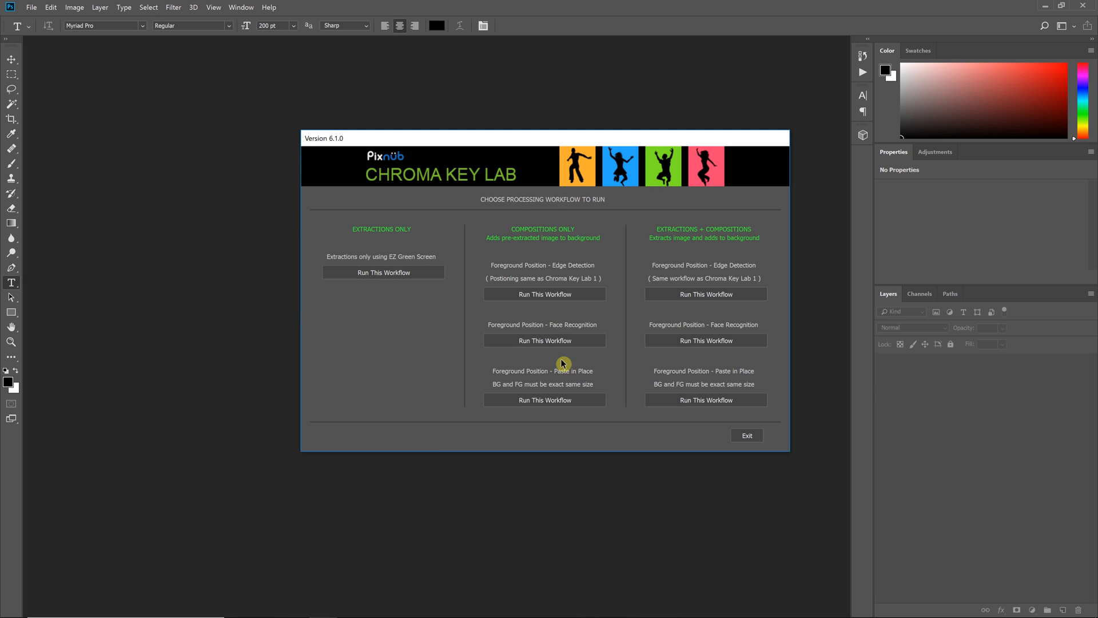
mouse_move(524, 232)
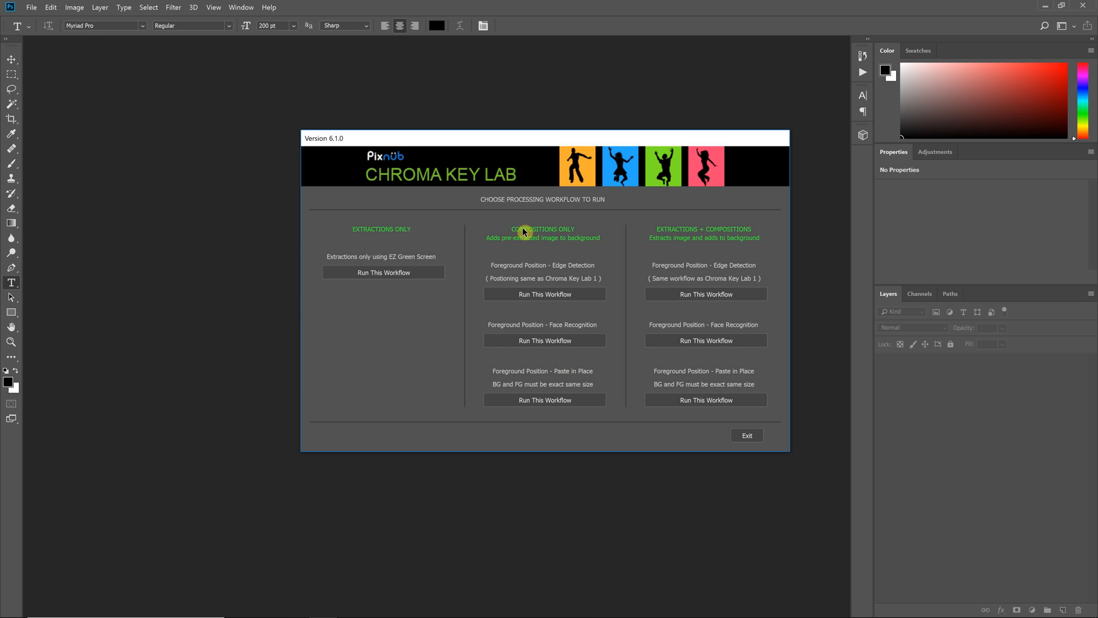
mouse_move(520, 349)
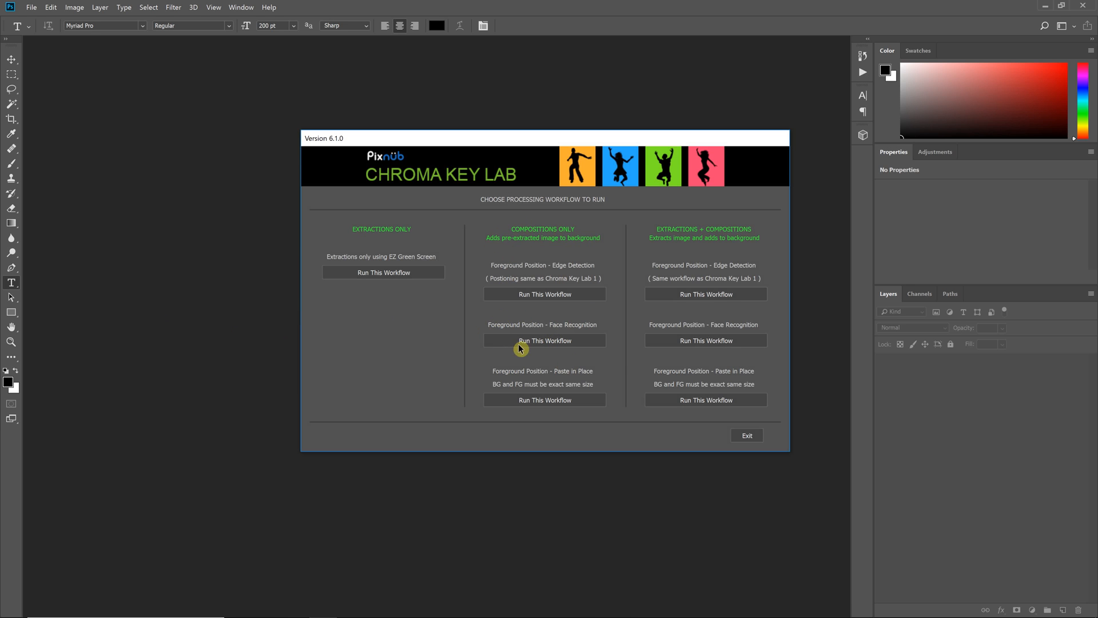
mouse_move(707, 405)
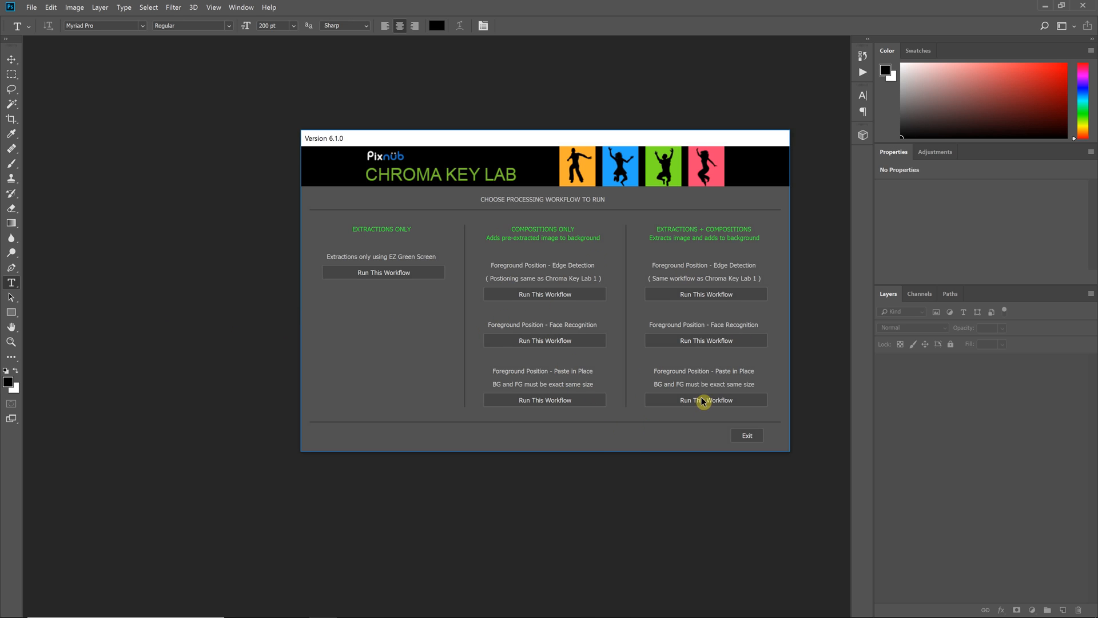
mouse_move(685, 306)
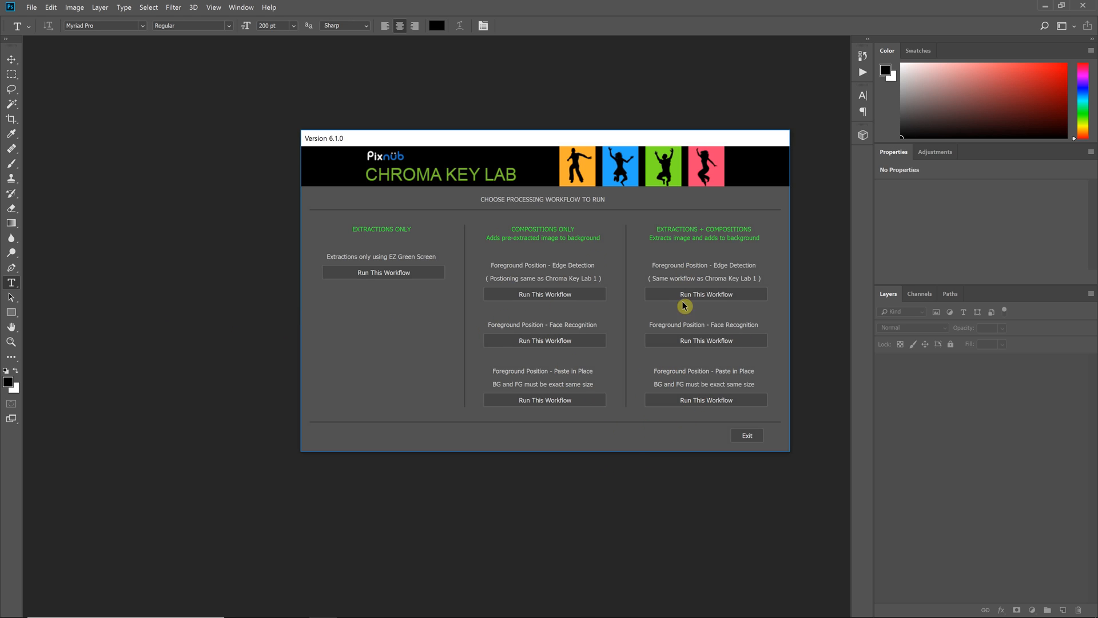
mouse_move(564, 344)
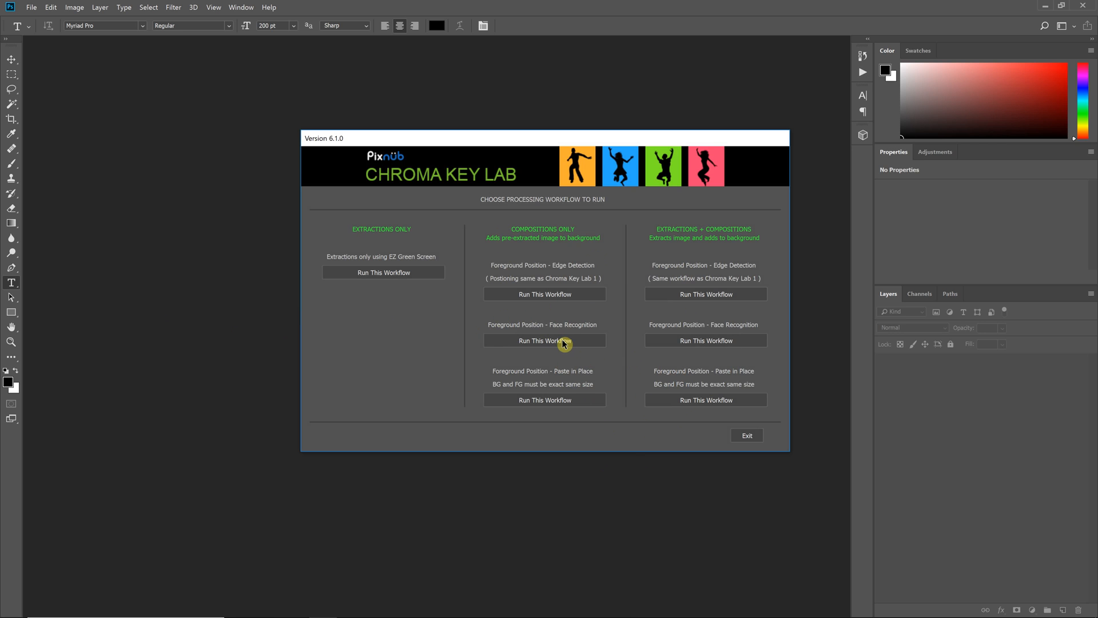
click(544, 341)
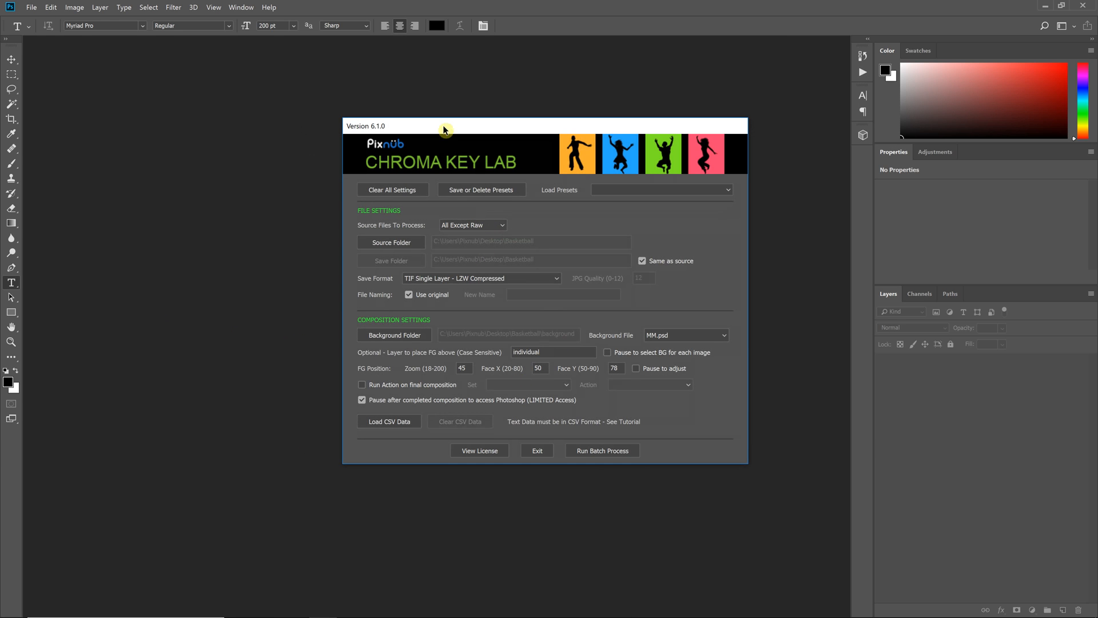
mouse_move(491, 270)
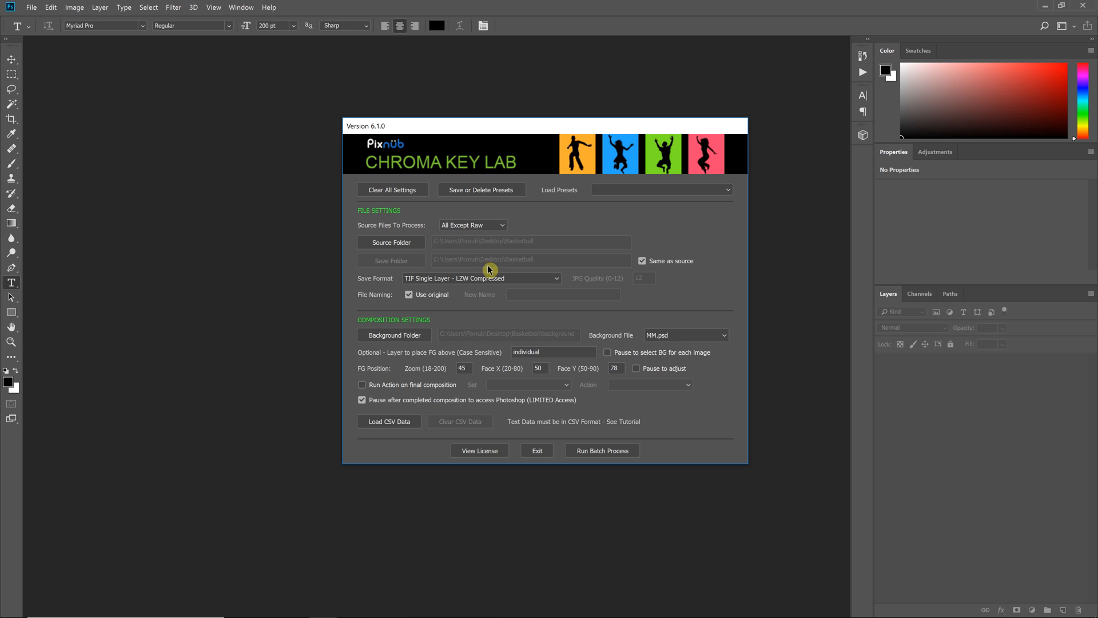
mouse_move(530, 334)
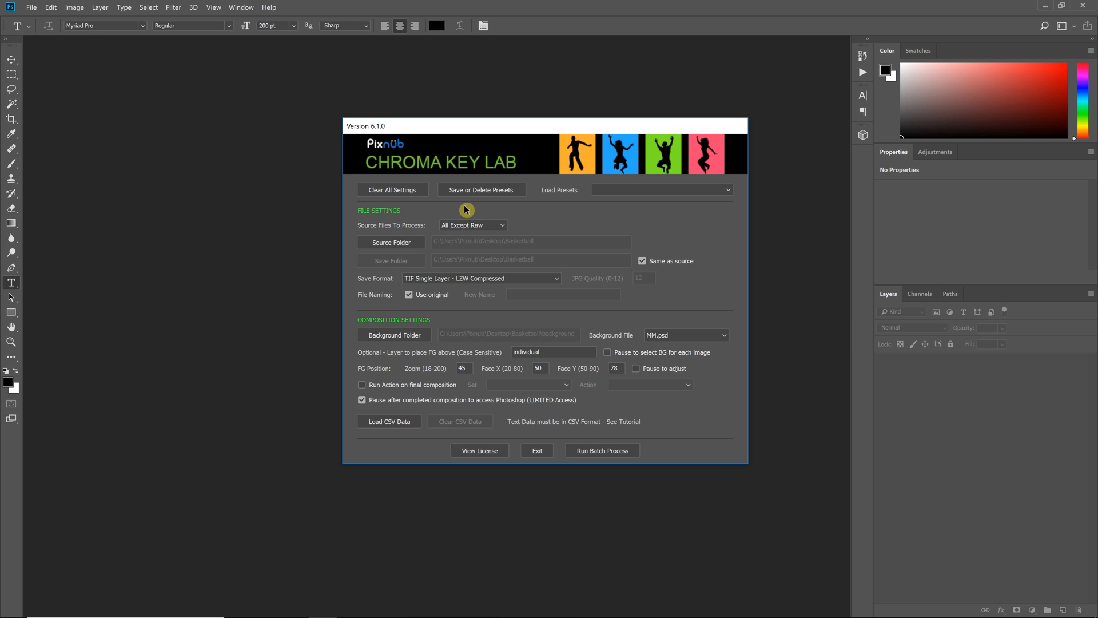
mouse_move(544, 236)
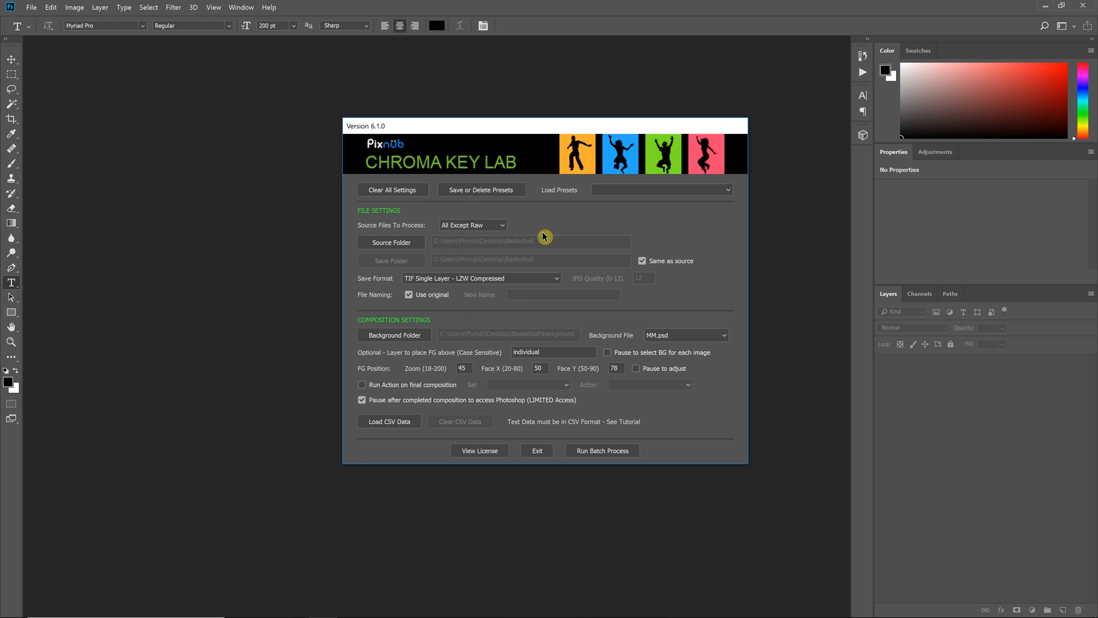
mouse_move(525, 375)
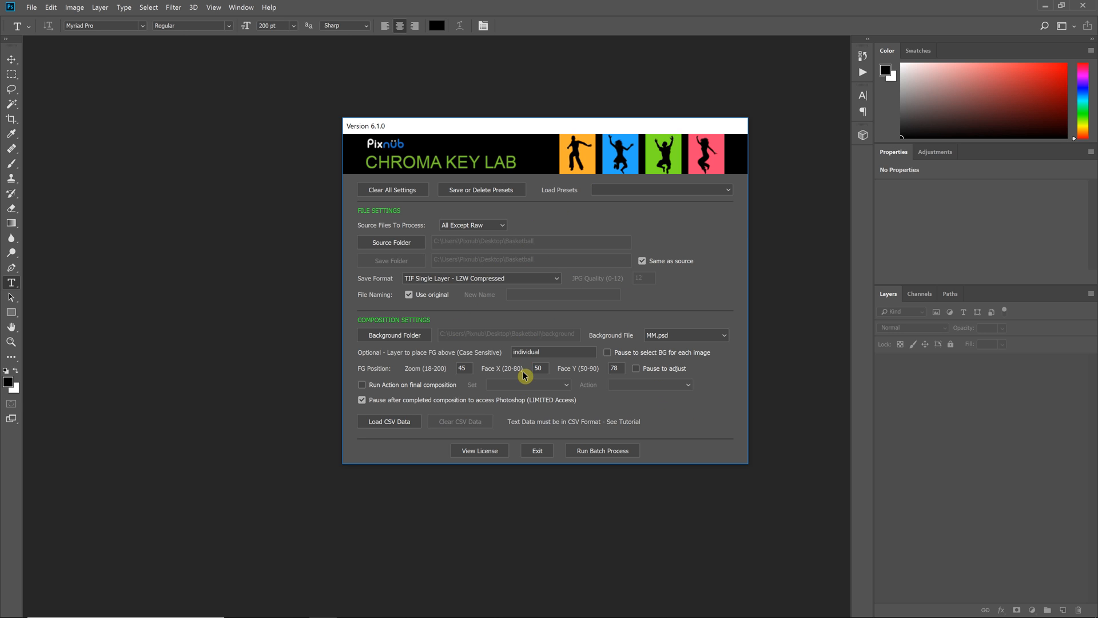
mouse_move(468, 400)
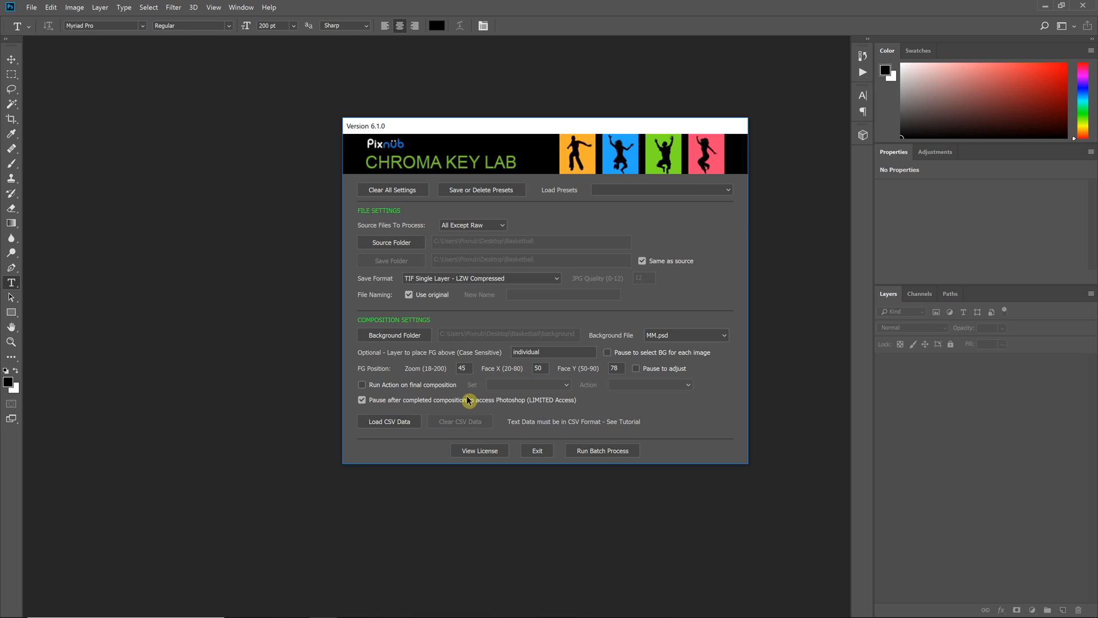
- Load team data.csv as composition data and start the batch process
click(389, 421)
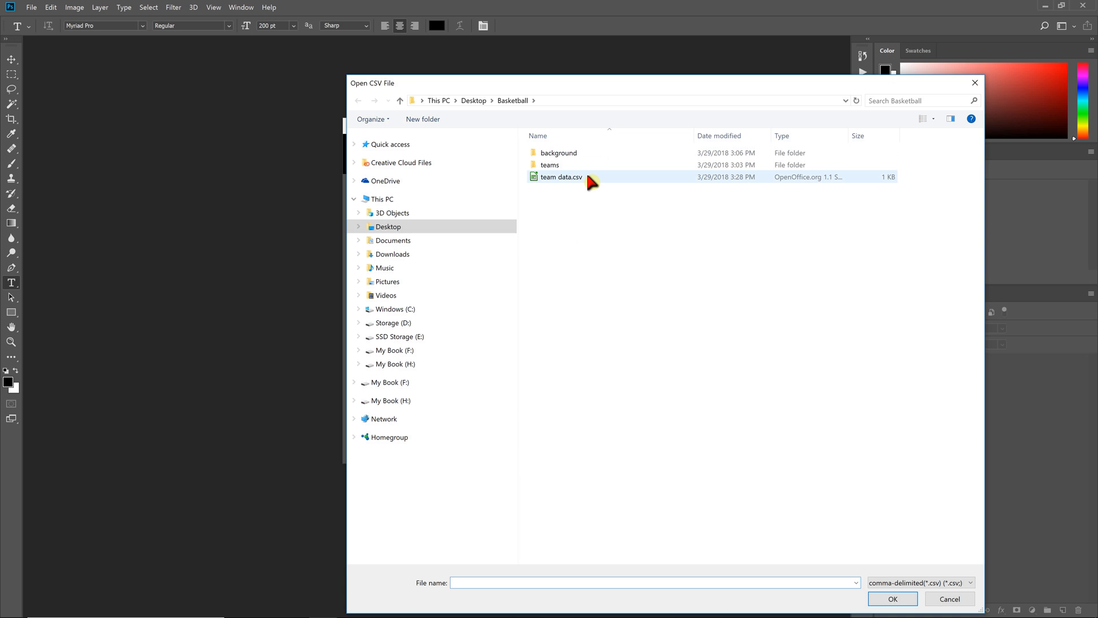
mouse_move(589, 178)
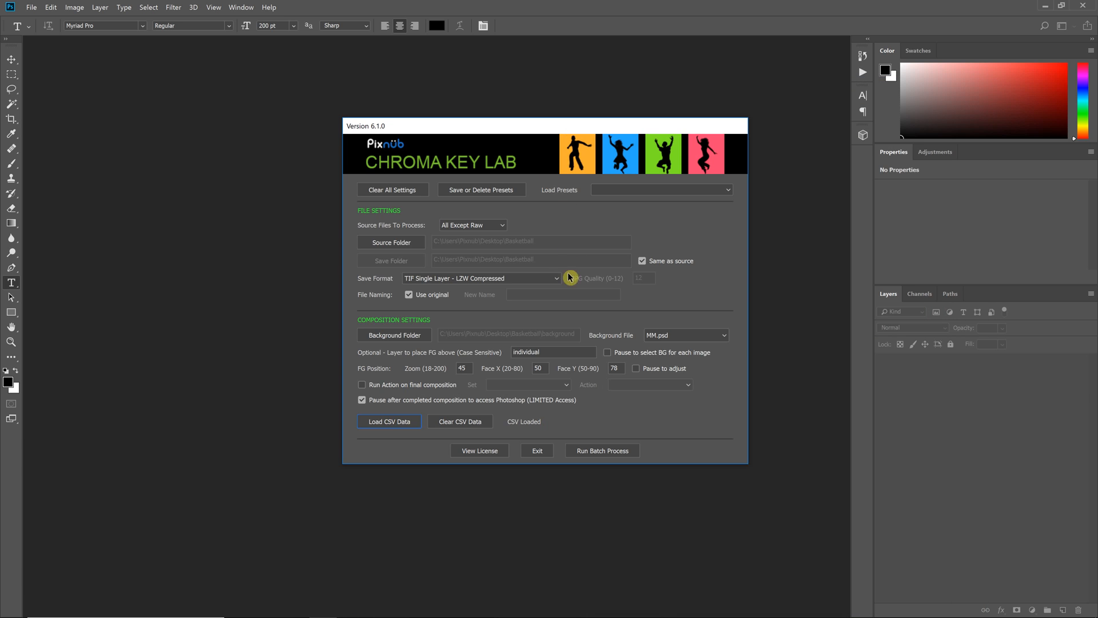
click(362, 400)
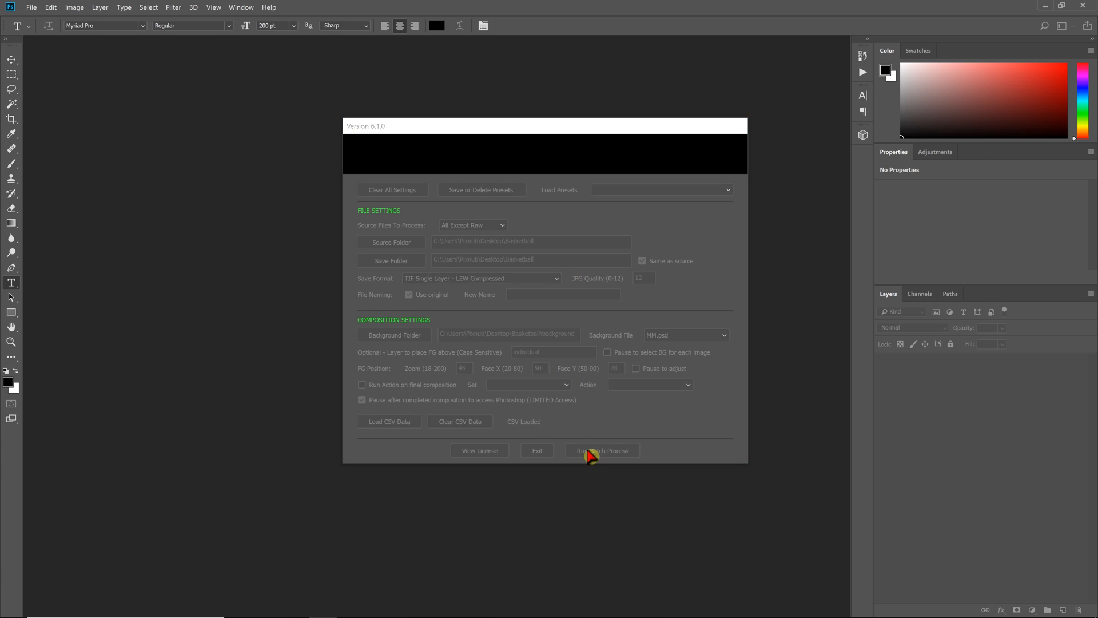
- Run the batch, then close the team smart object's contents document after inspecting it
click(602, 450)
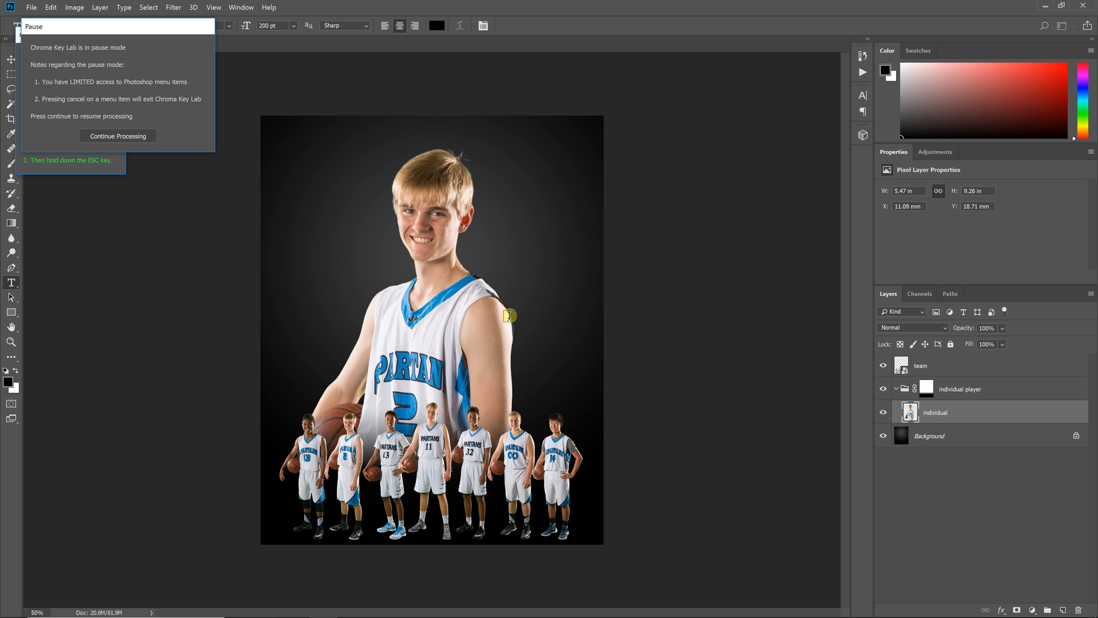
mouse_move(508, 267)
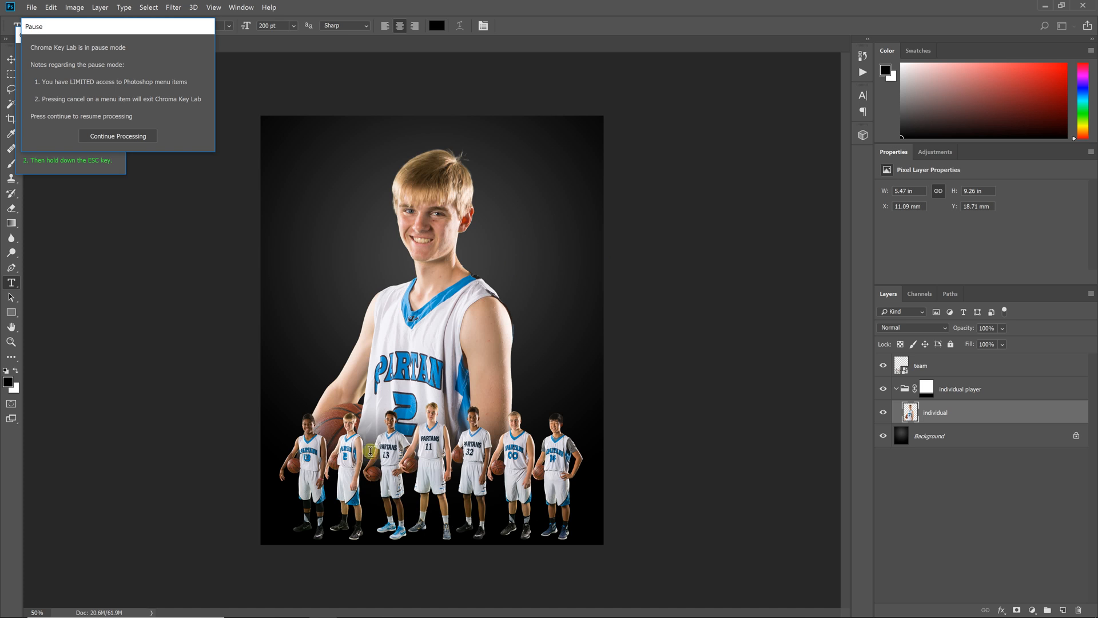
mouse_move(579, 461)
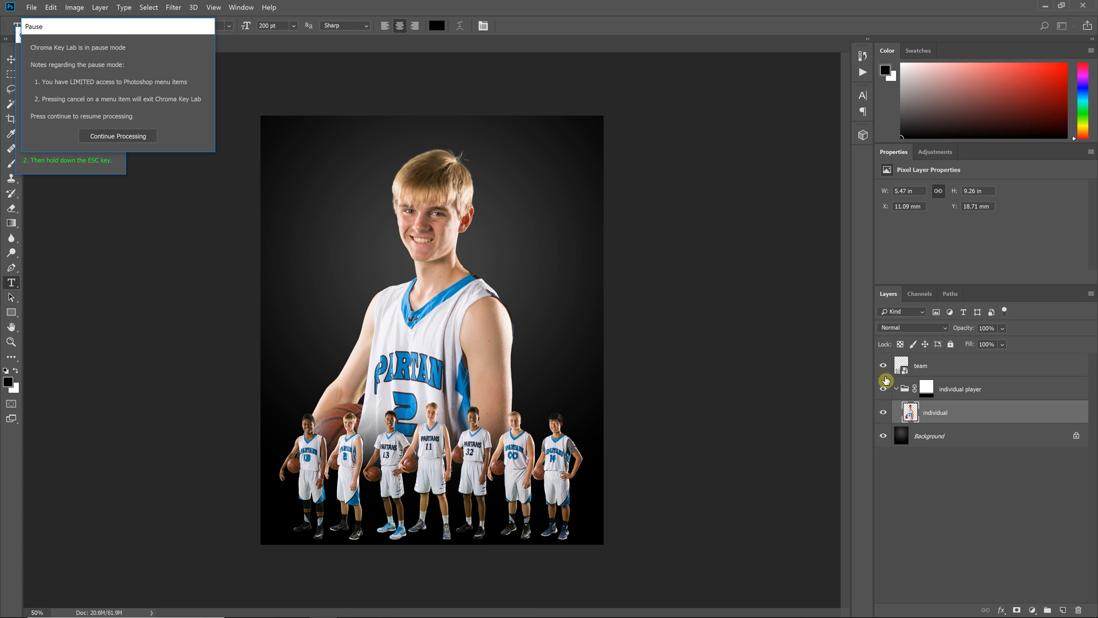
mouse_move(635, 434)
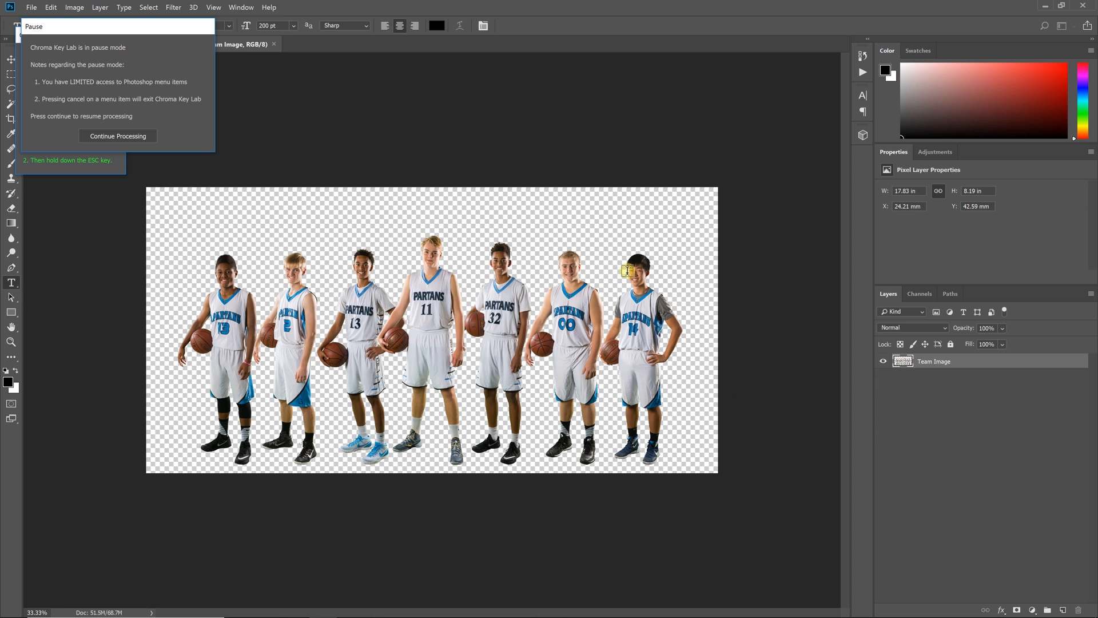
mouse_move(666, 430)
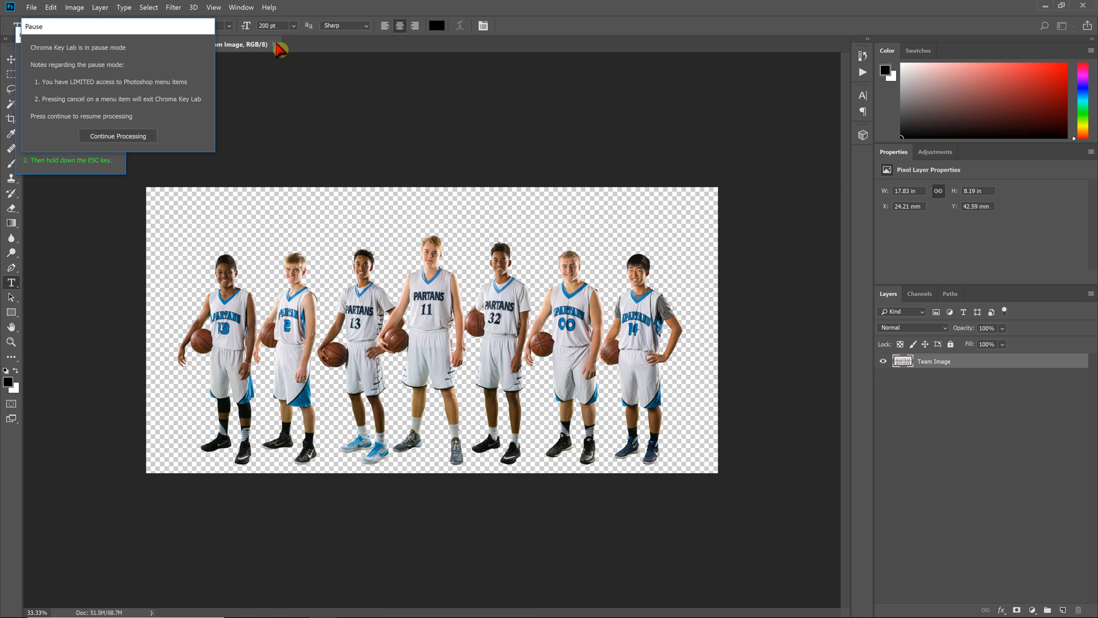
click(918, 371)
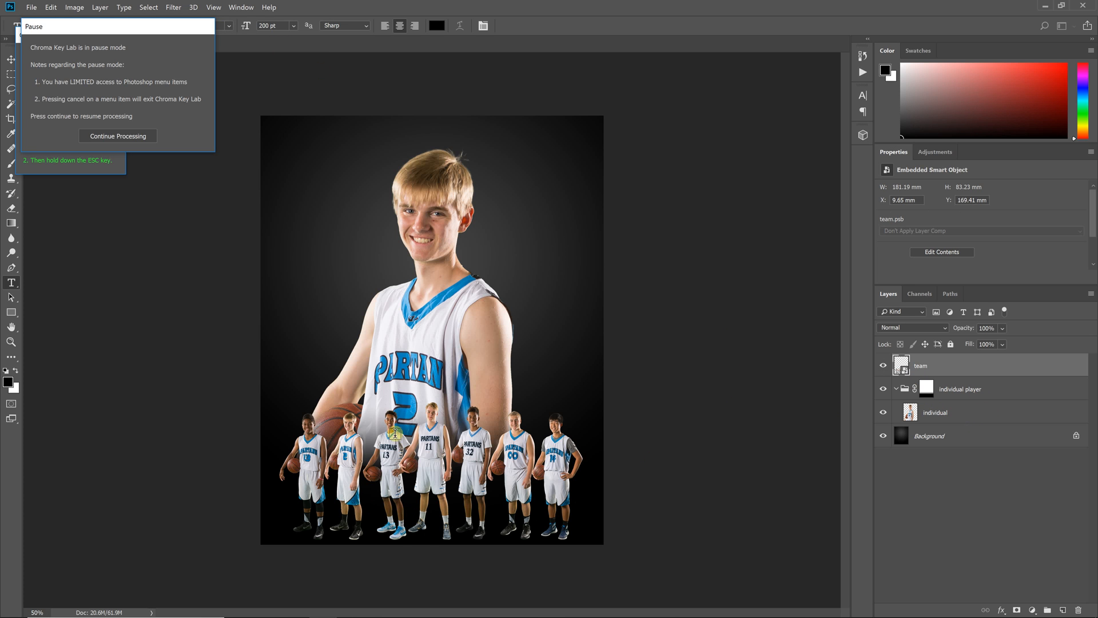
right_click(927, 388)
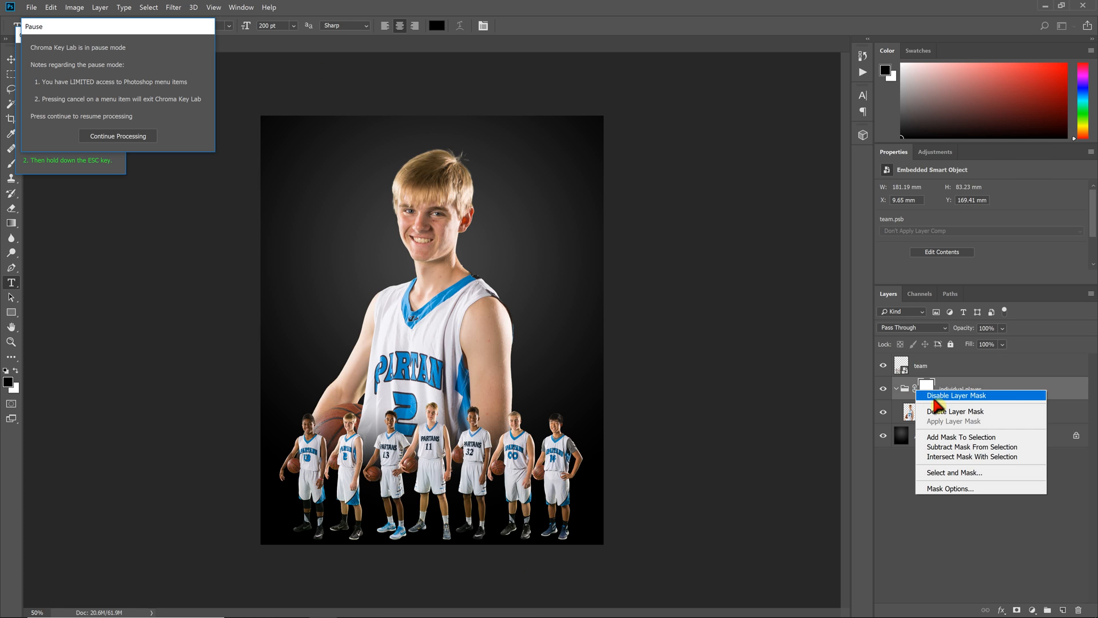
click(957, 396)
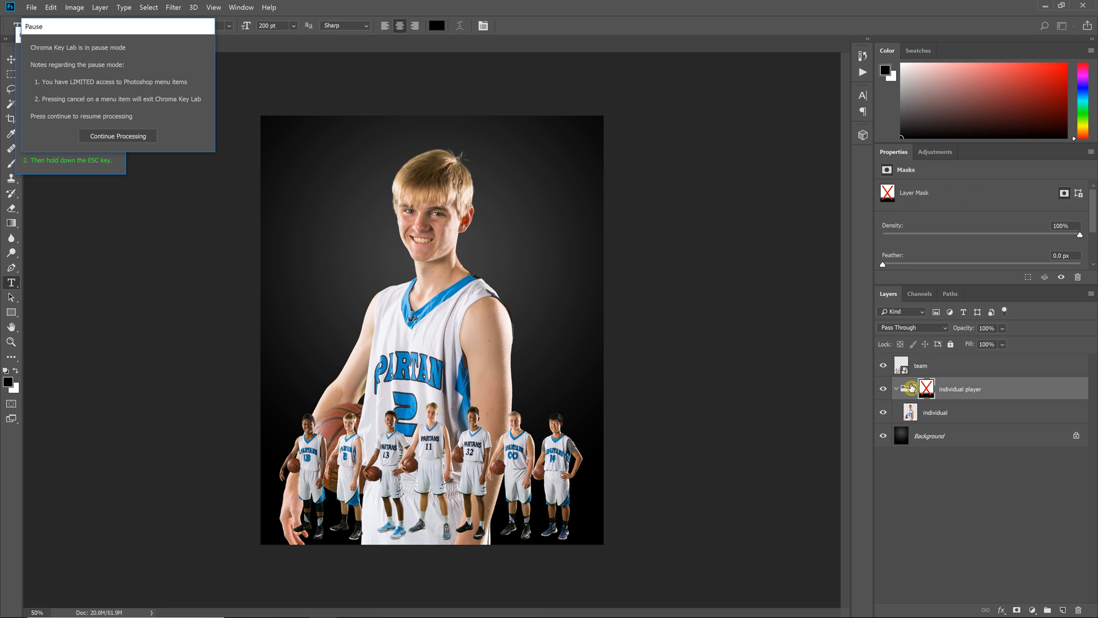
right_click(926, 388)
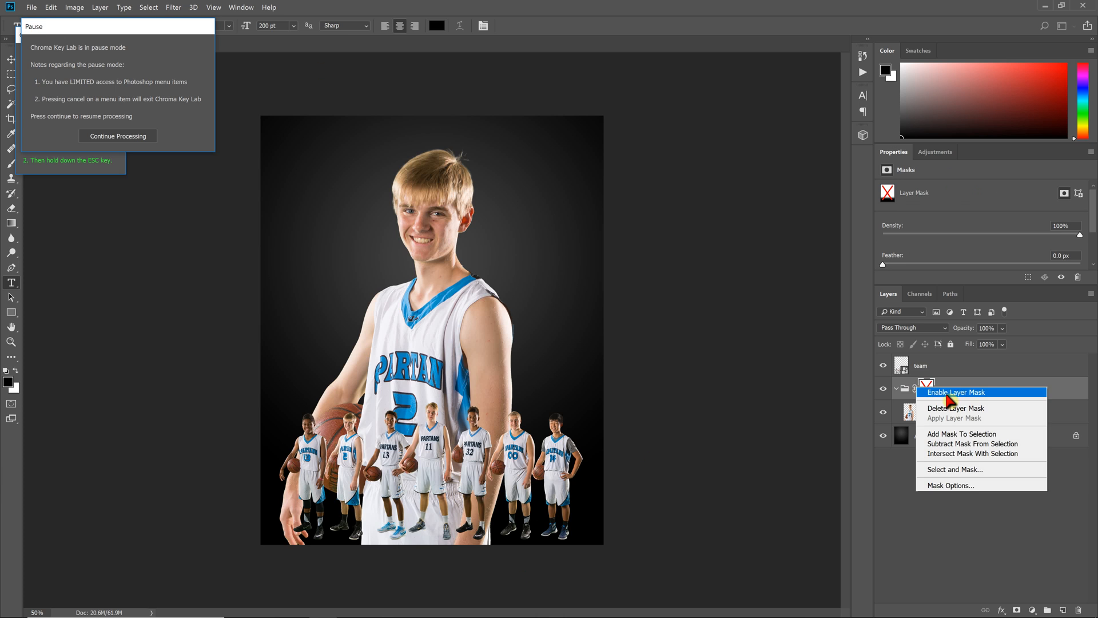
click(957, 393)
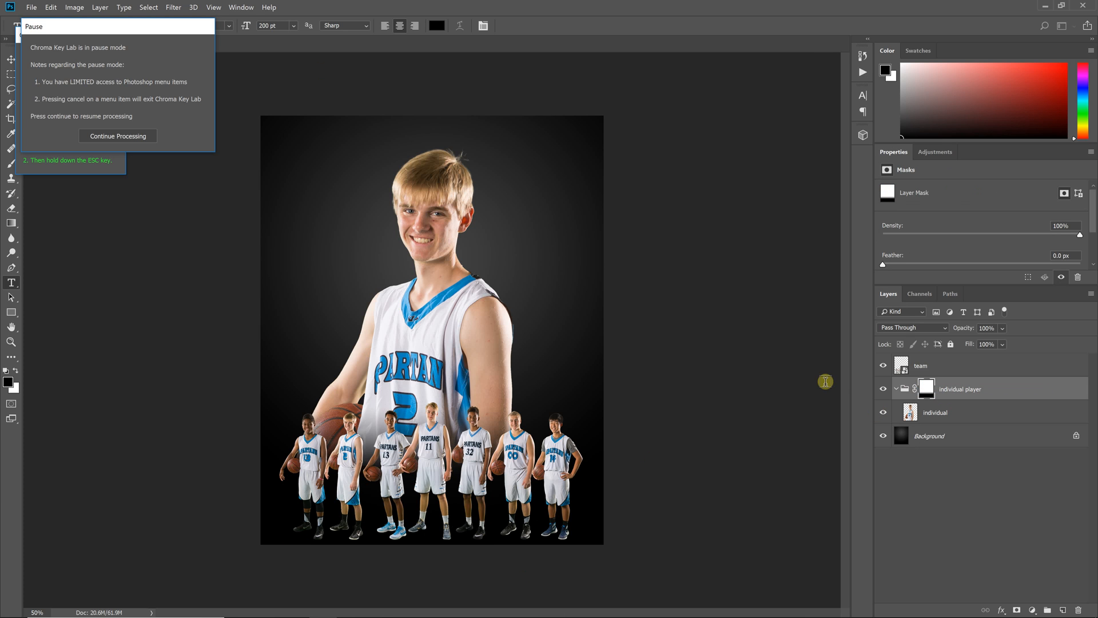